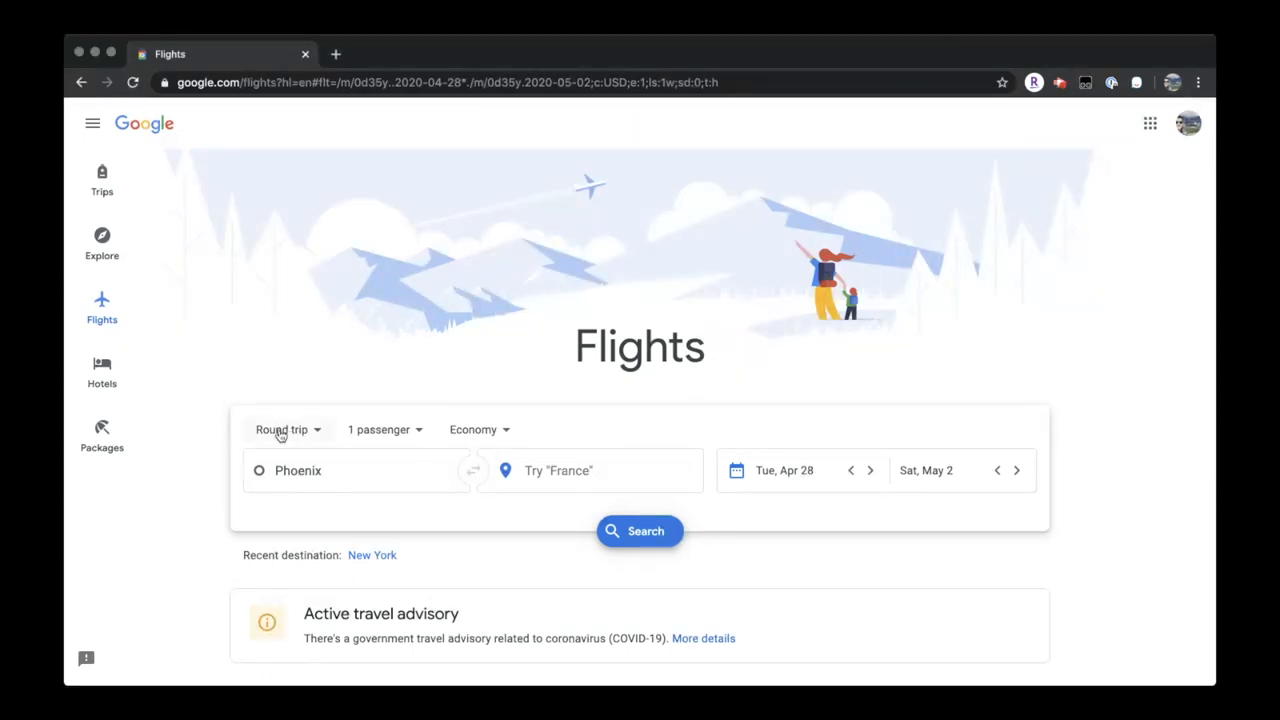
# Switch the Phoenix search to one way and enter 'nyc' as the destination
pyautogui.click(283, 429)
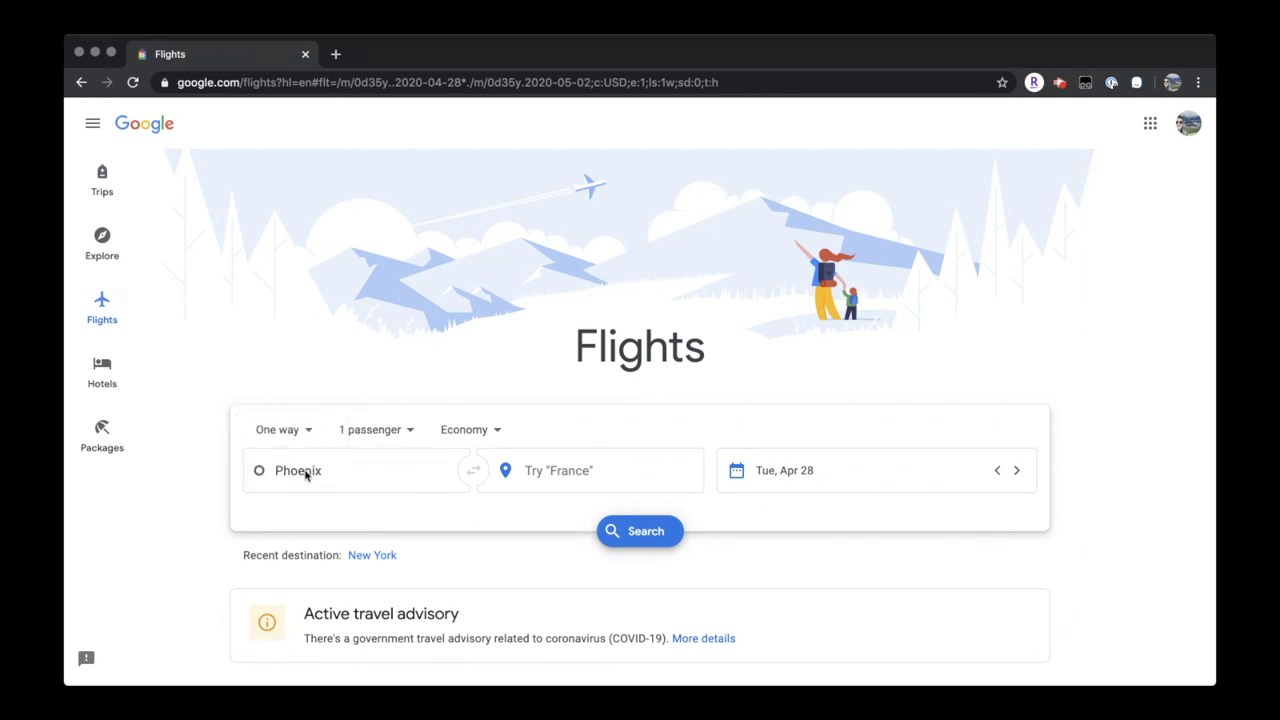
pyautogui.write('nyc')
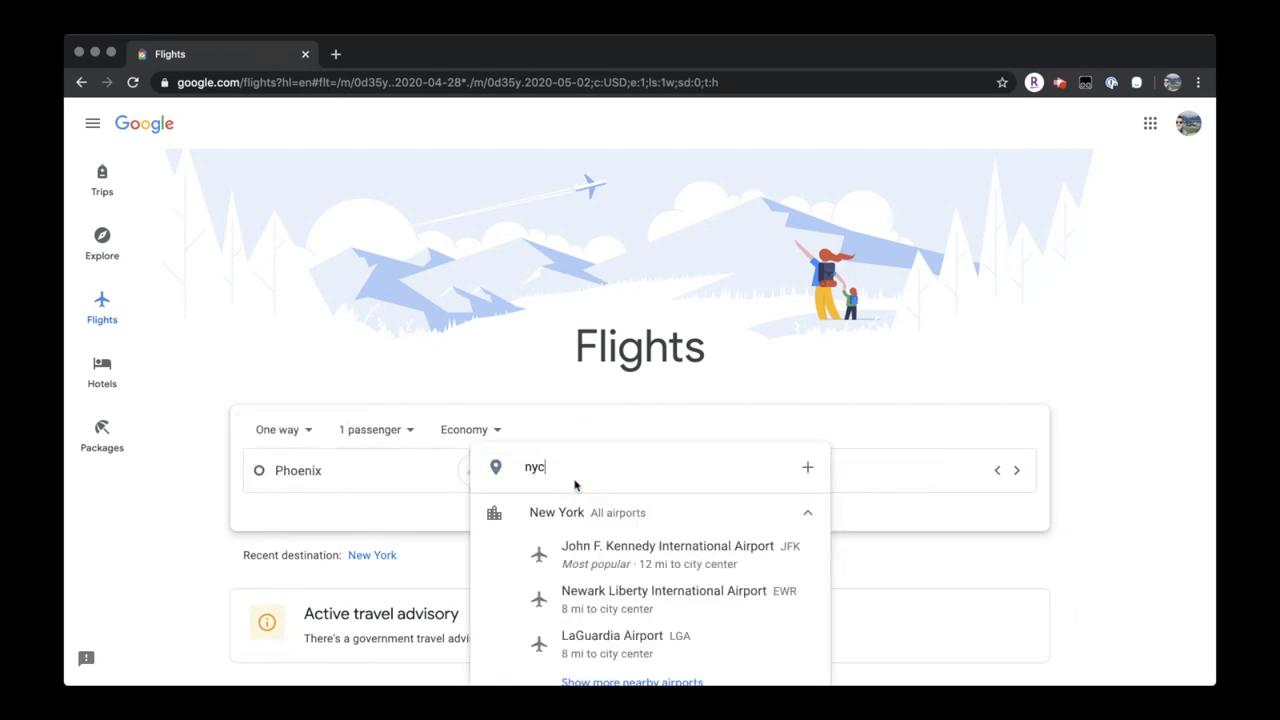
pyautogui.scroll(-3)
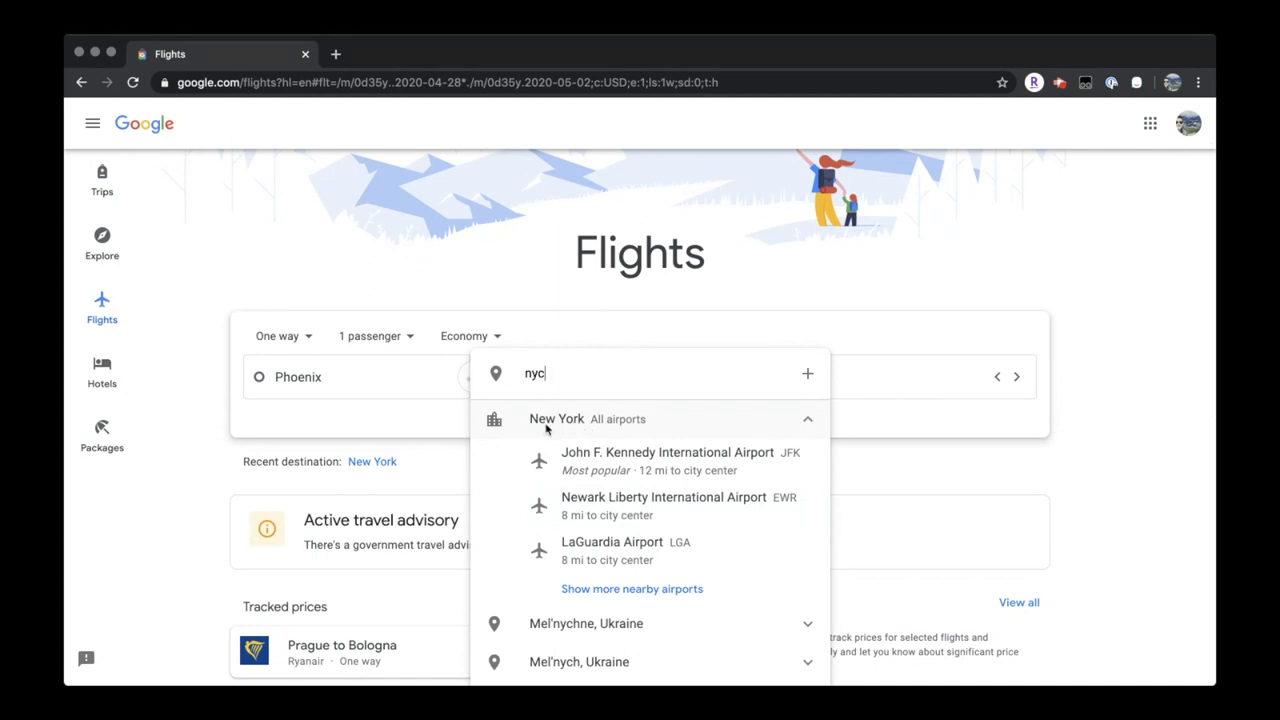
pyautogui.moveTo(656, 474)
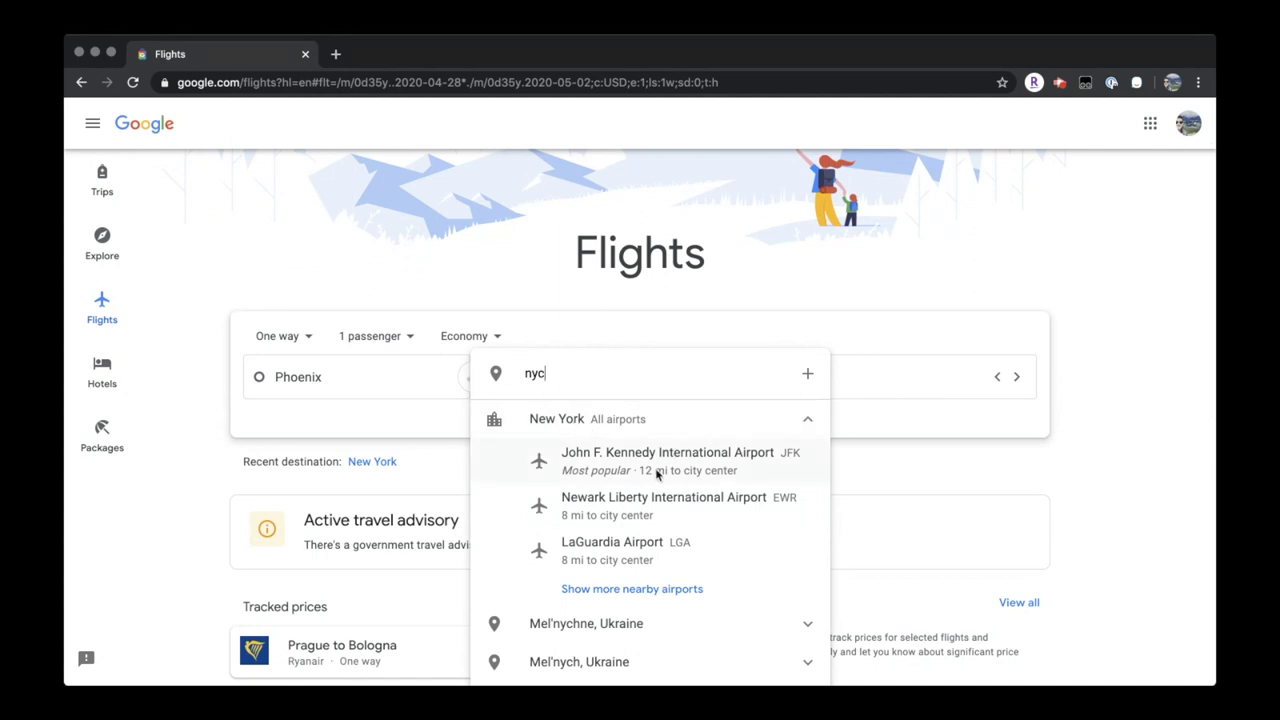
pyautogui.moveTo(638, 542)
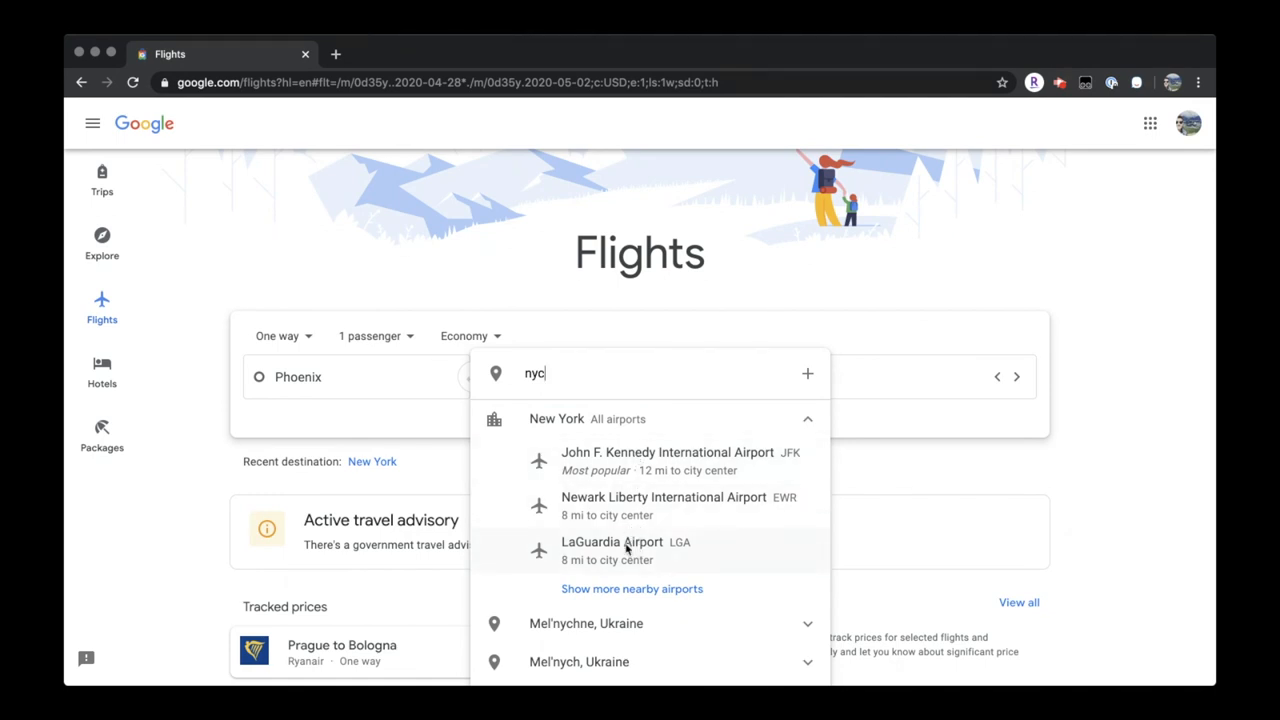
pyautogui.moveTo(629, 527)
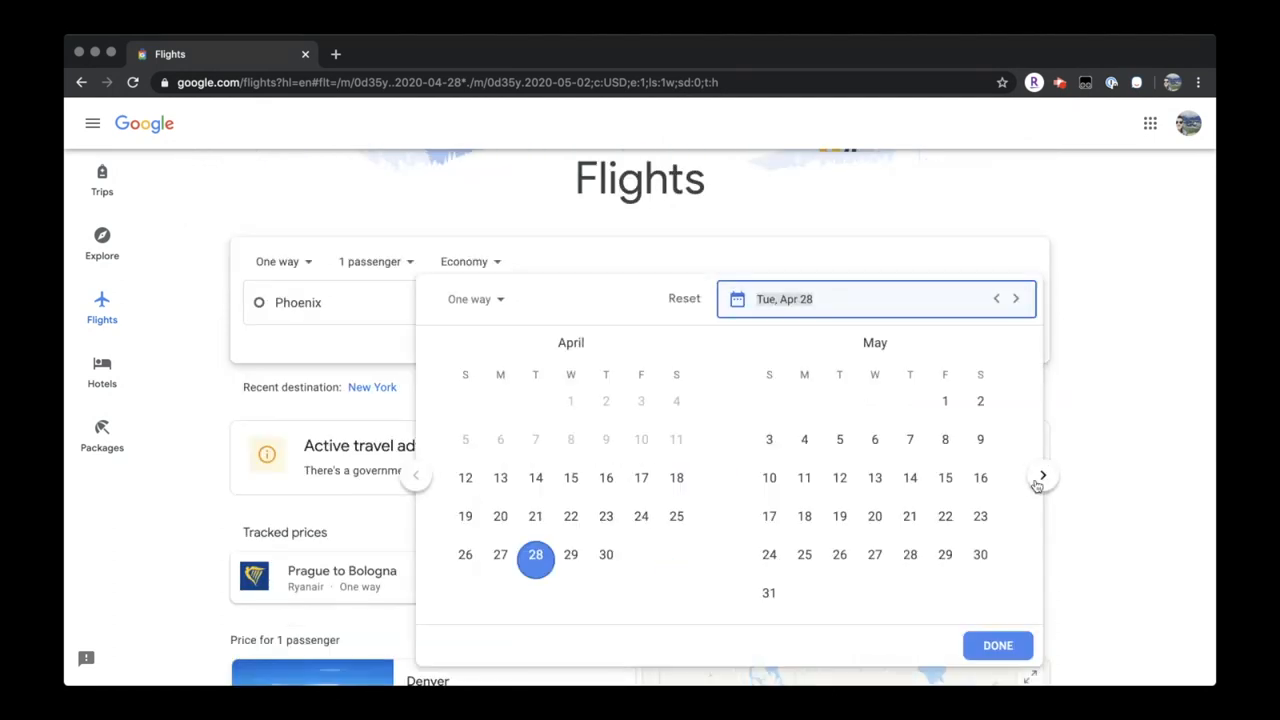
# Set the departure date to Saturday, October 10 and run the one-way search
pyautogui.click(1041, 475)
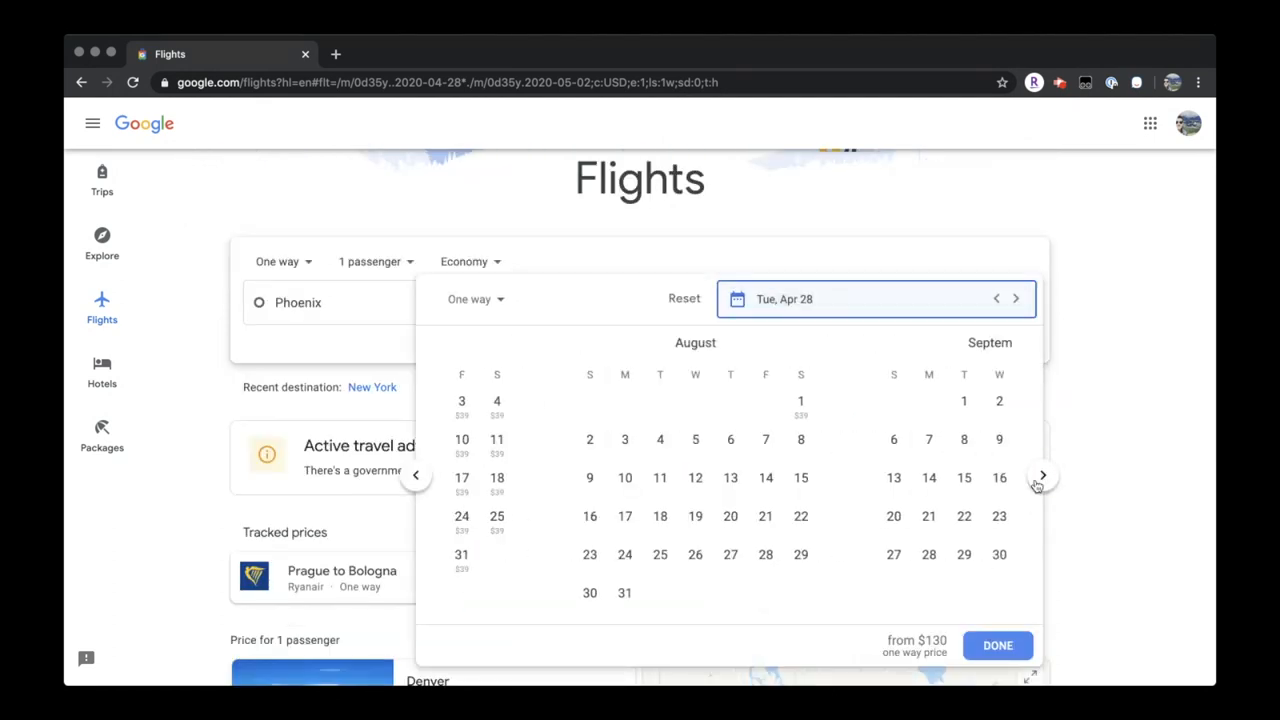
pyautogui.click(1042, 475)
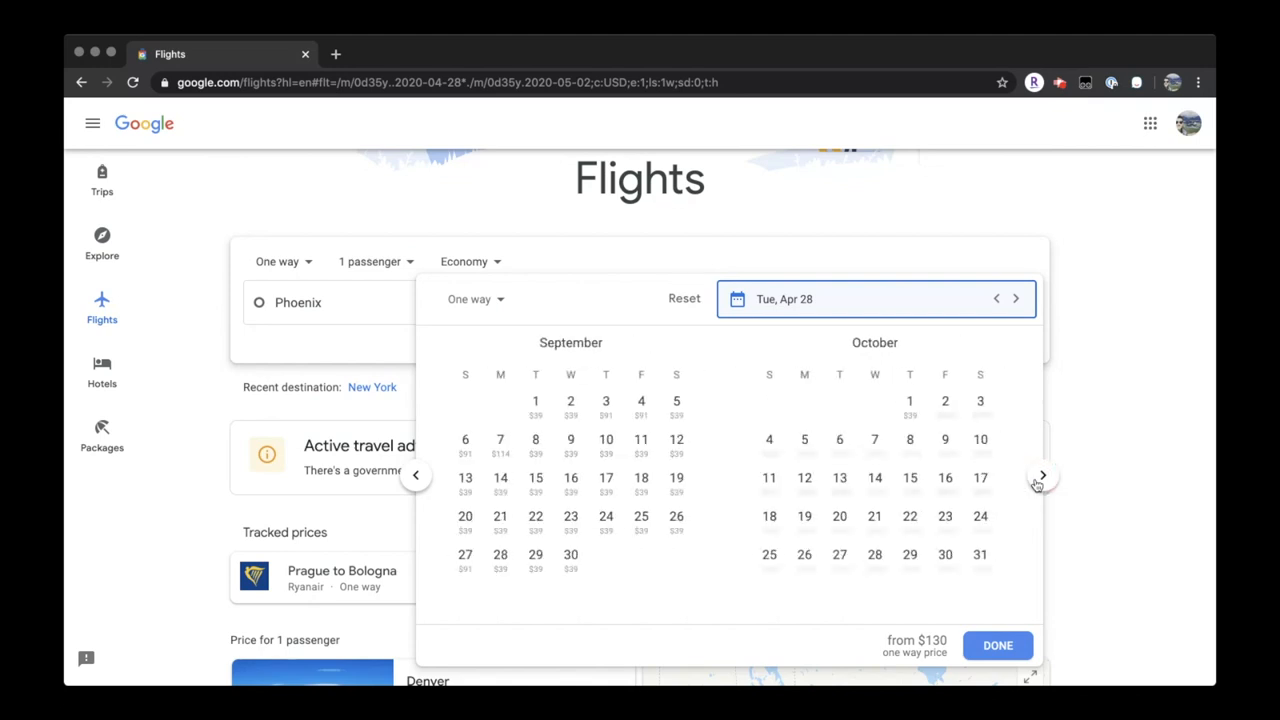
pyautogui.moveTo(980, 440)
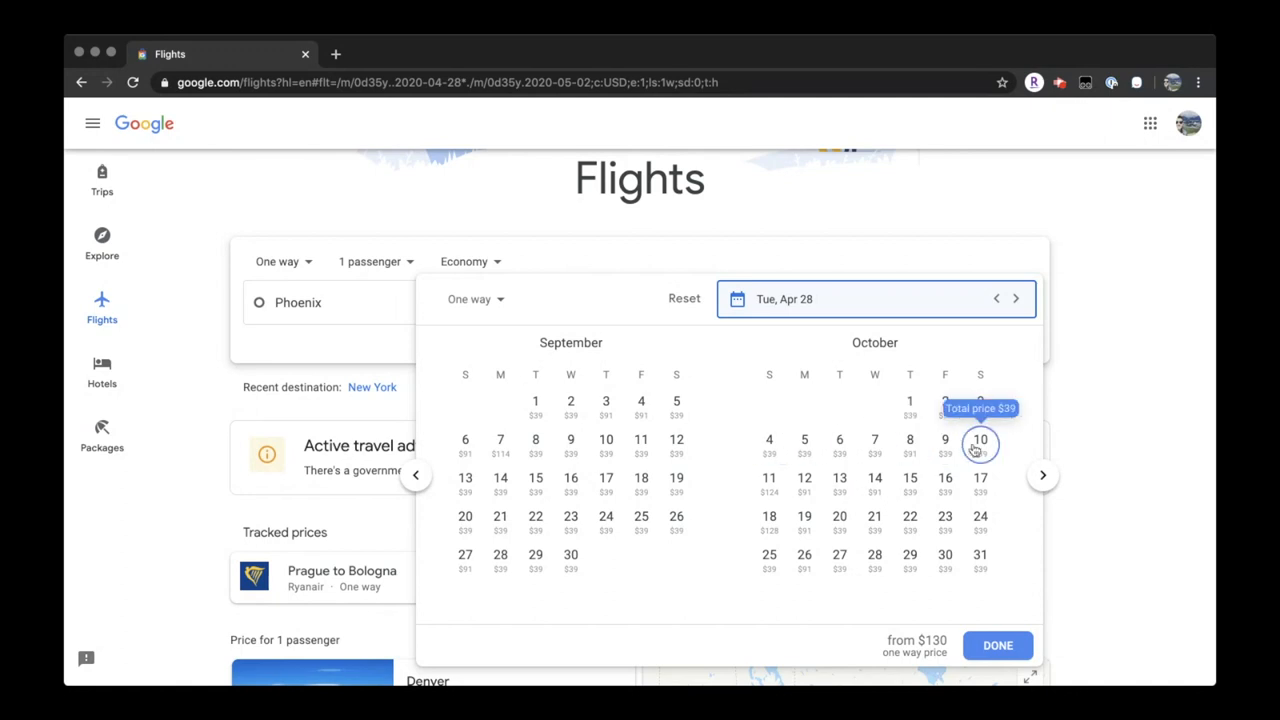
pyautogui.click(980, 443)
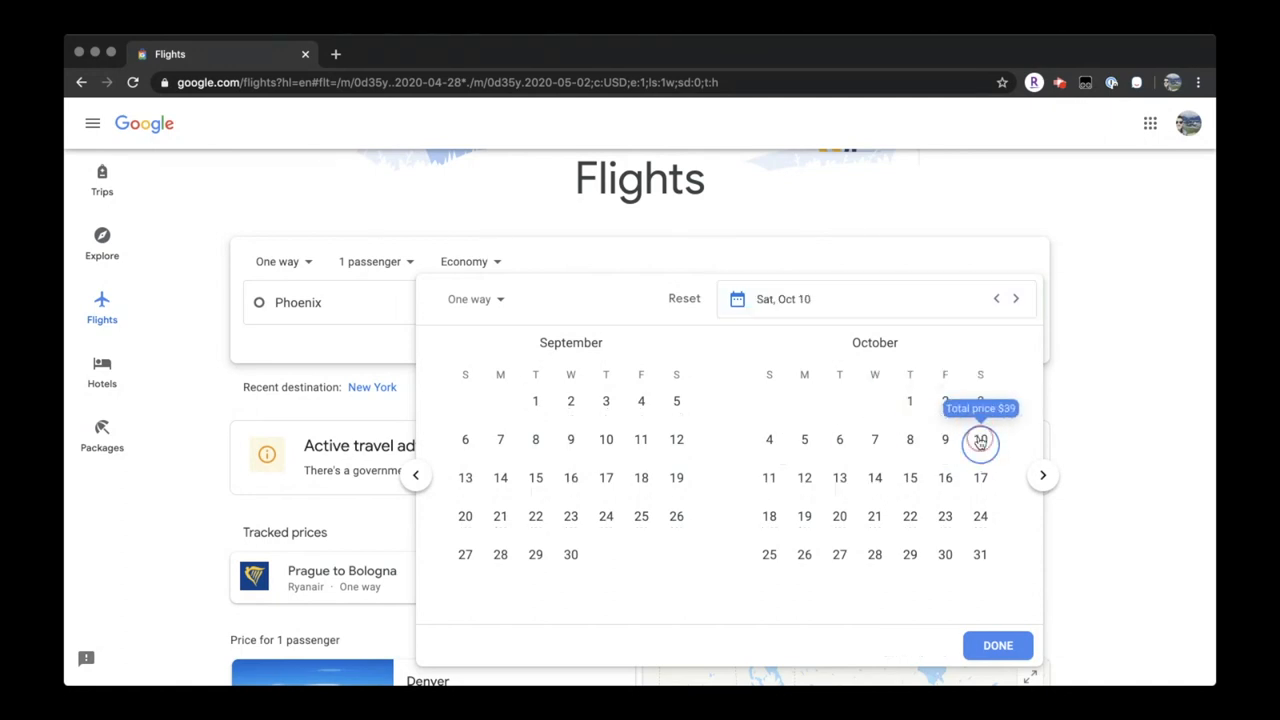
pyautogui.click(980, 441)
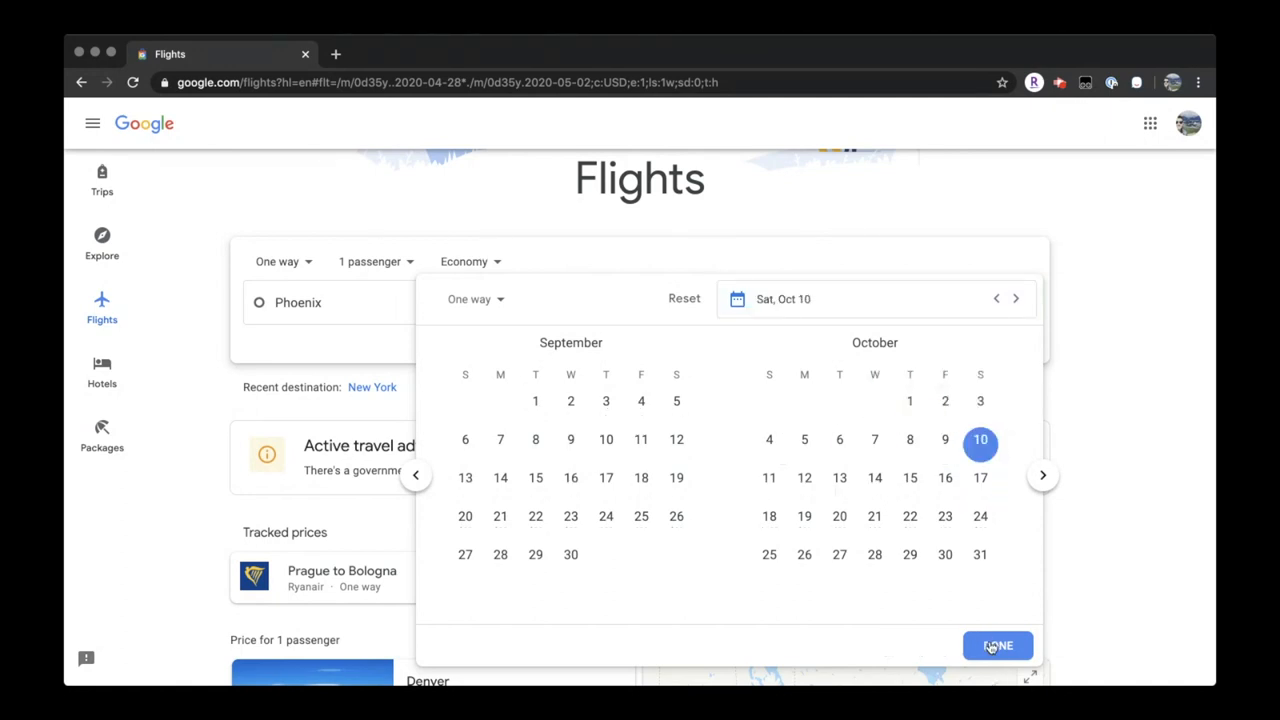
pyautogui.click(997, 645)
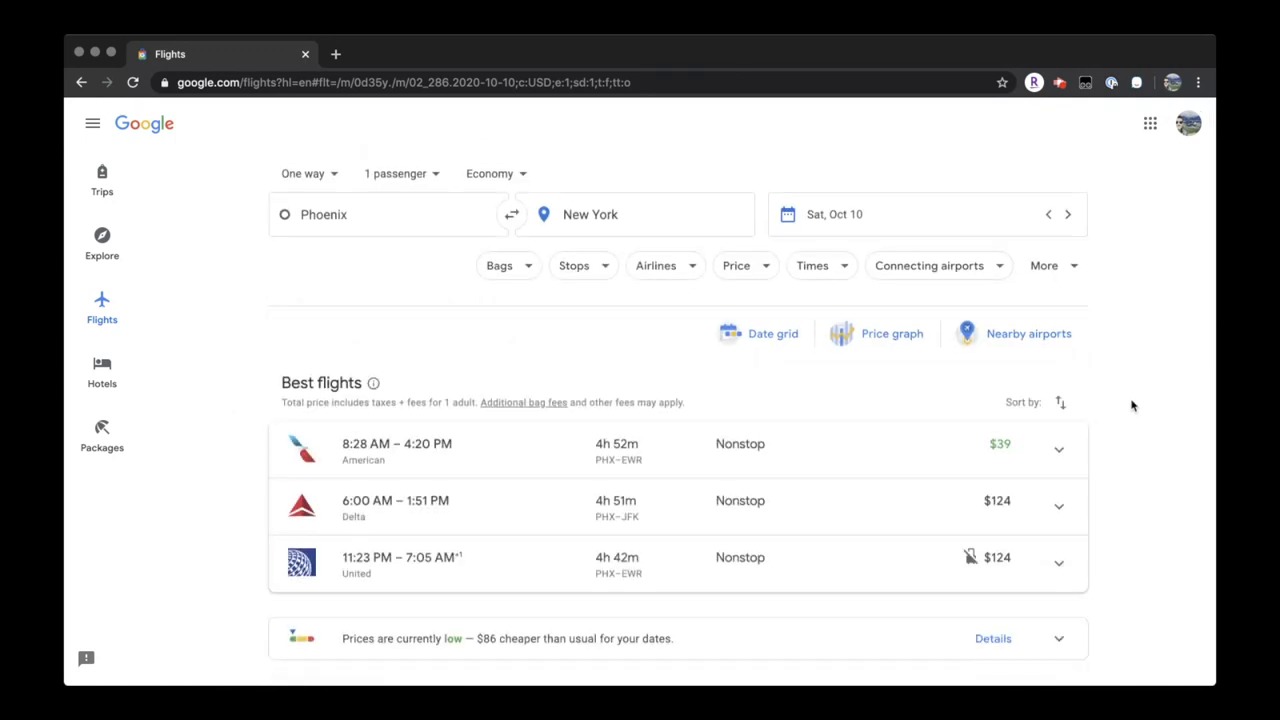
# Browse the results and select the $39 American nonstop flight to Newark
pyautogui.scroll(-3)
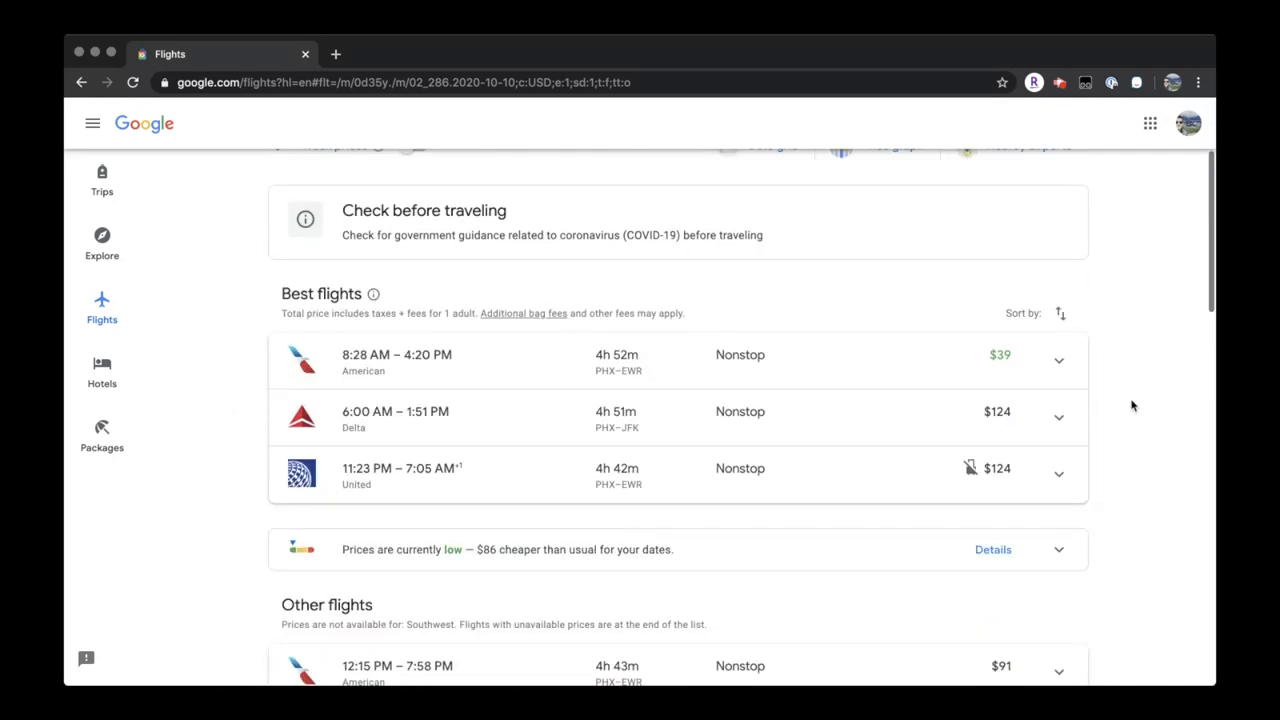
pyautogui.scroll(-3)
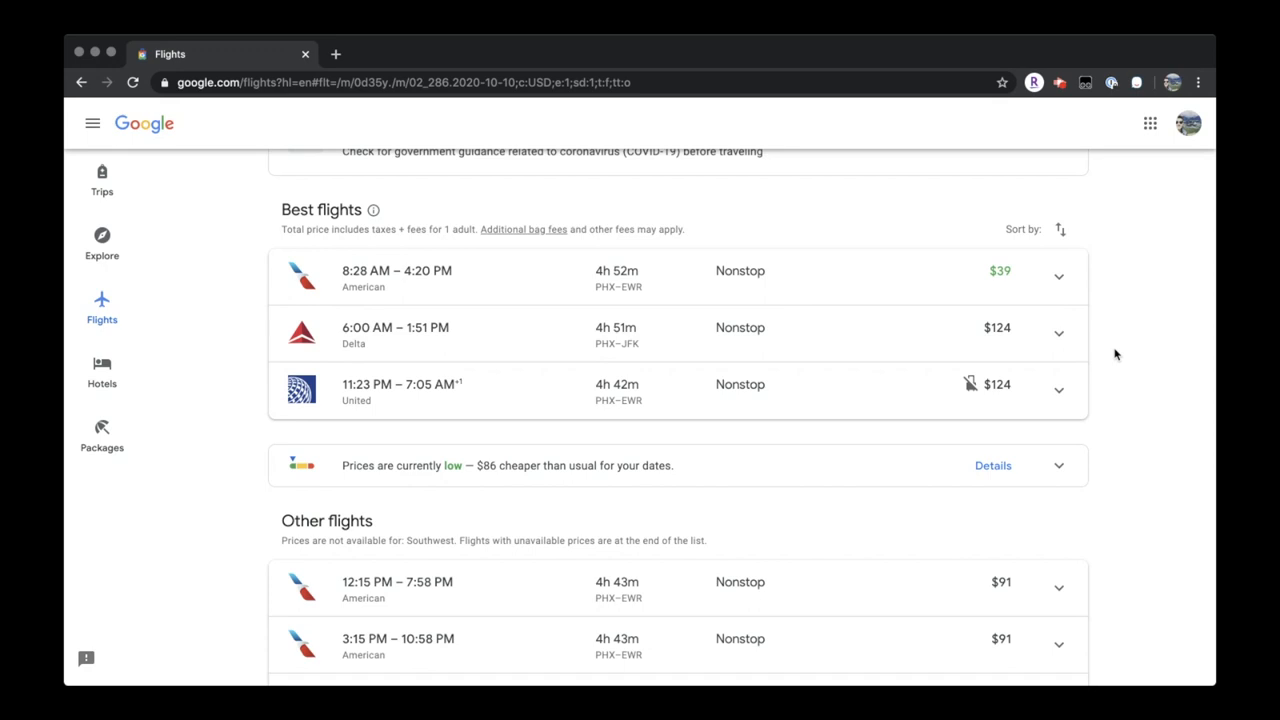
pyautogui.moveTo(320, 217)
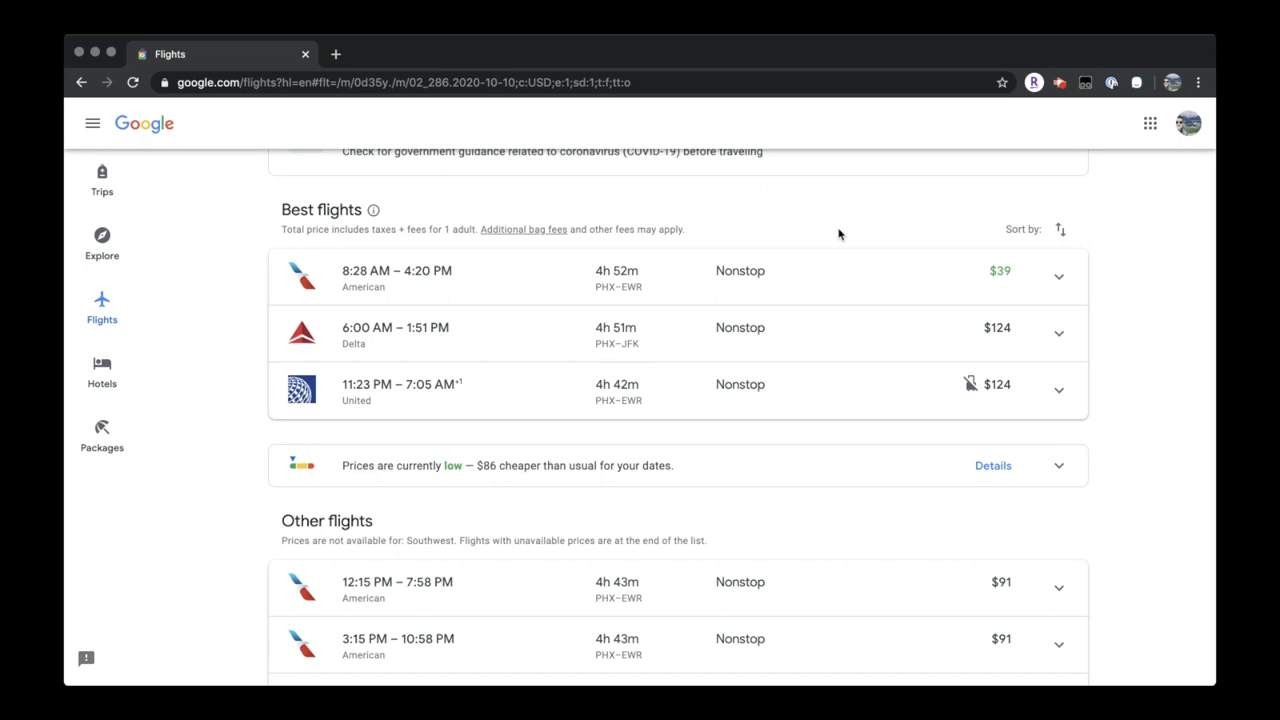
pyautogui.moveTo(752, 300)
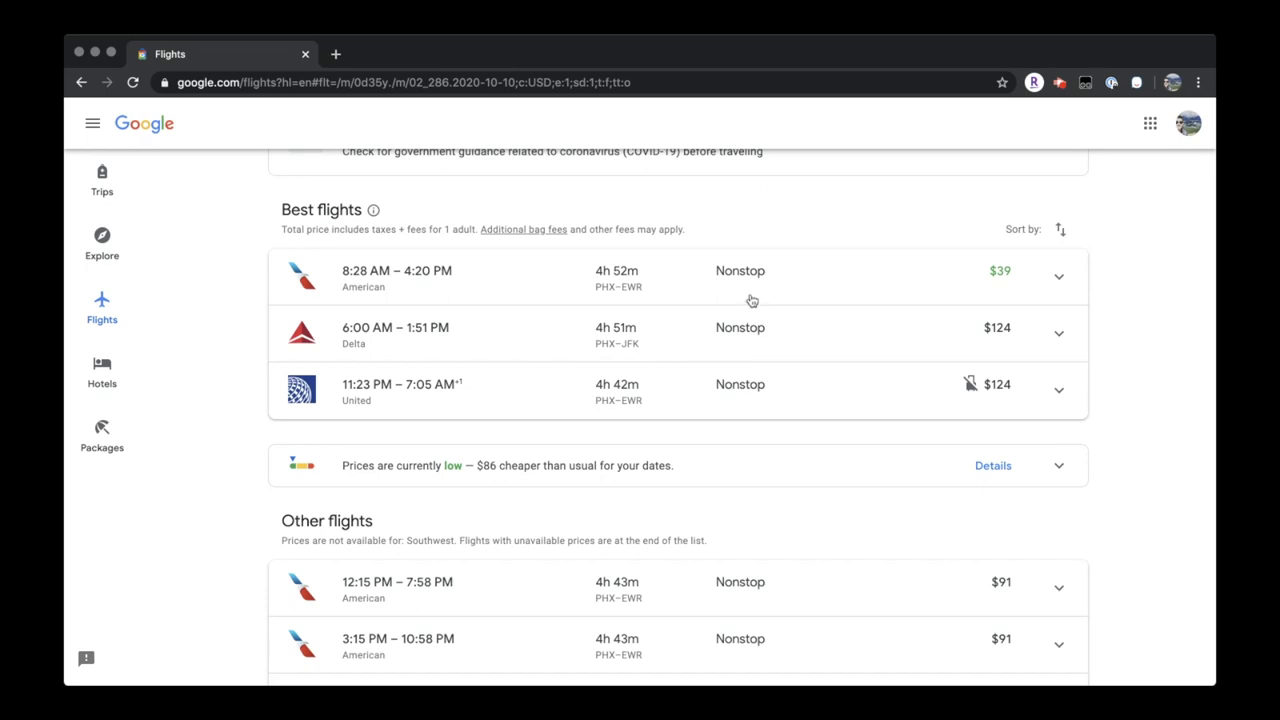
pyautogui.moveTo(602, 290)
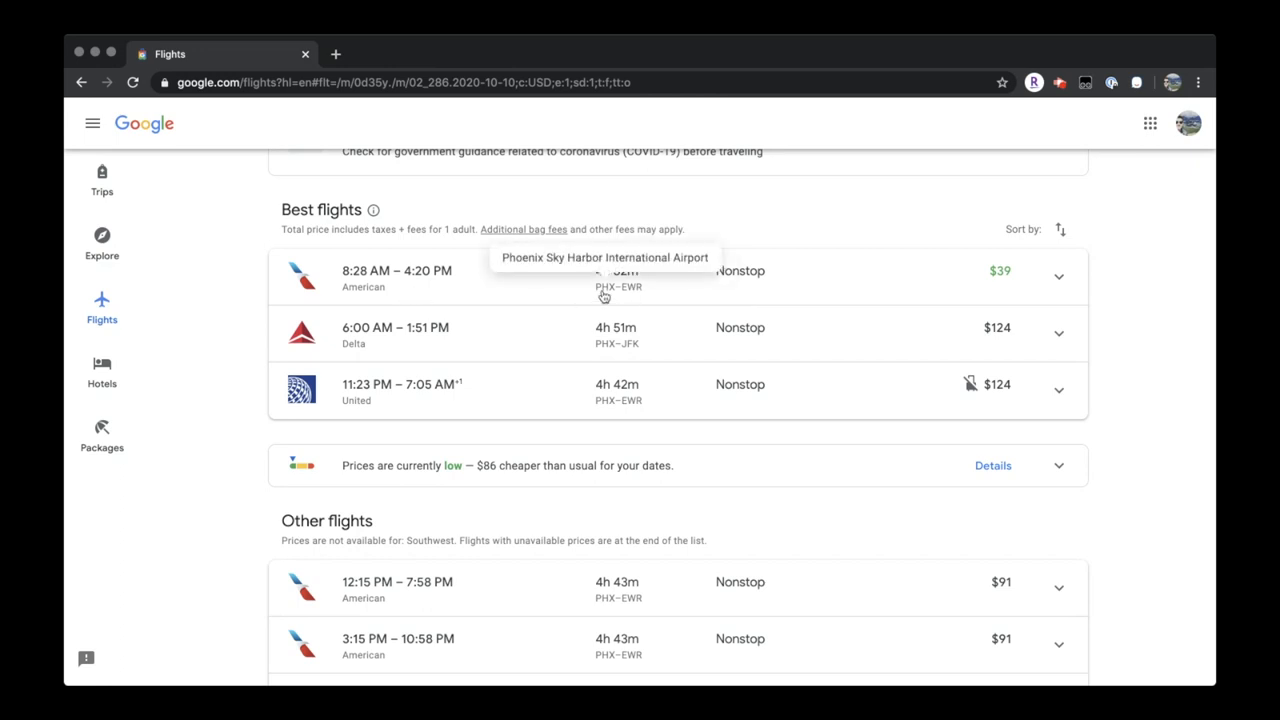
pyautogui.moveTo(1003, 287)
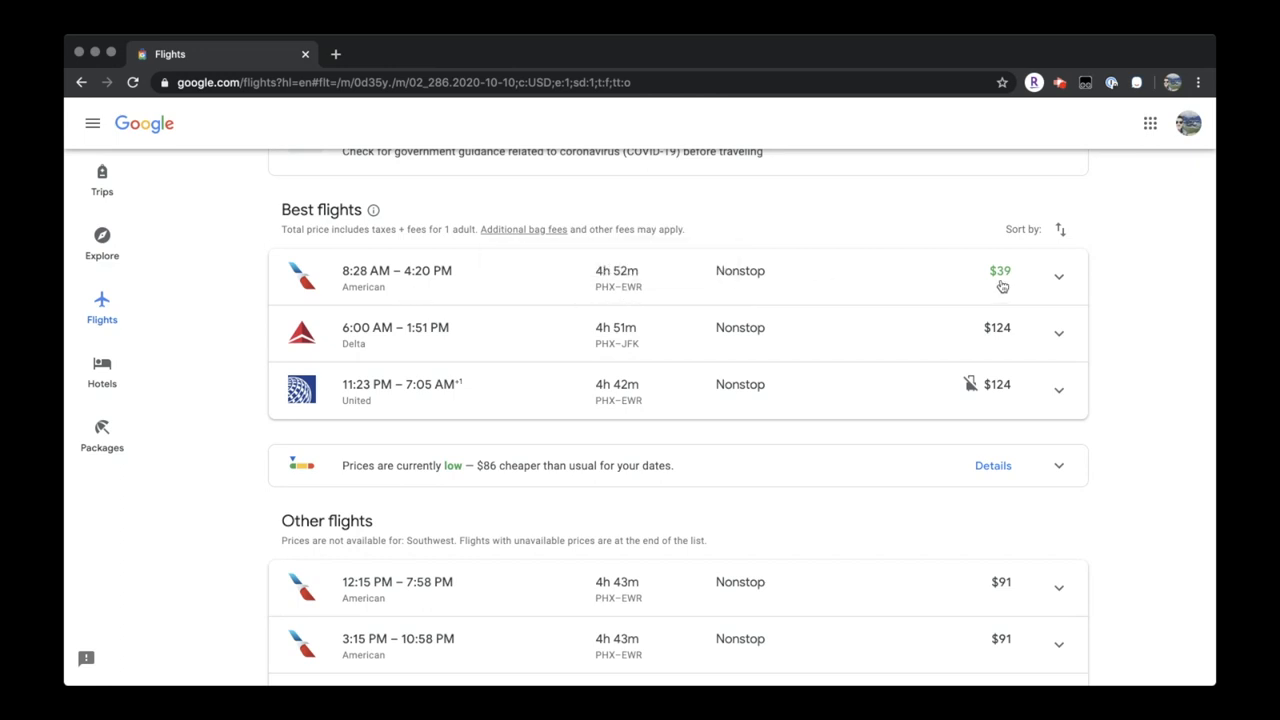
pyautogui.moveTo(634, 354)
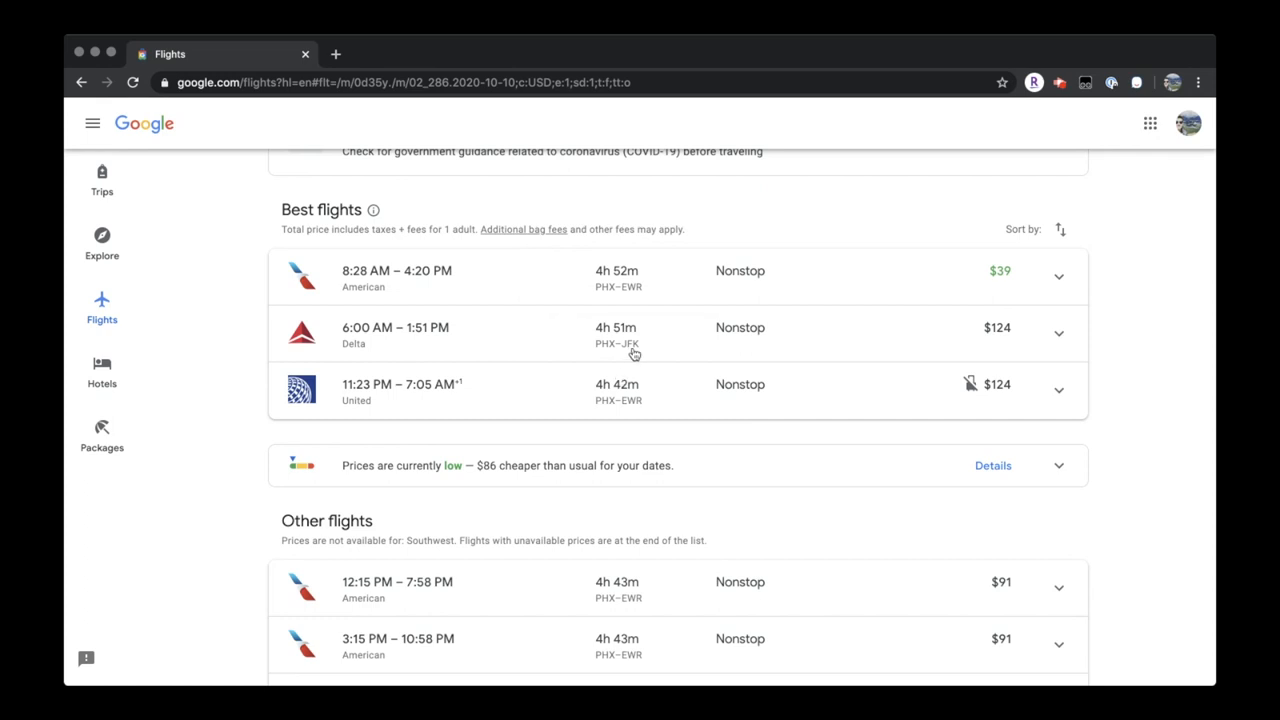
pyautogui.moveTo(632, 403)
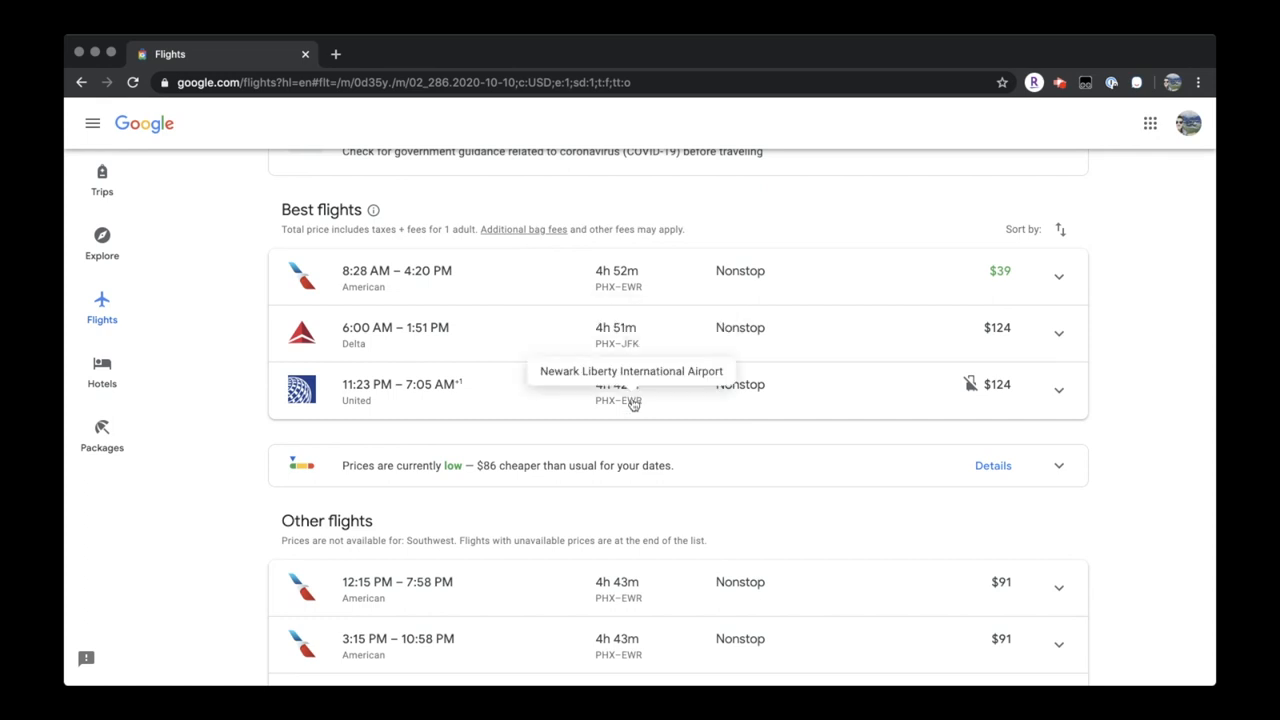
pyautogui.moveTo(812, 280)
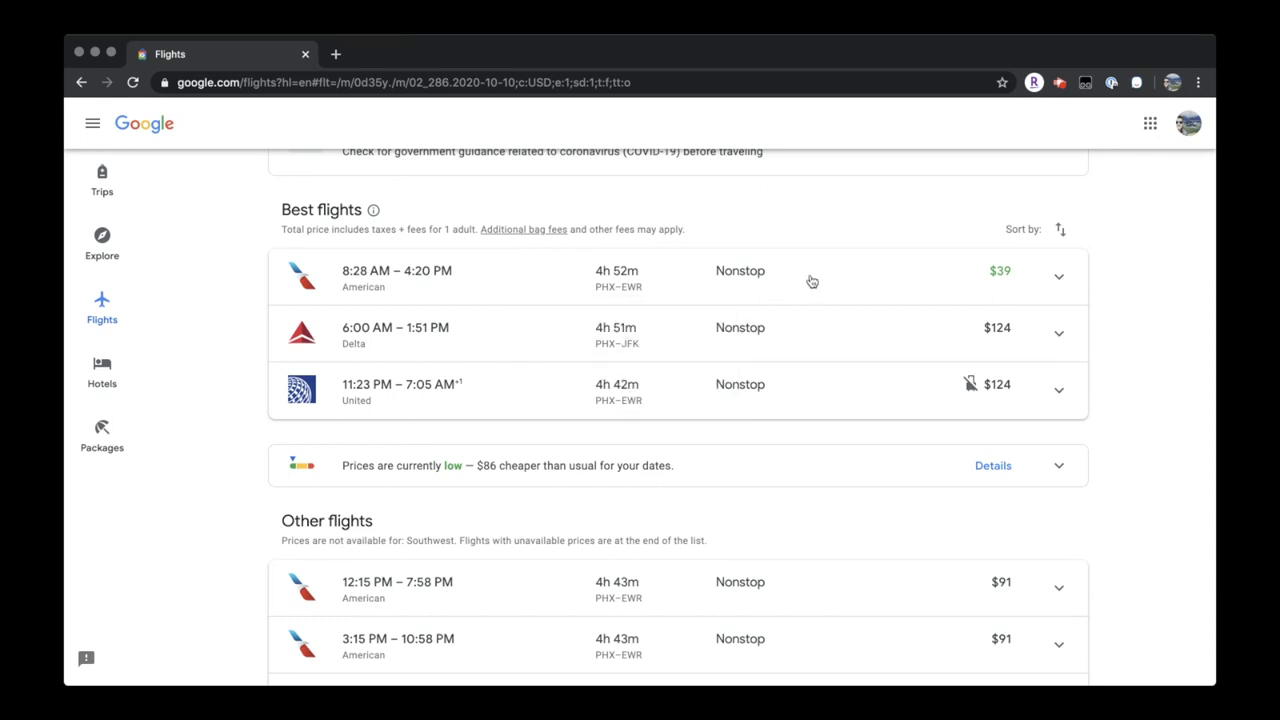
pyautogui.click(812, 278)
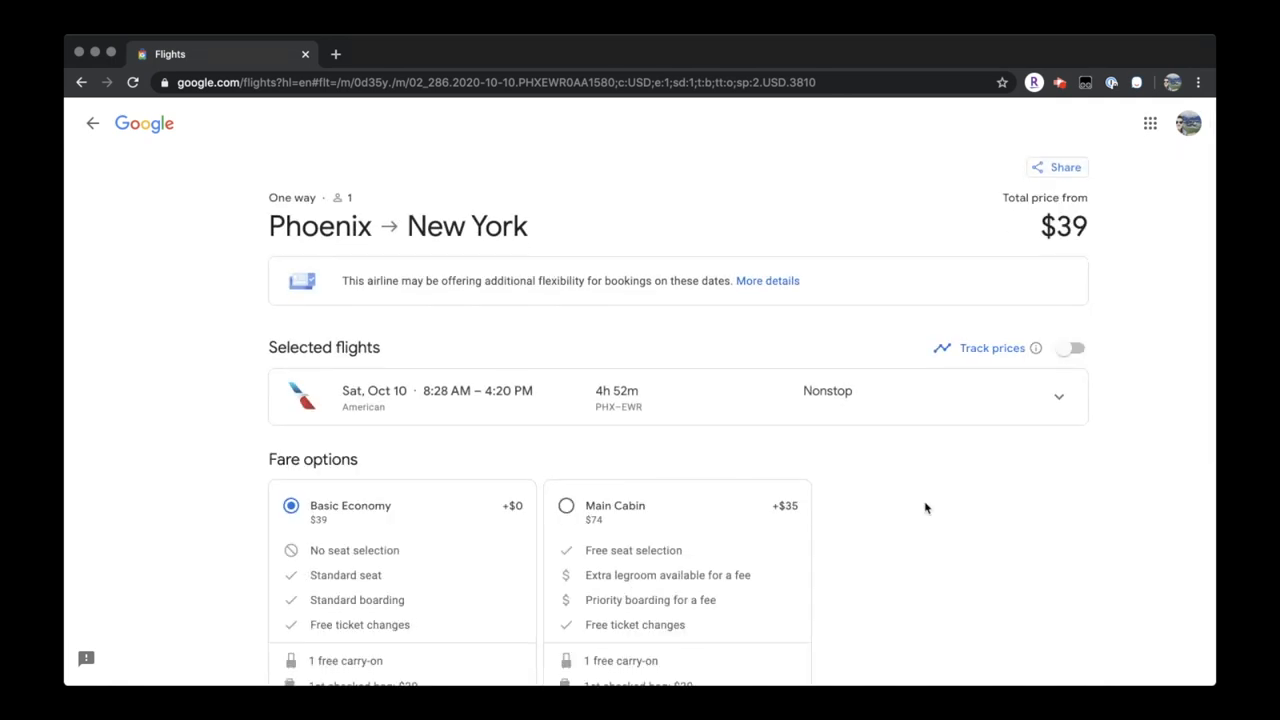
# Expand the full itinerary of the 8:28 AM American PHX–EWR flight
pyautogui.scroll(-3)
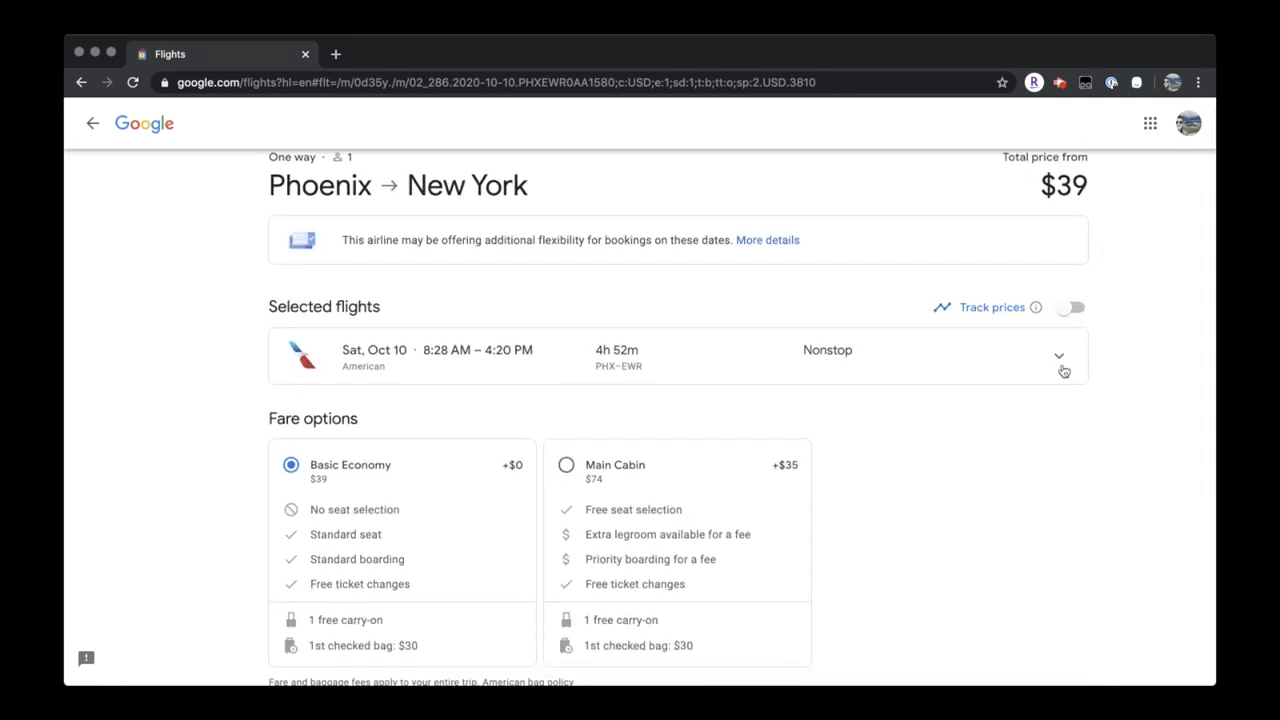
pyautogui.click(1062, 363)
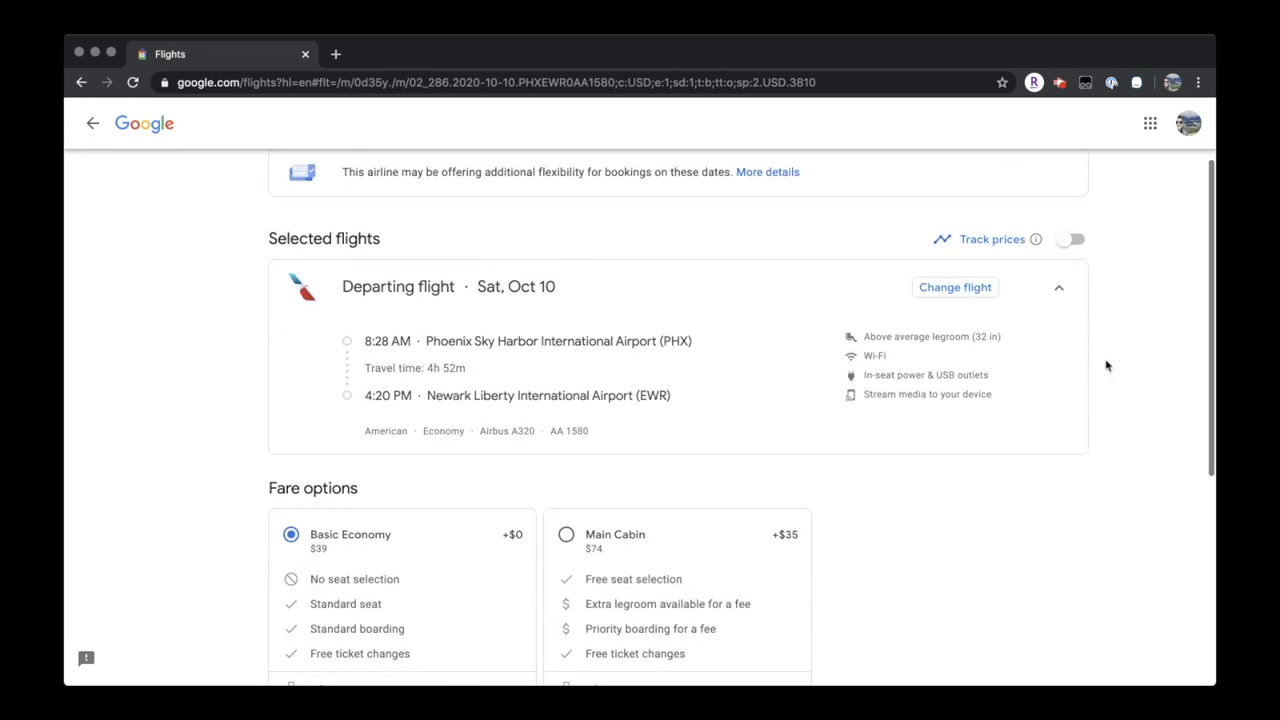
pyautogui.moveTo(519, 380)
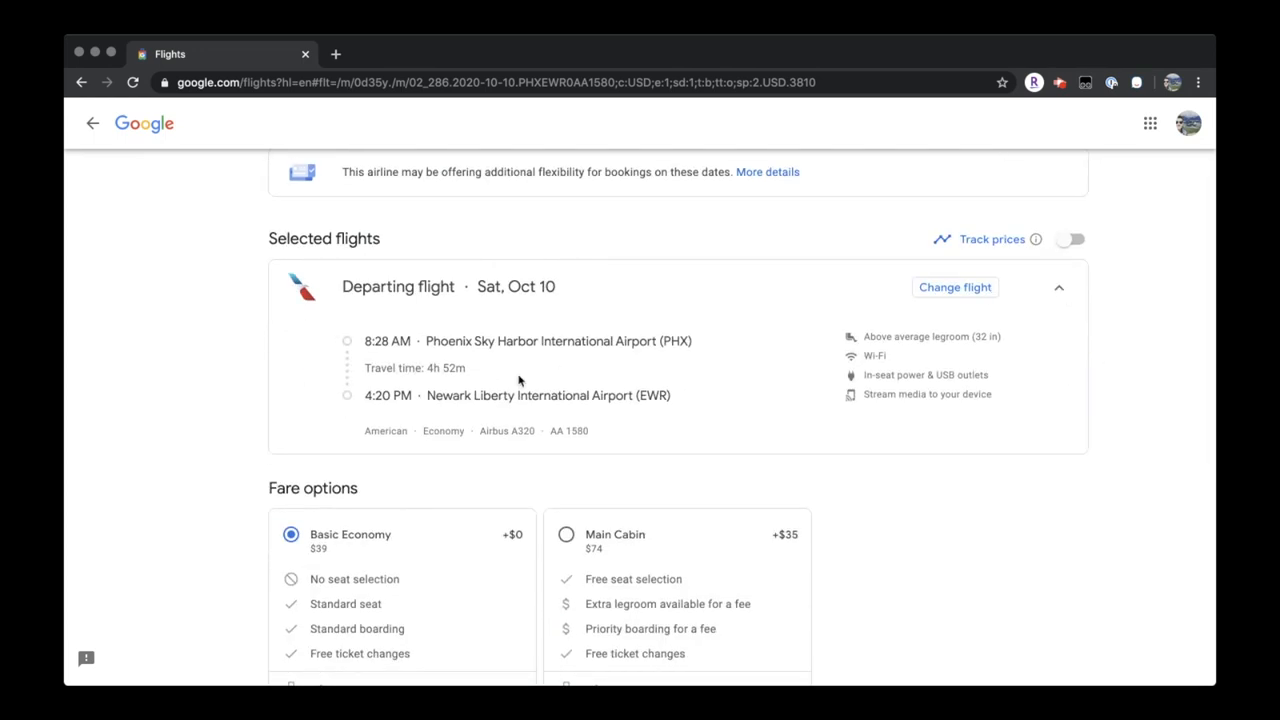
pyautogui.moveTo(799, 445)
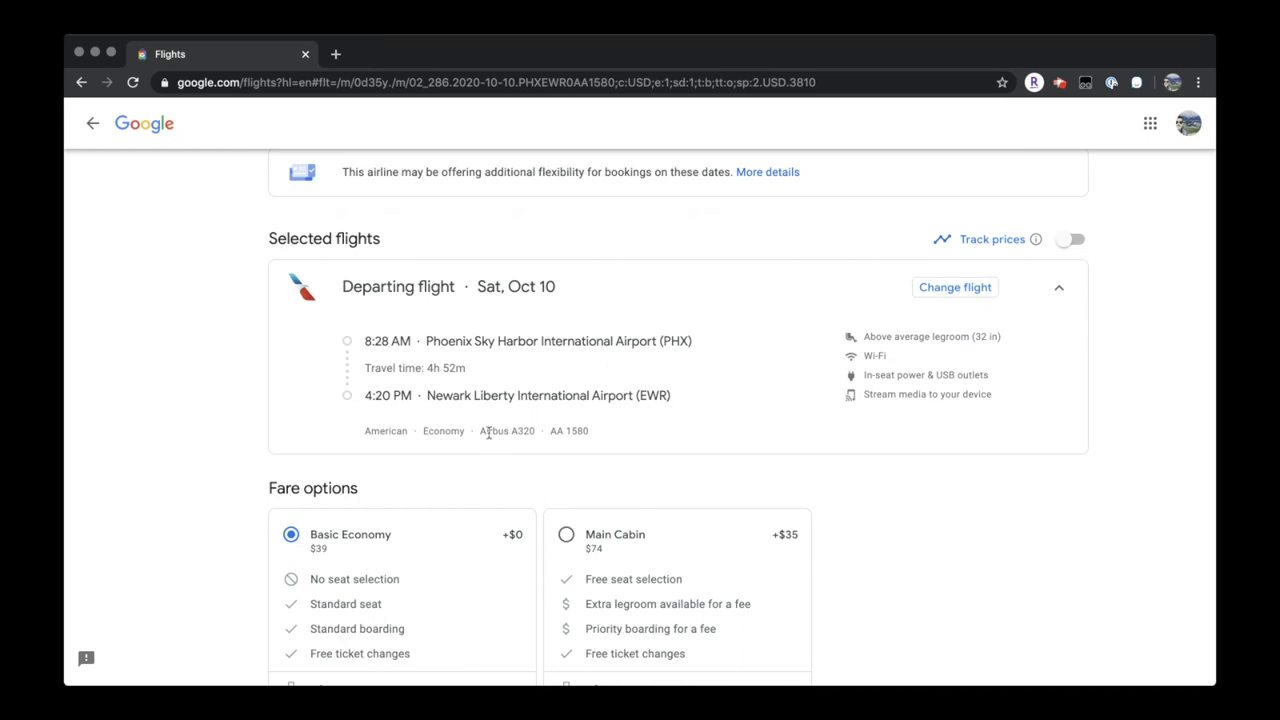
pyautogui.moveTo(599, 435)
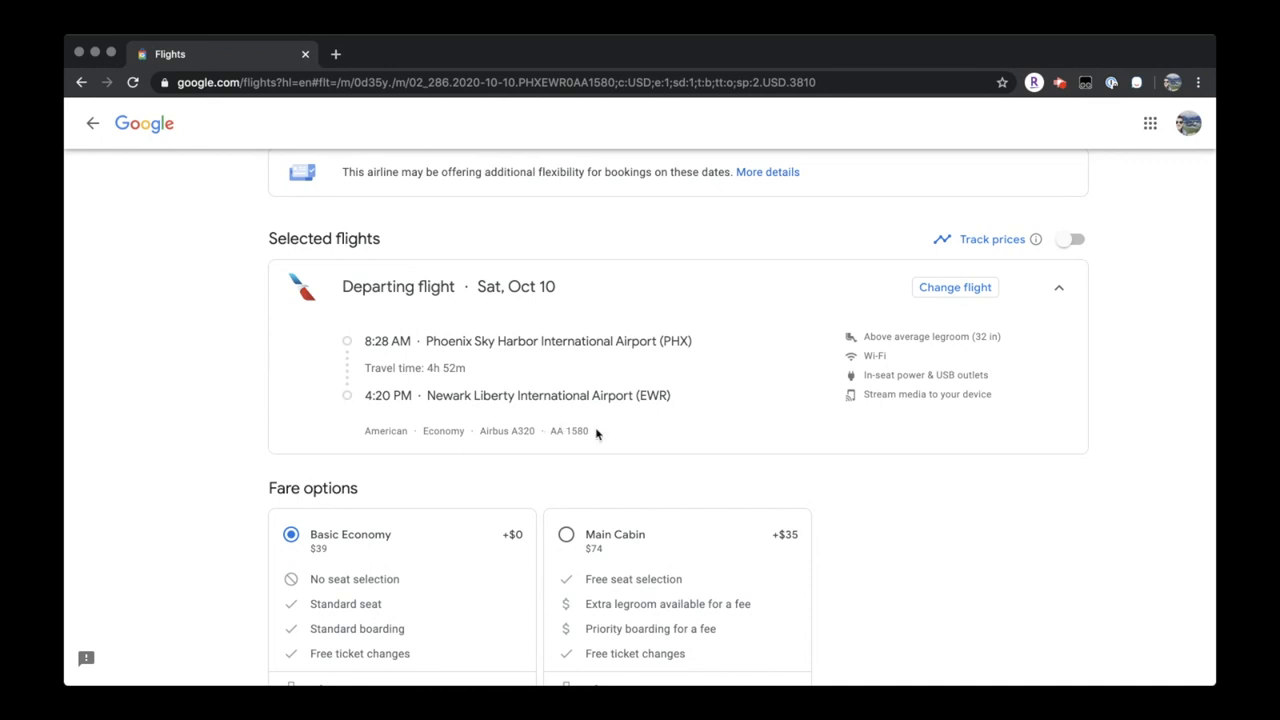
pyautogui.moveTo(1006, 382)
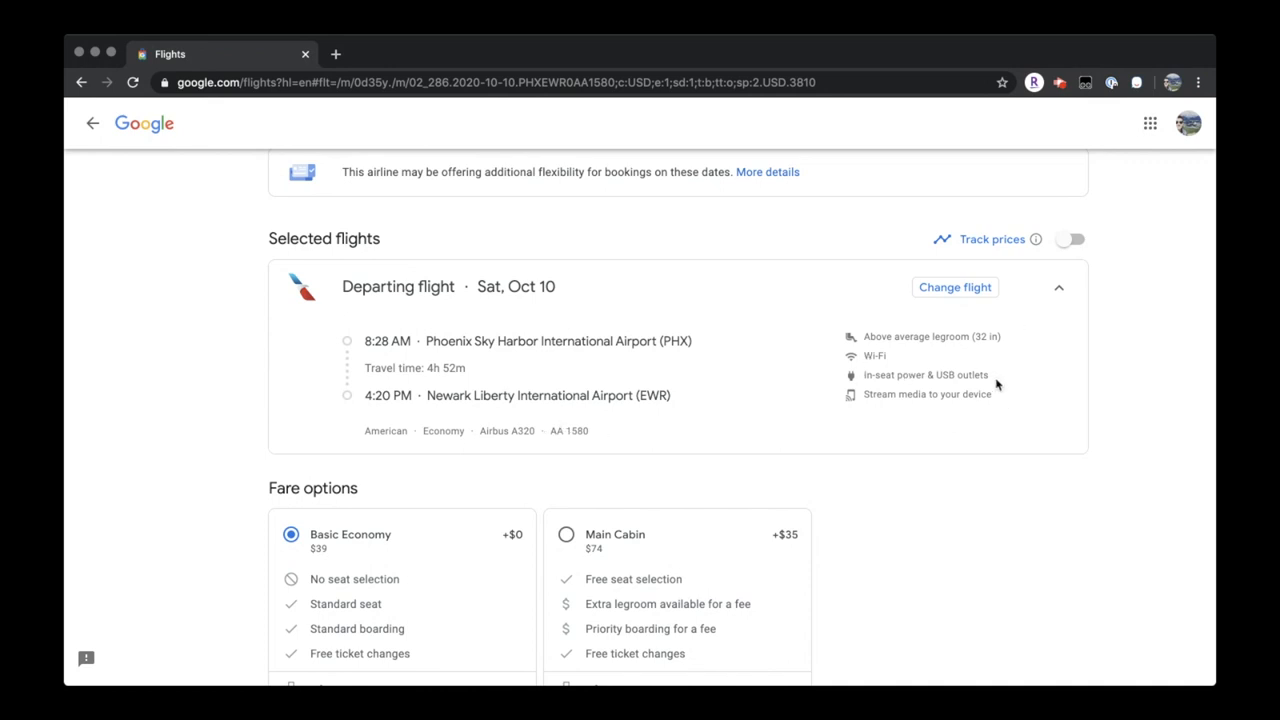
pyautogui.moveTo(996, 407)
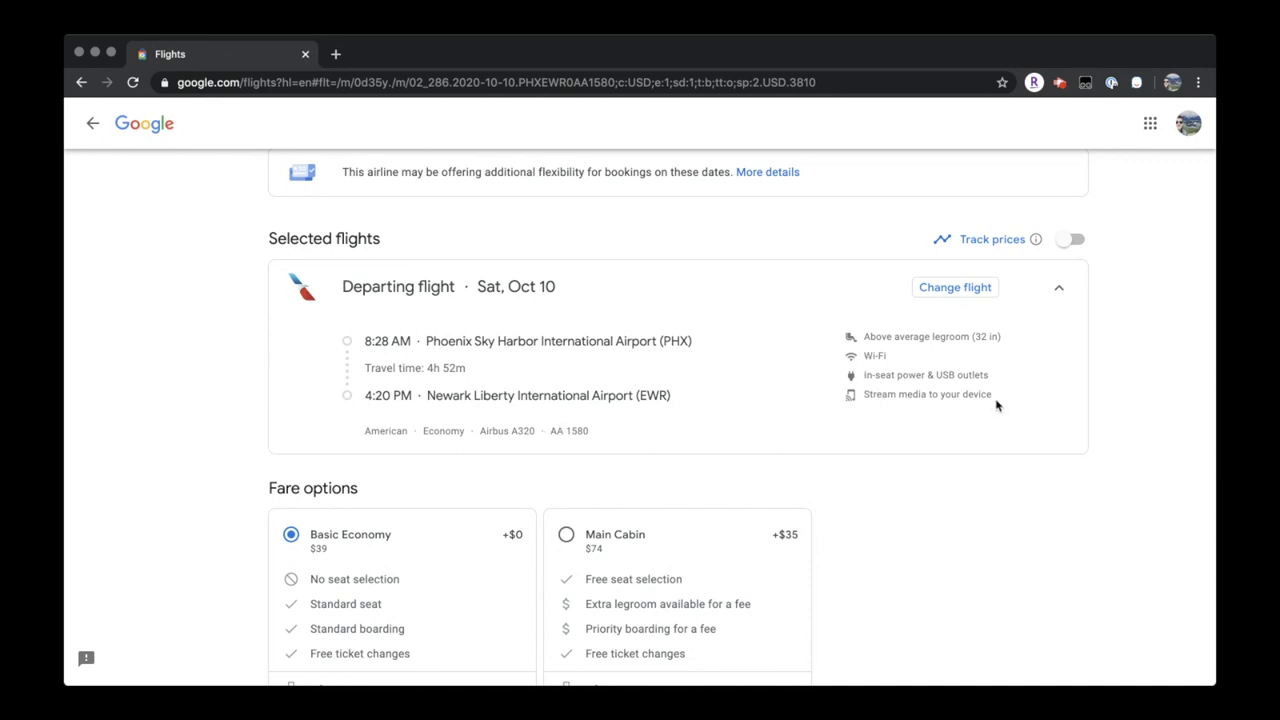
pyautogui.scroll(-3)
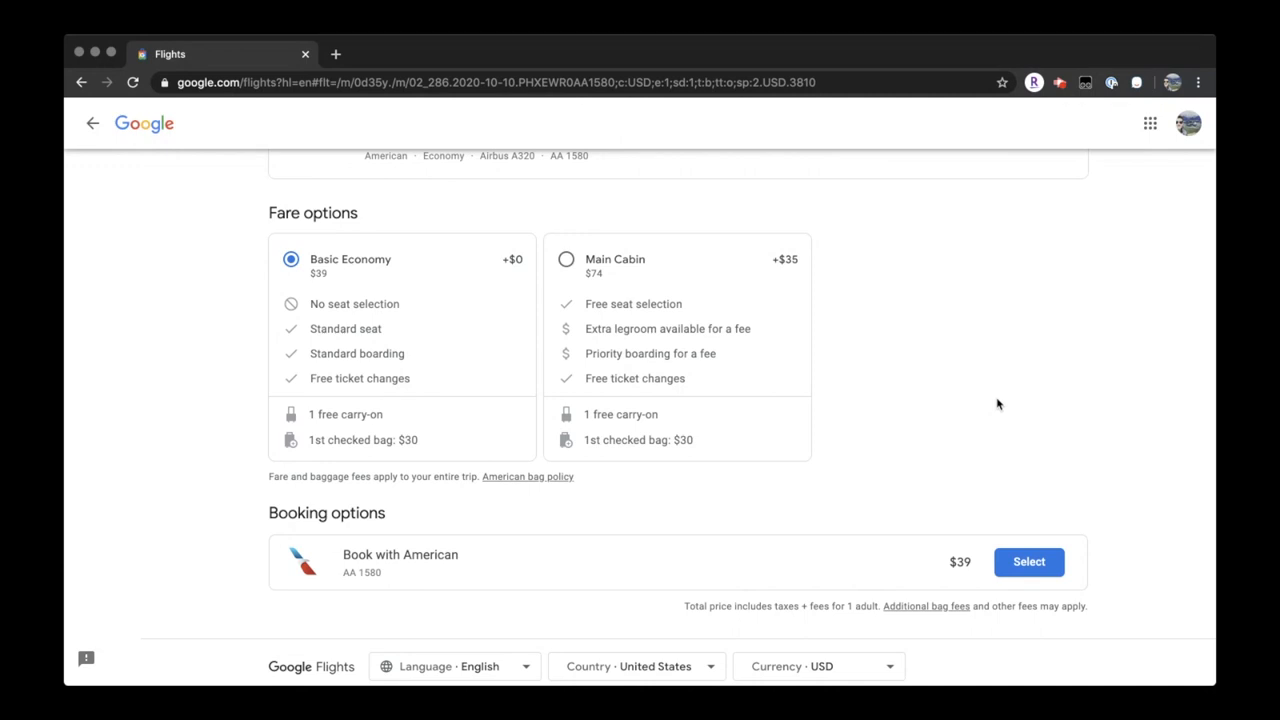
pyautogui.moveTo(325, 394)
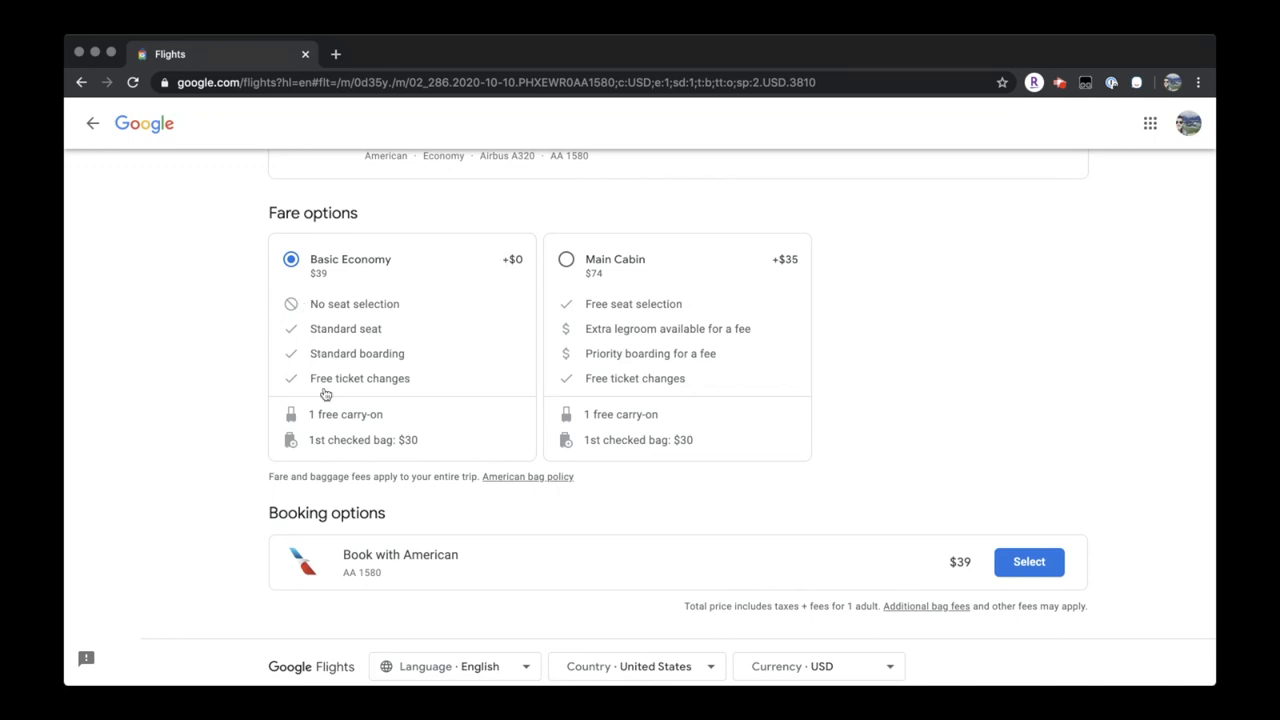
pyautogui.moveTo(650, 442)
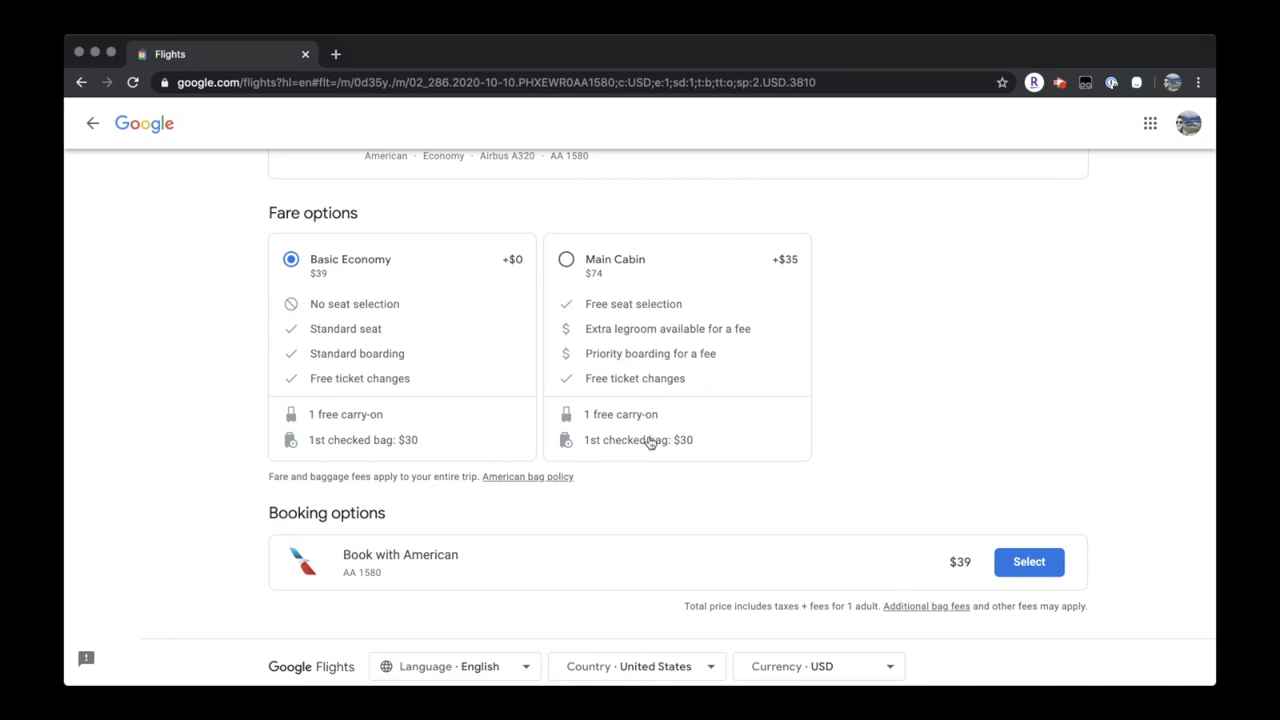
pyautogui.moveTo(325, 423)
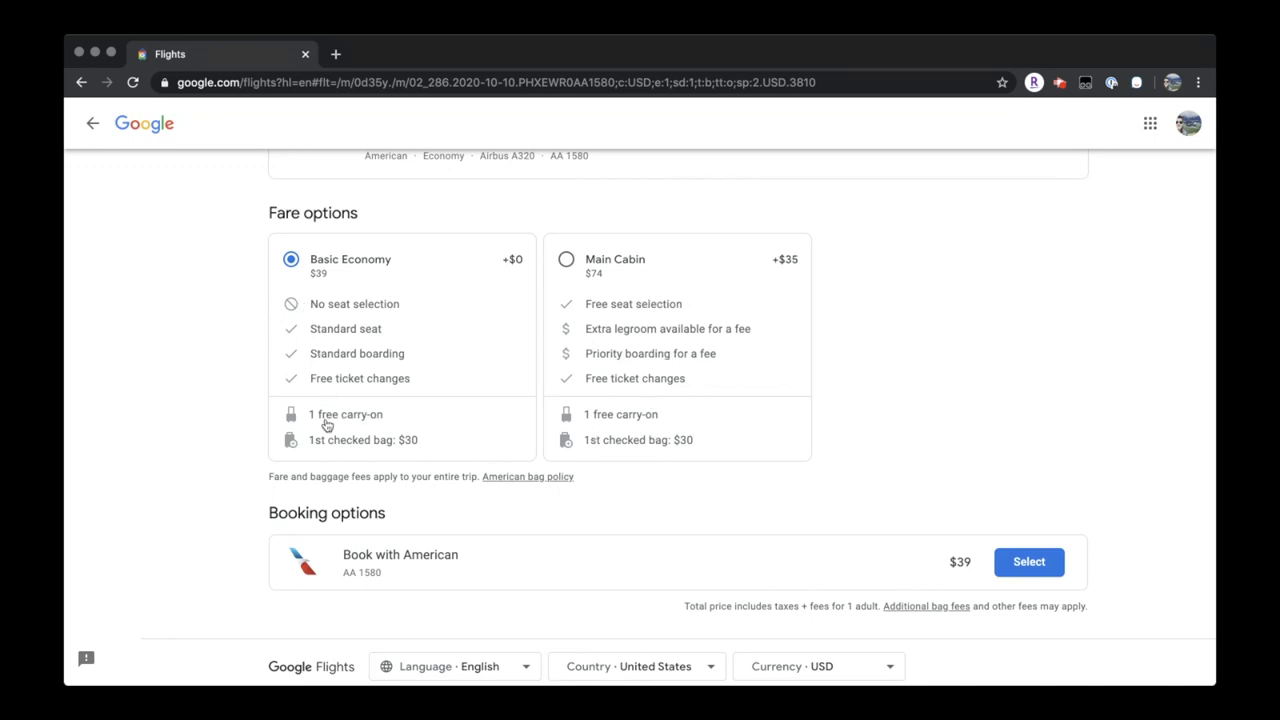
pyautogui.moveTo(928, 411)
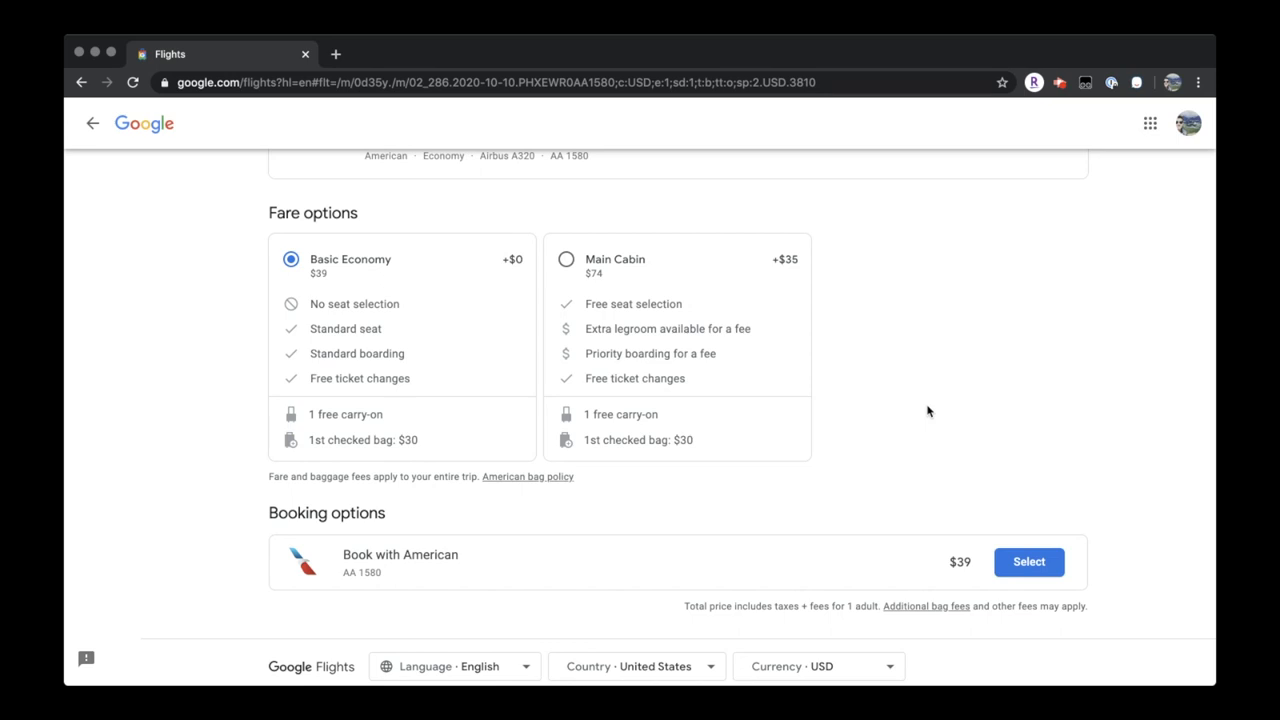
pyautogui.moveTo(569, 509)
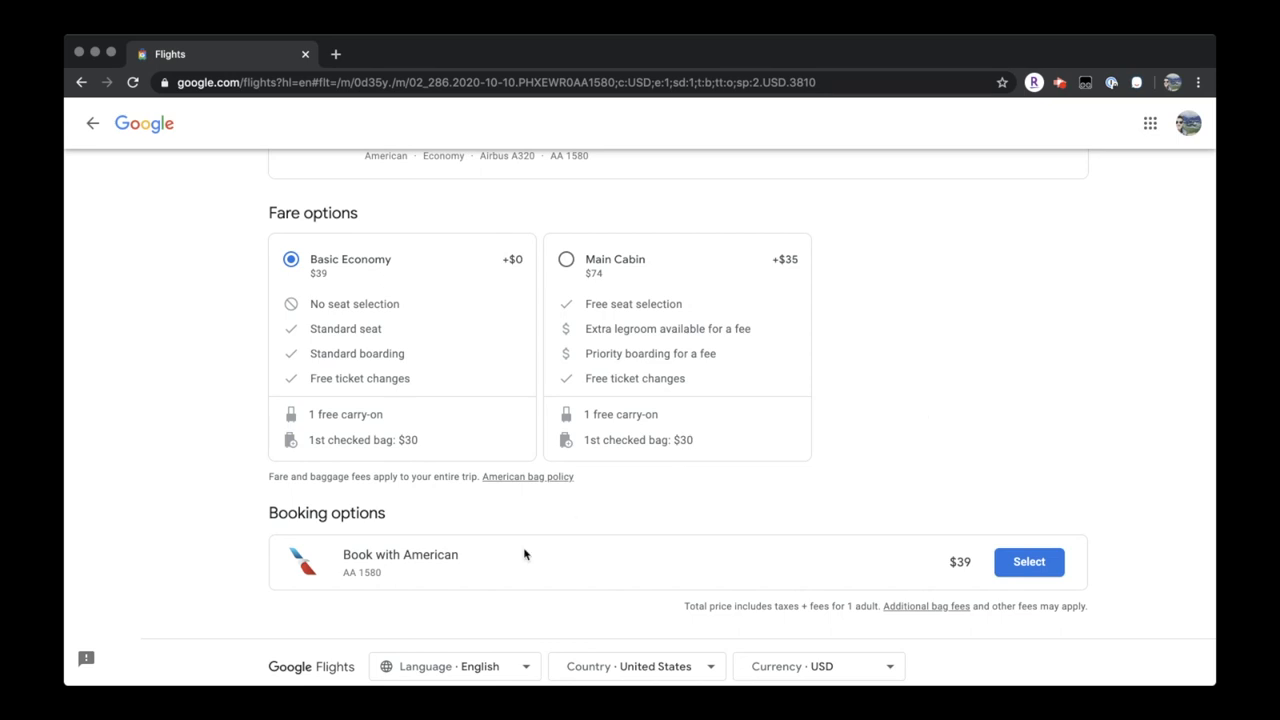
# Select the $39 Book with American option to book on American's site
pyautogui.scroll(-3)
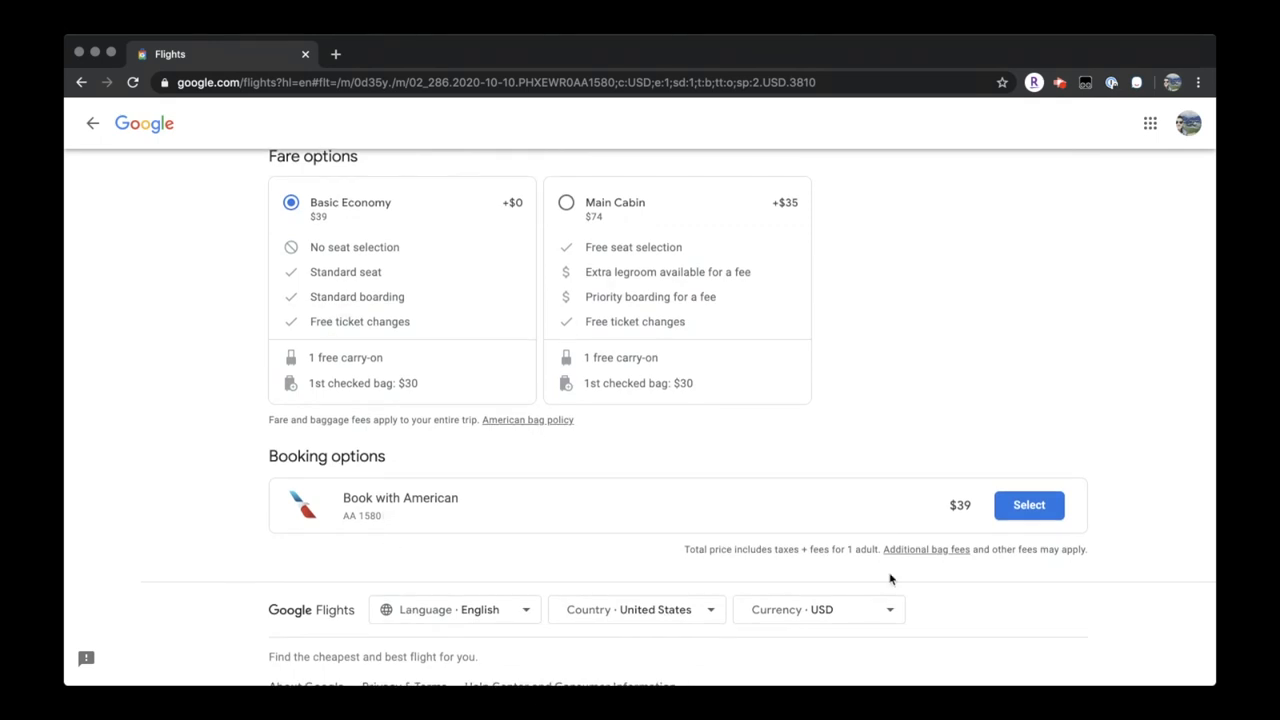
pyautogui.click(1028, 505)
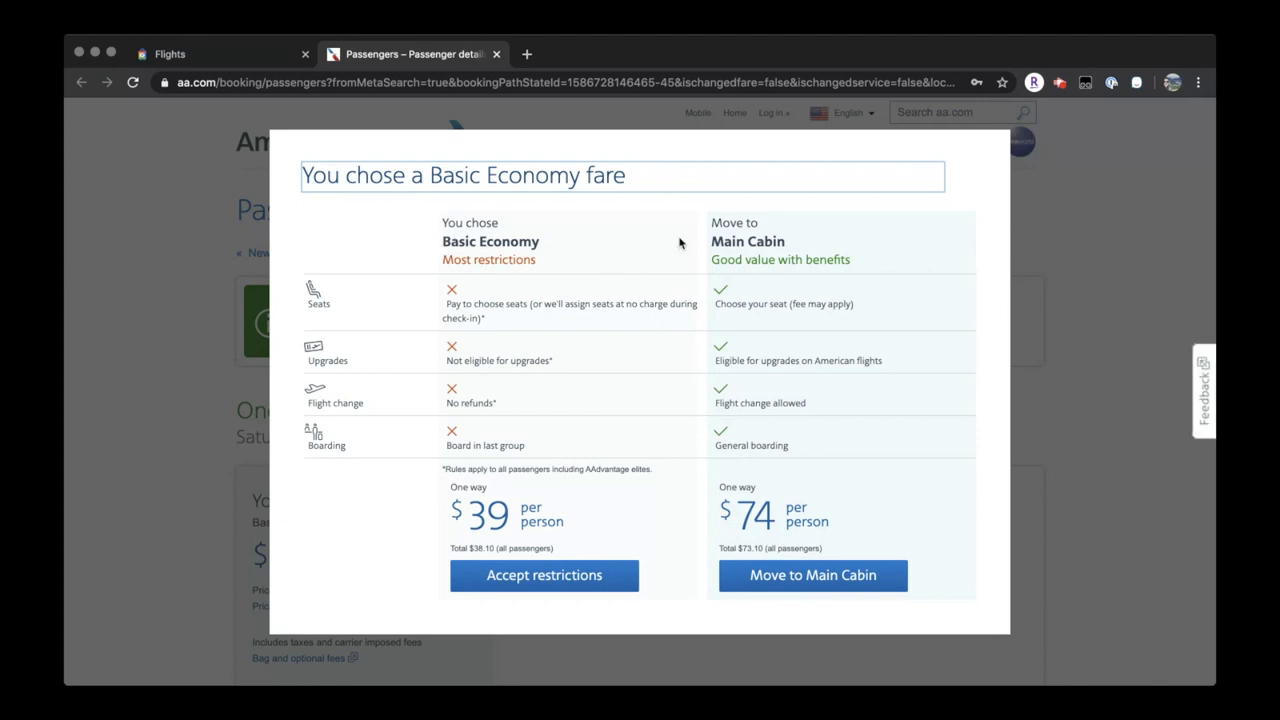
pyautogui.moveTo(749, 241)
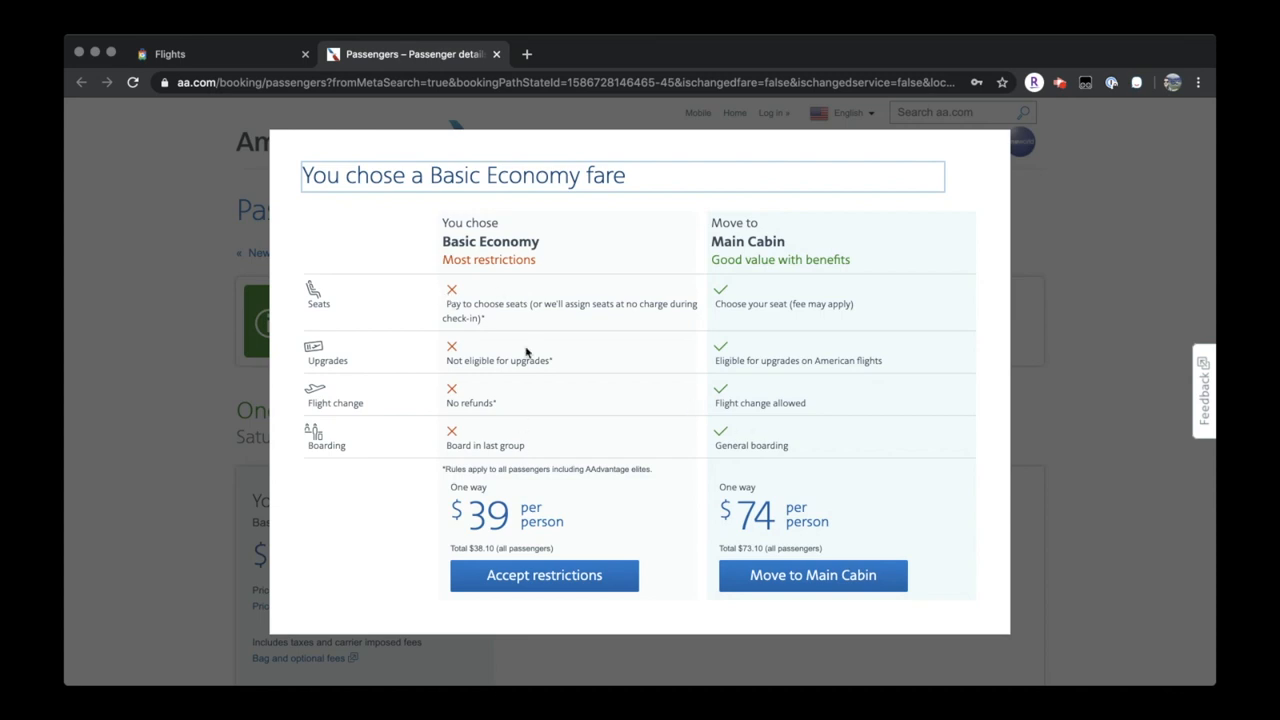
pyautogui.moveTo(205, 50)
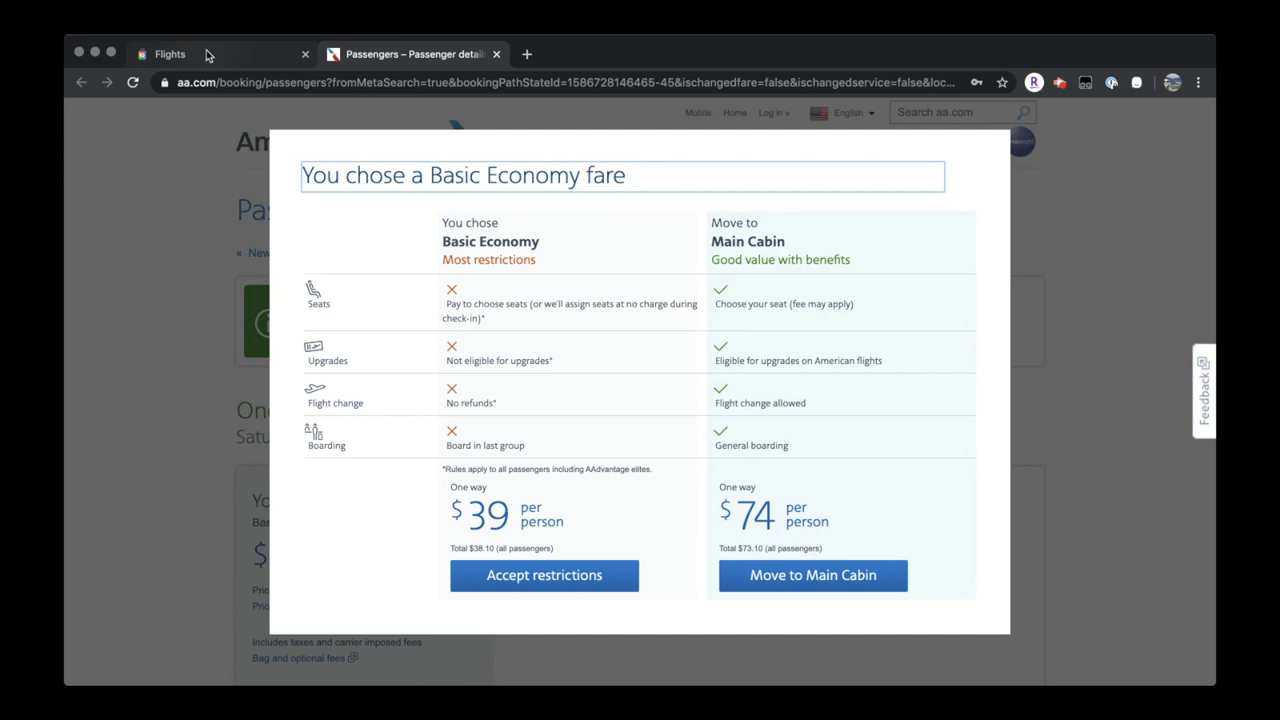
# Return from aa.com to the Google Flights tab
pyautogui.click(170, 54)
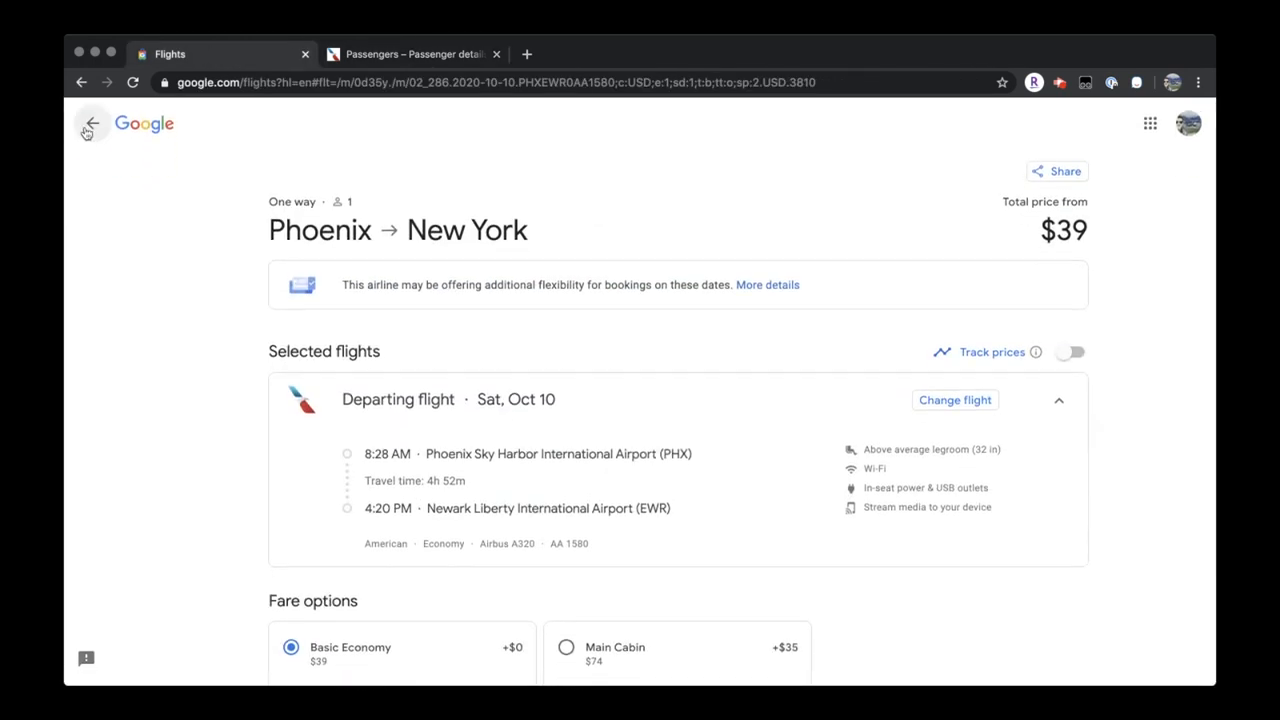
# Change to a round trip departing Oct 10 and returning Oct 14, comparing trip-length prices
pyautogui.click(89, 124)
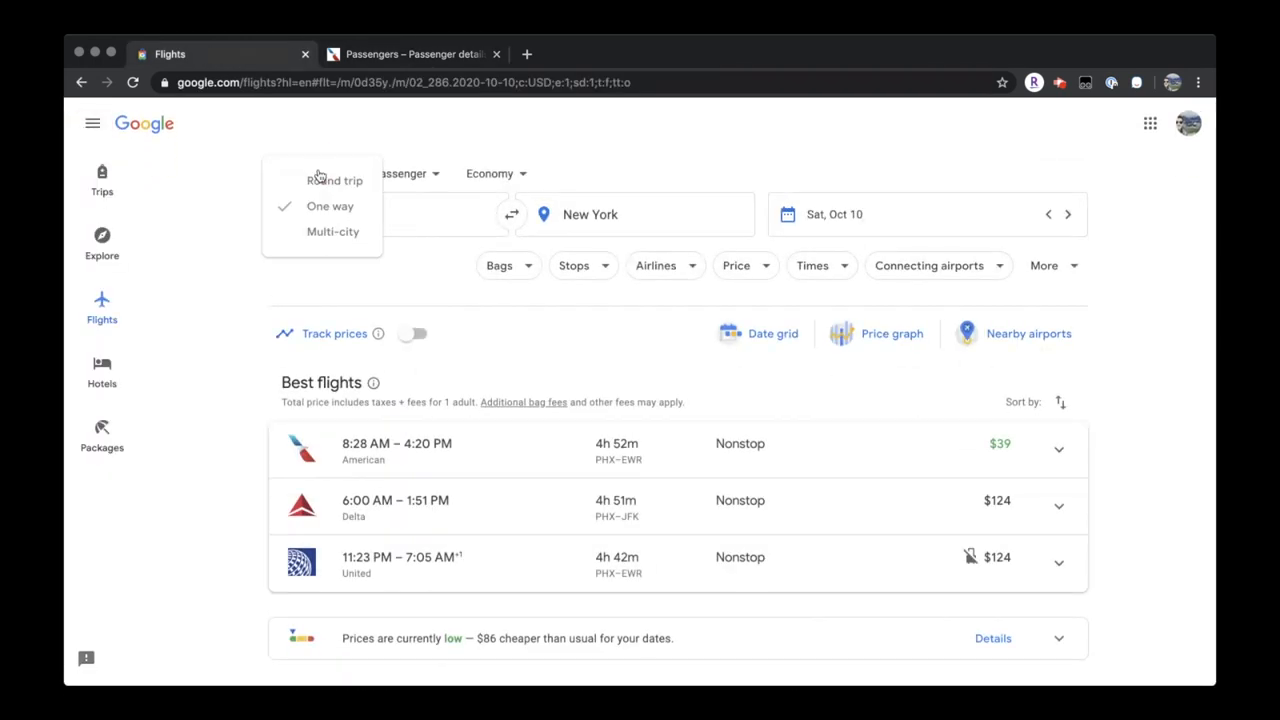
pyautogui.click(334, 180)
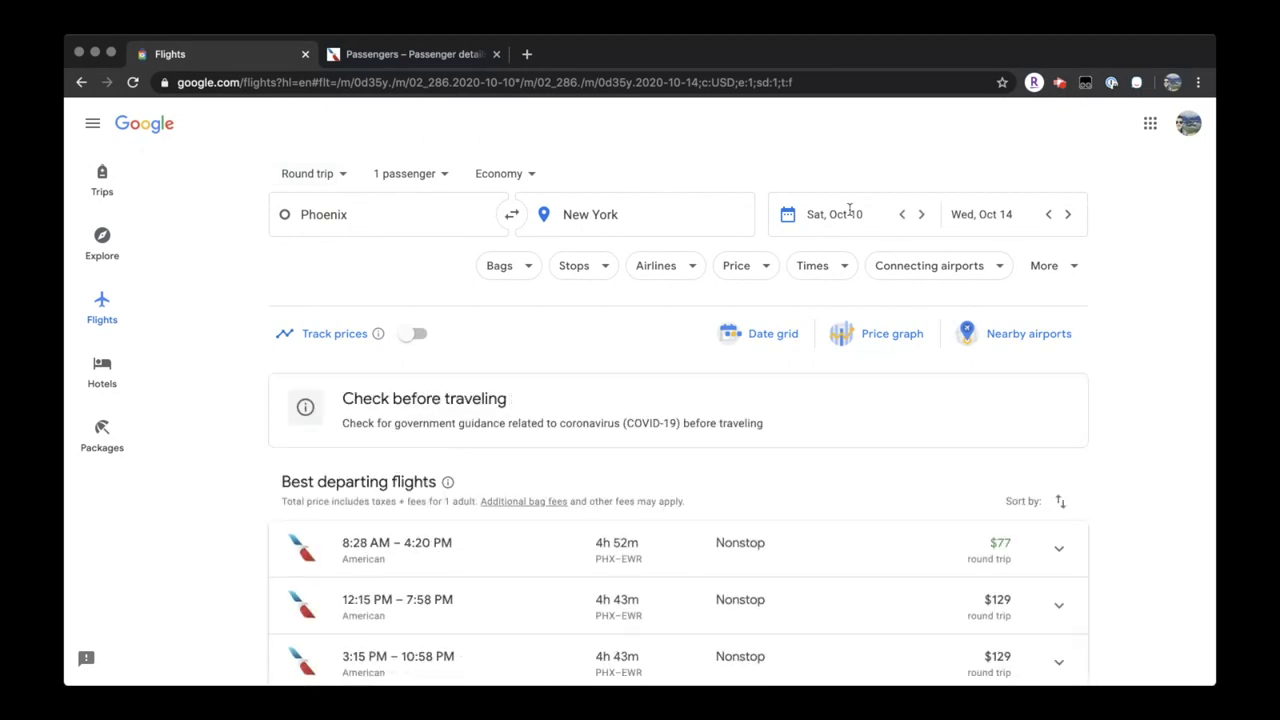
pyautogui.click(835, 214)
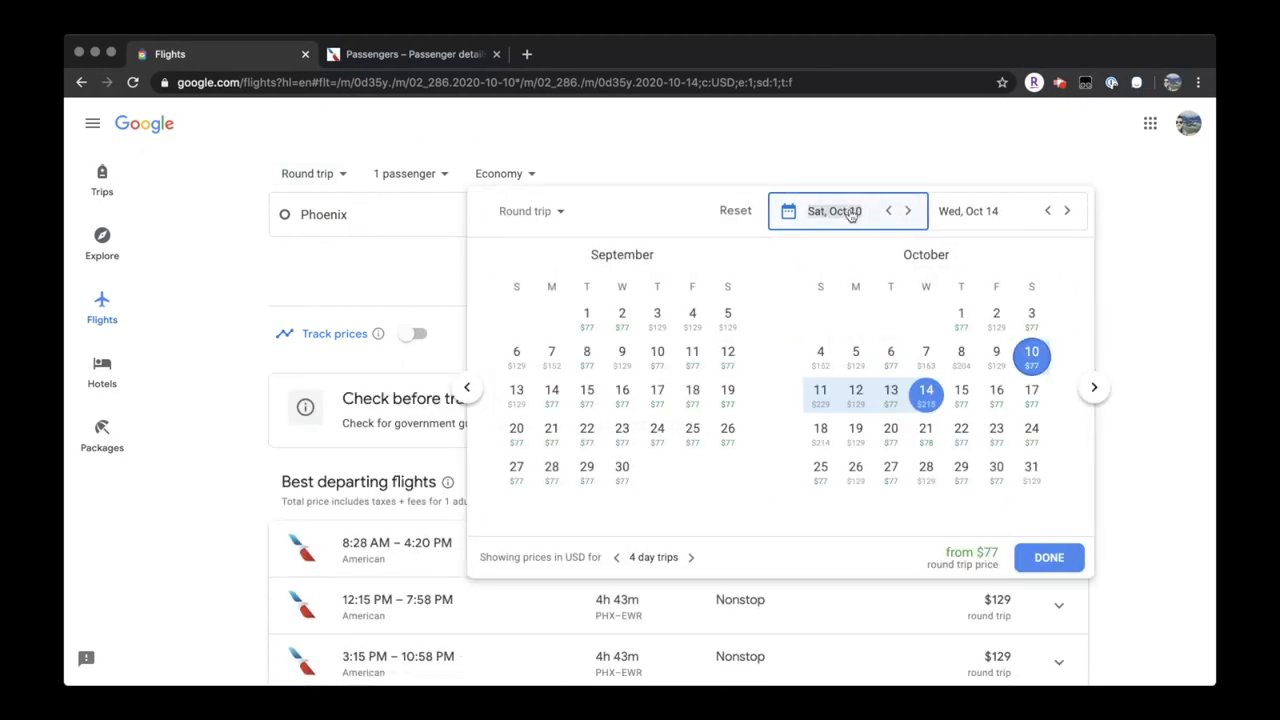
pyautogui.moveTo(760, 345)
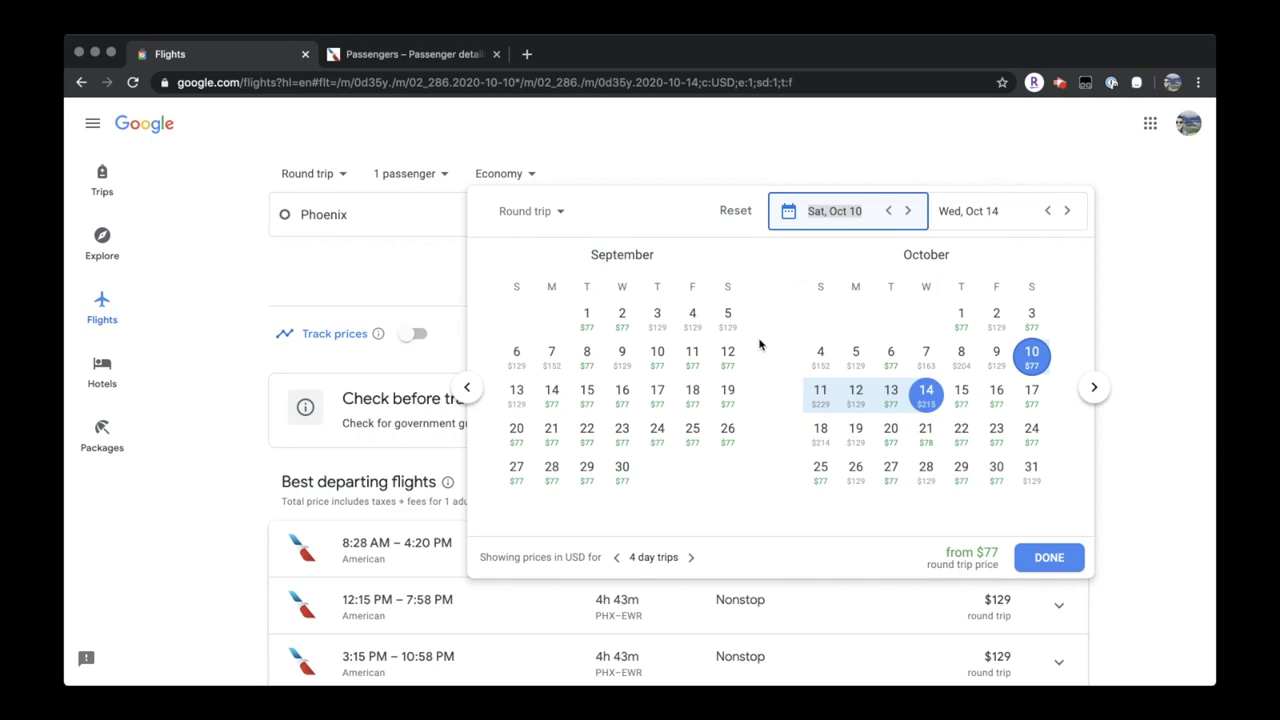
pyautogui.moveTo(489, 557)
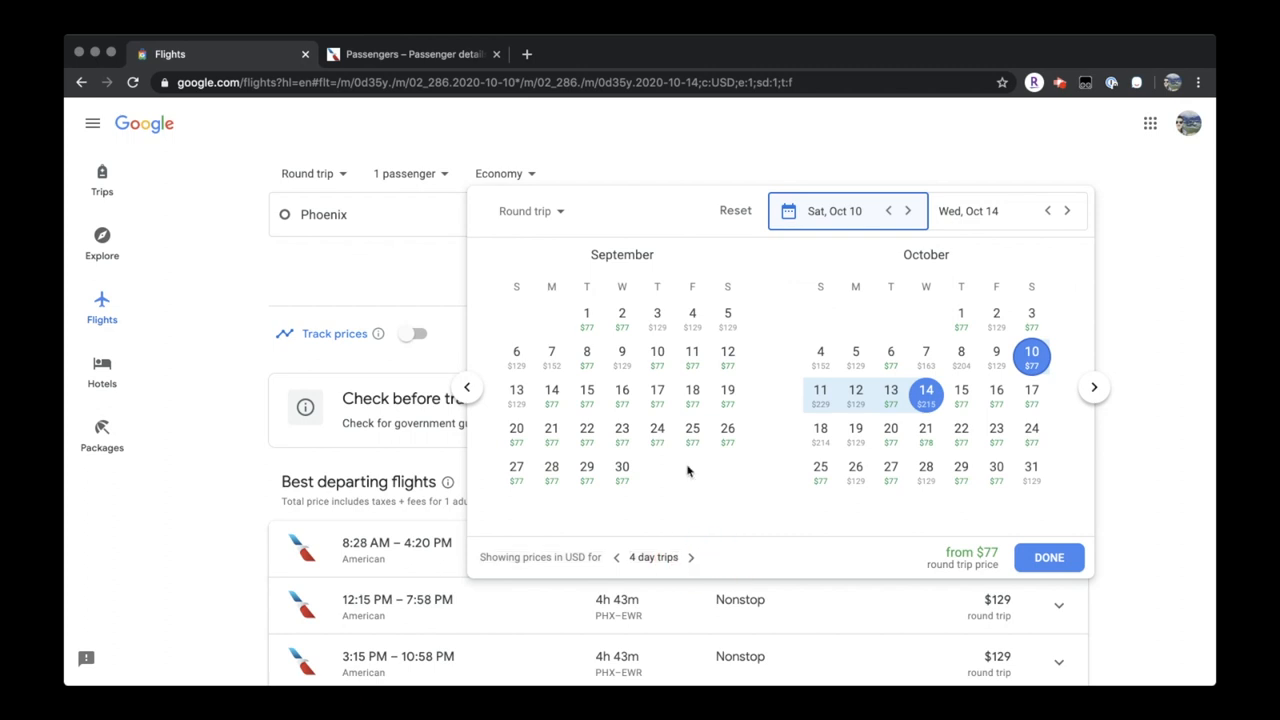
pyautogui.moveTo(587, 319)
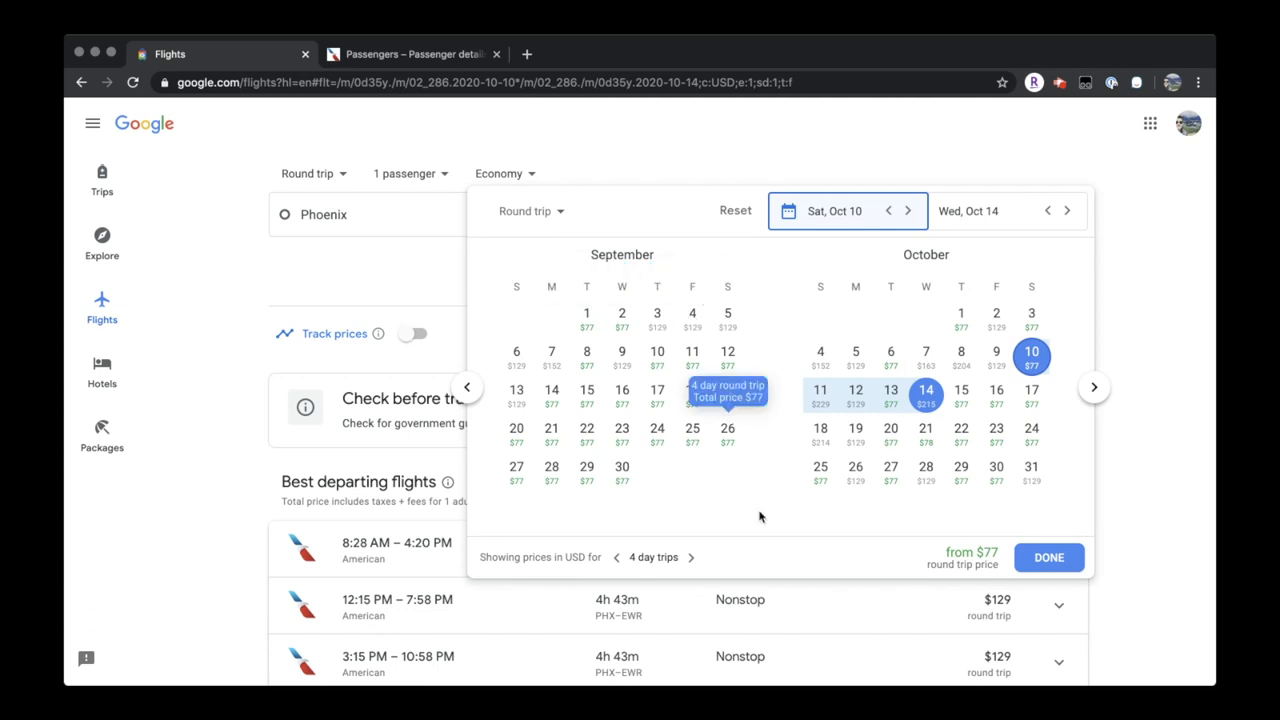
pyautogui.click(686, 557)
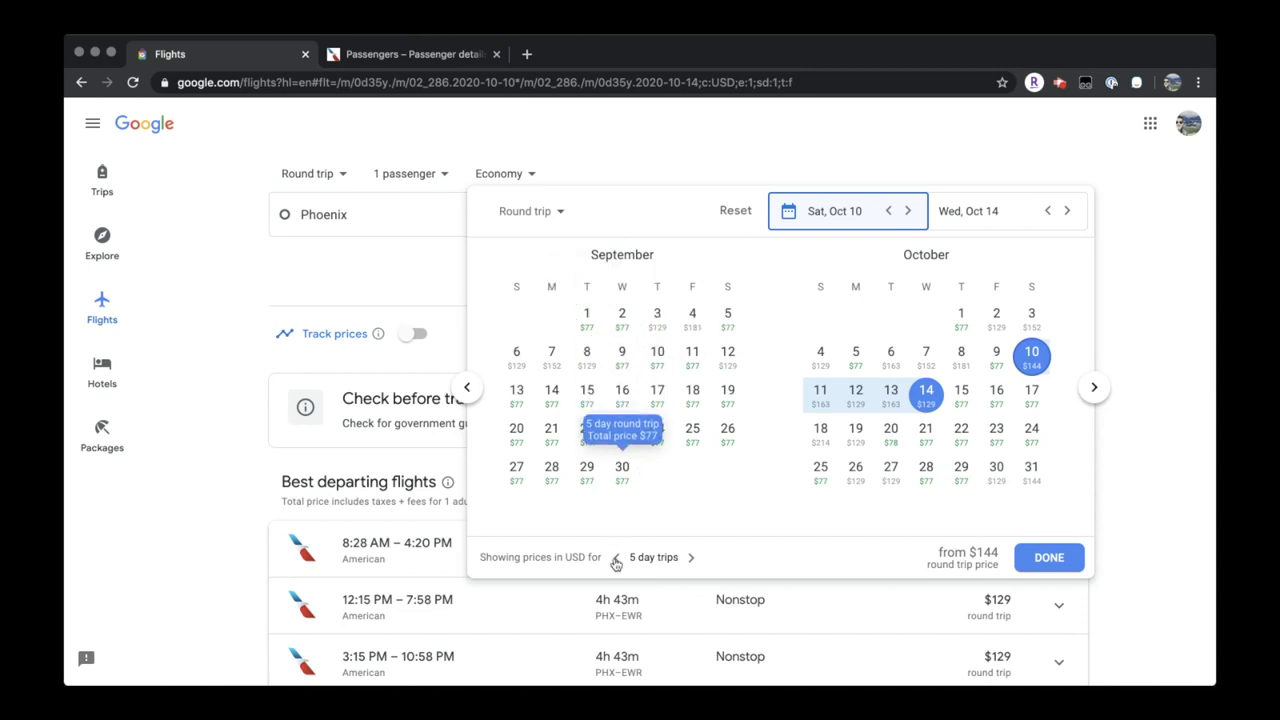
pyautogui.click(615, 557)
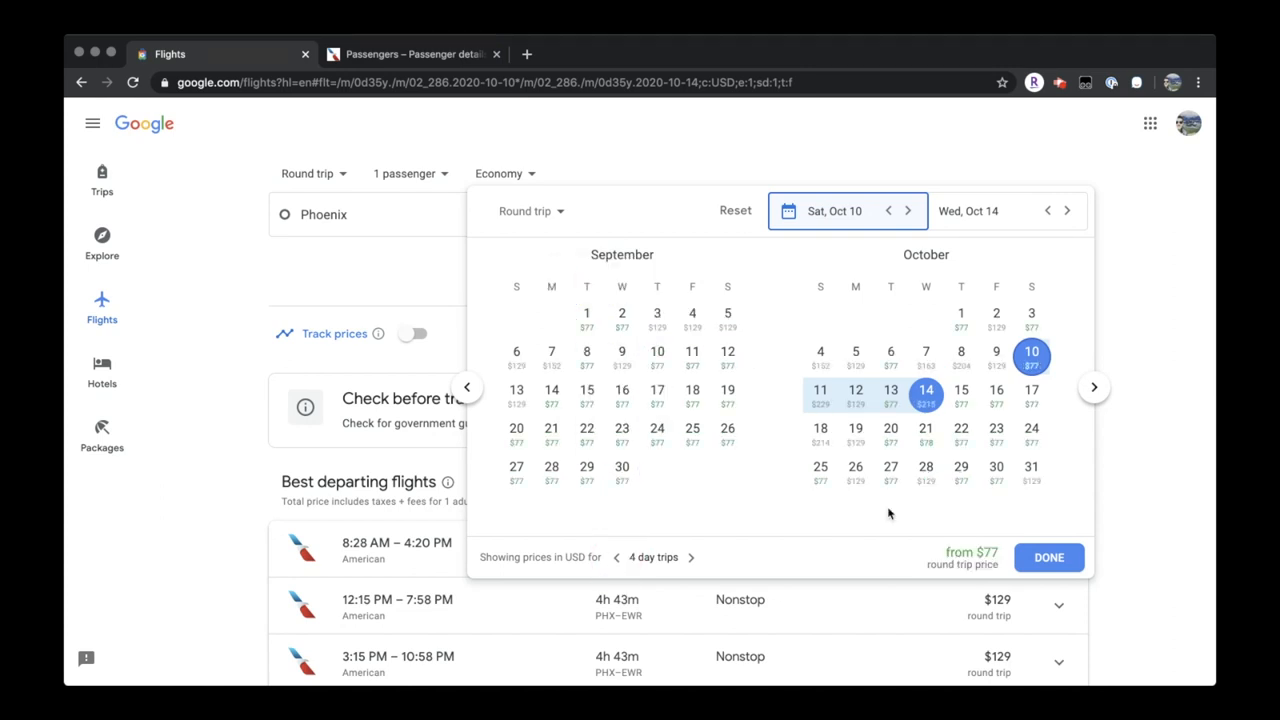
pyautogui.moveTo(1031, 353)
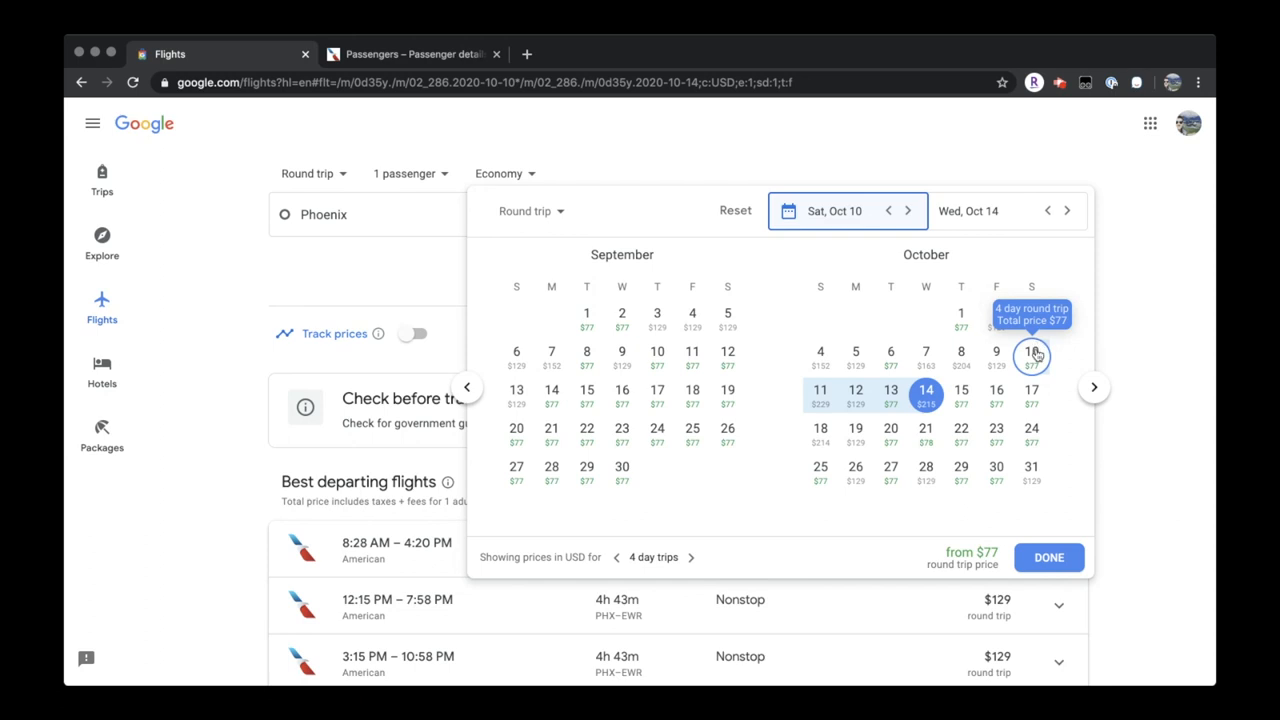
pyautogui.click(1007, 211)
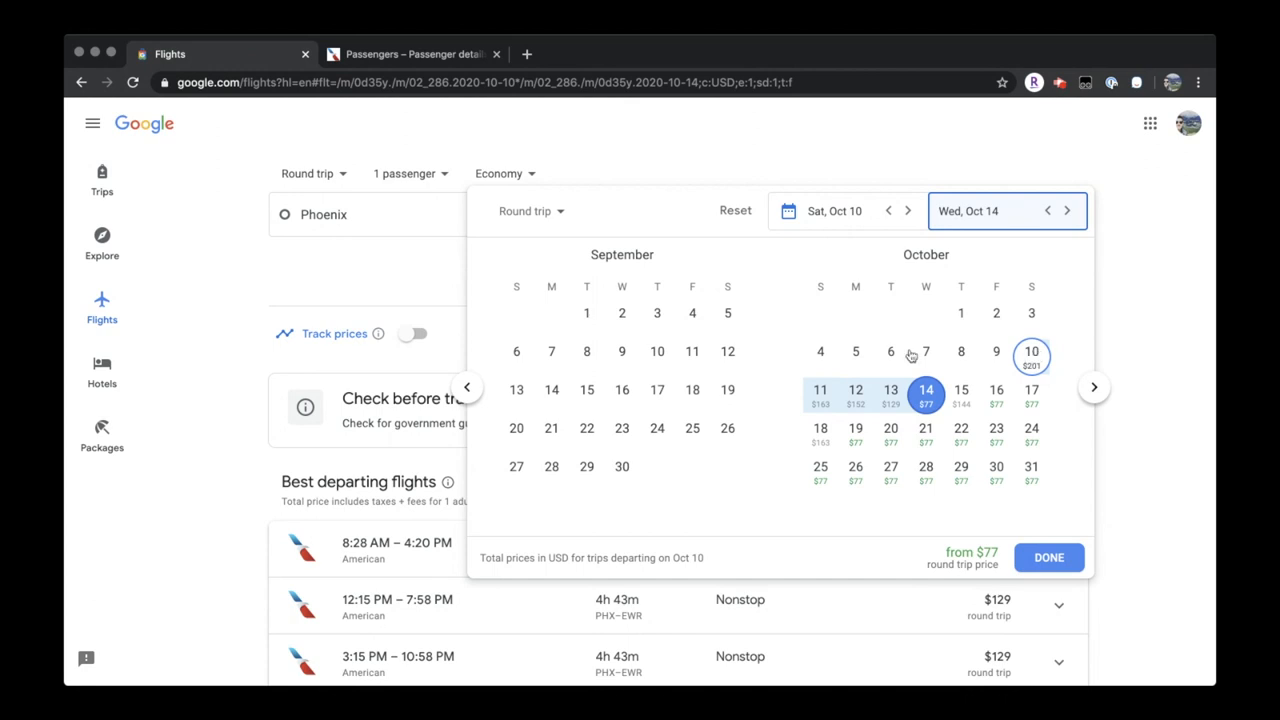
pyautogui.moveTo(890, 395)
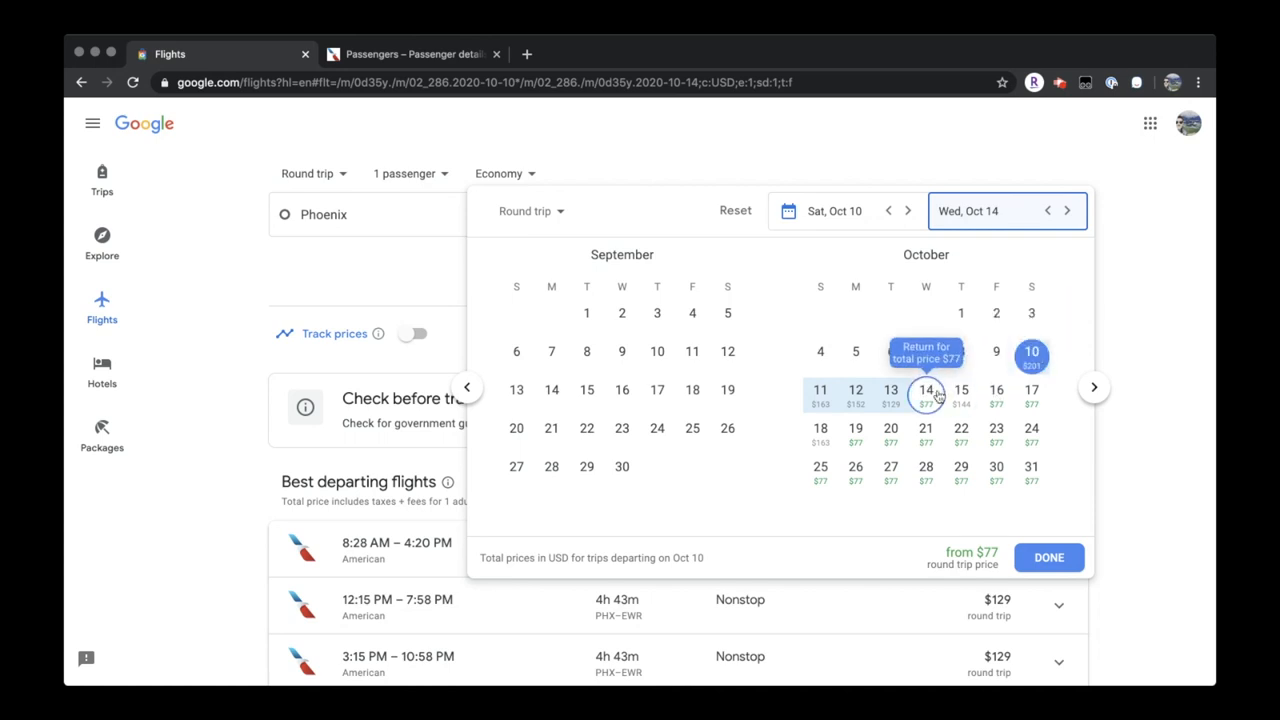
pyautogui.click(1048, 557)
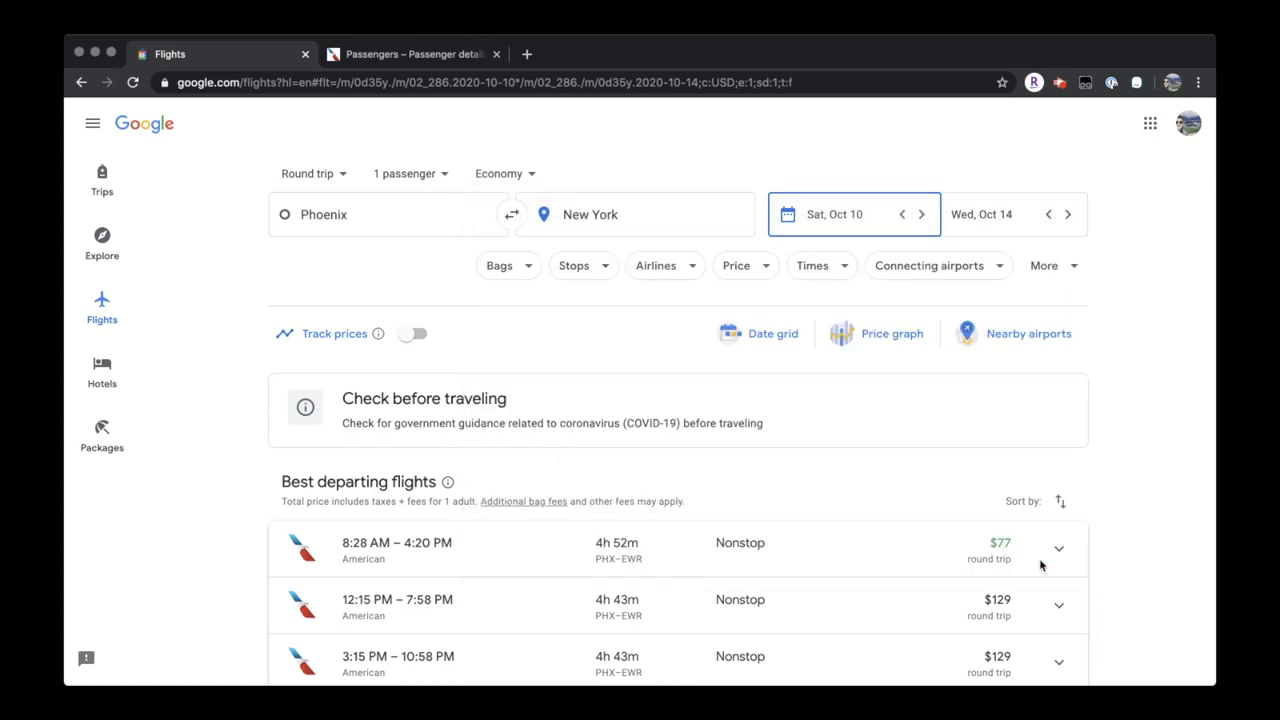
# Expand both $77 round-trip flights' details and review fare and booking options
pyautogui.scroll(-3)
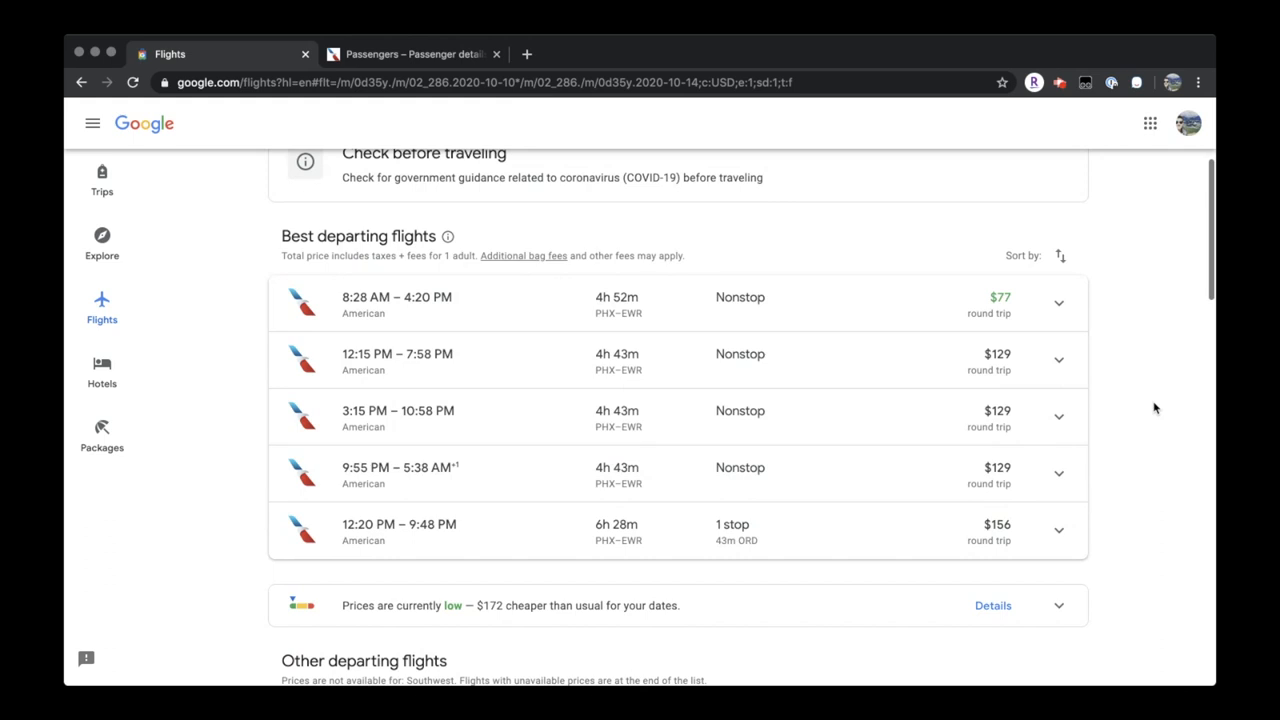
pyautogui.scroll(-3)
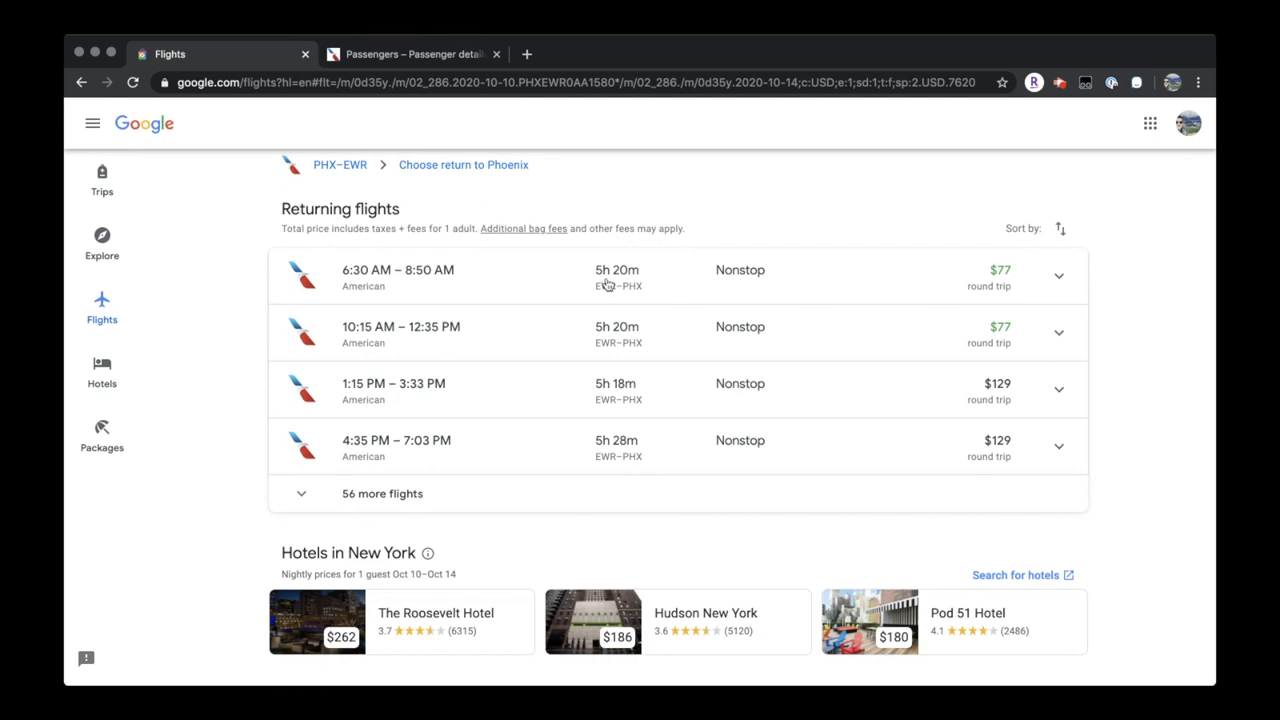
pyautogui.moveTo(671, 340)
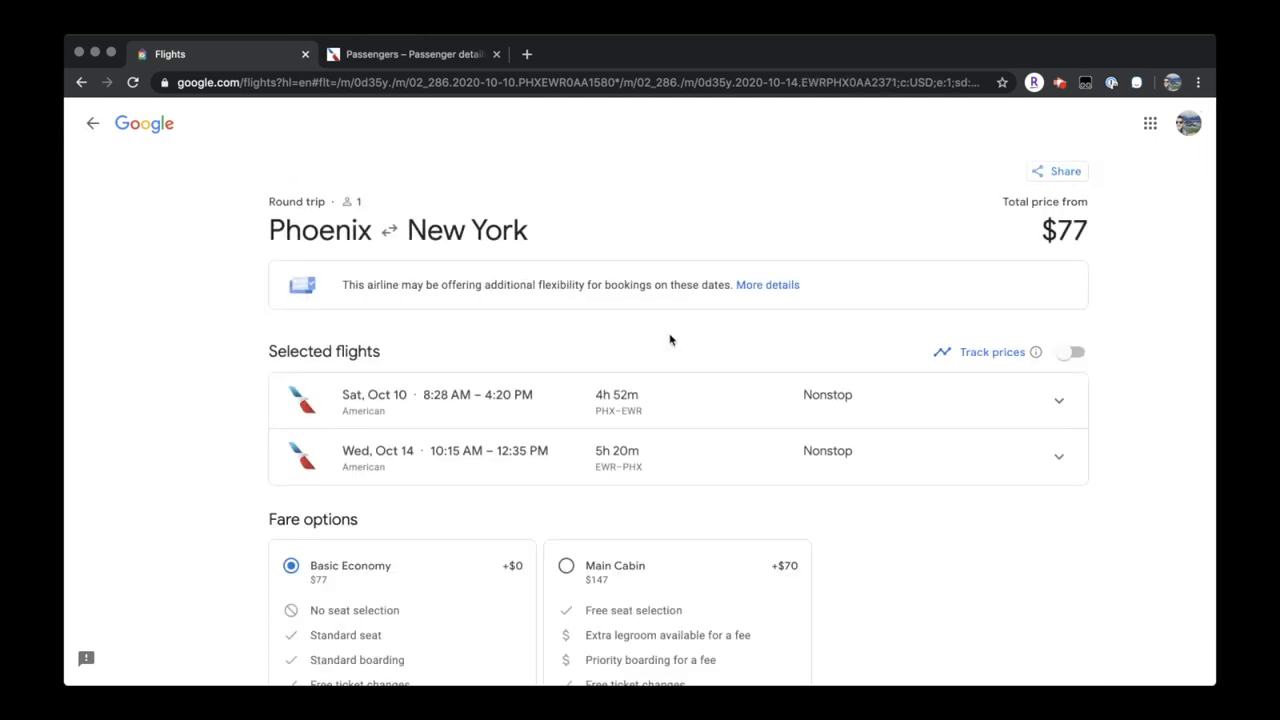
pyautogui.scroll(-3)
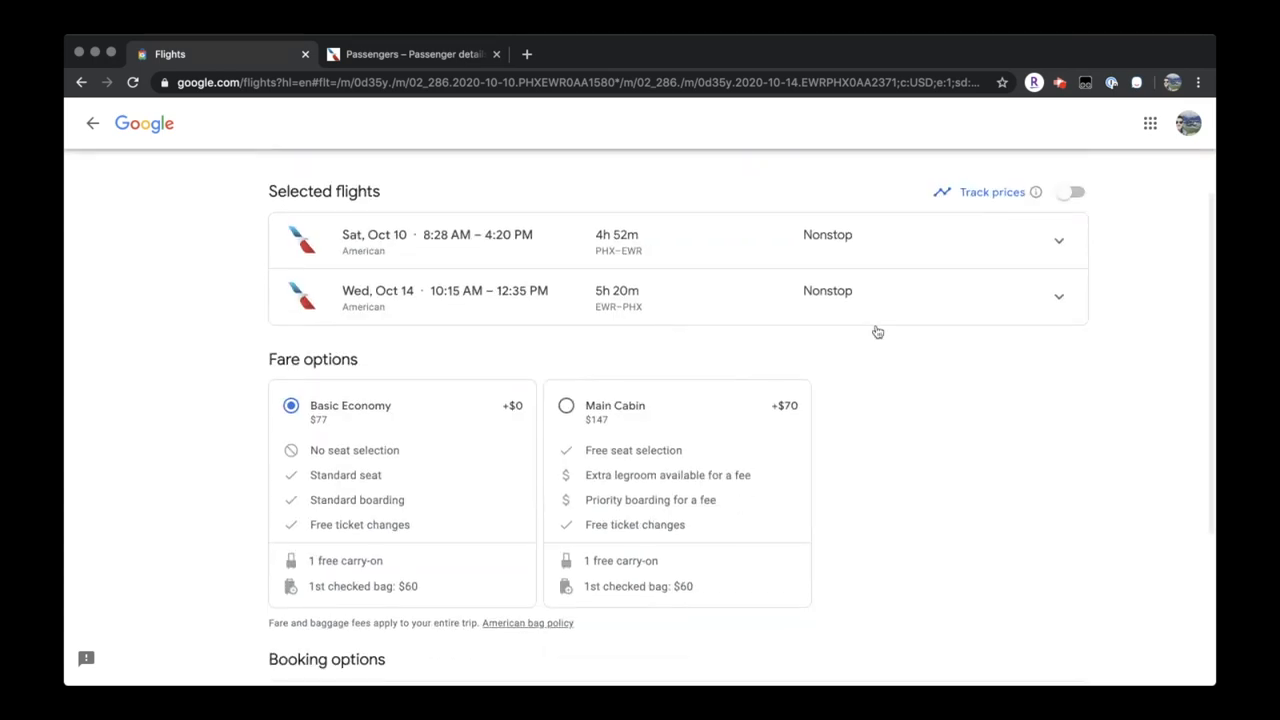
pyautogui.click(1059, 240)
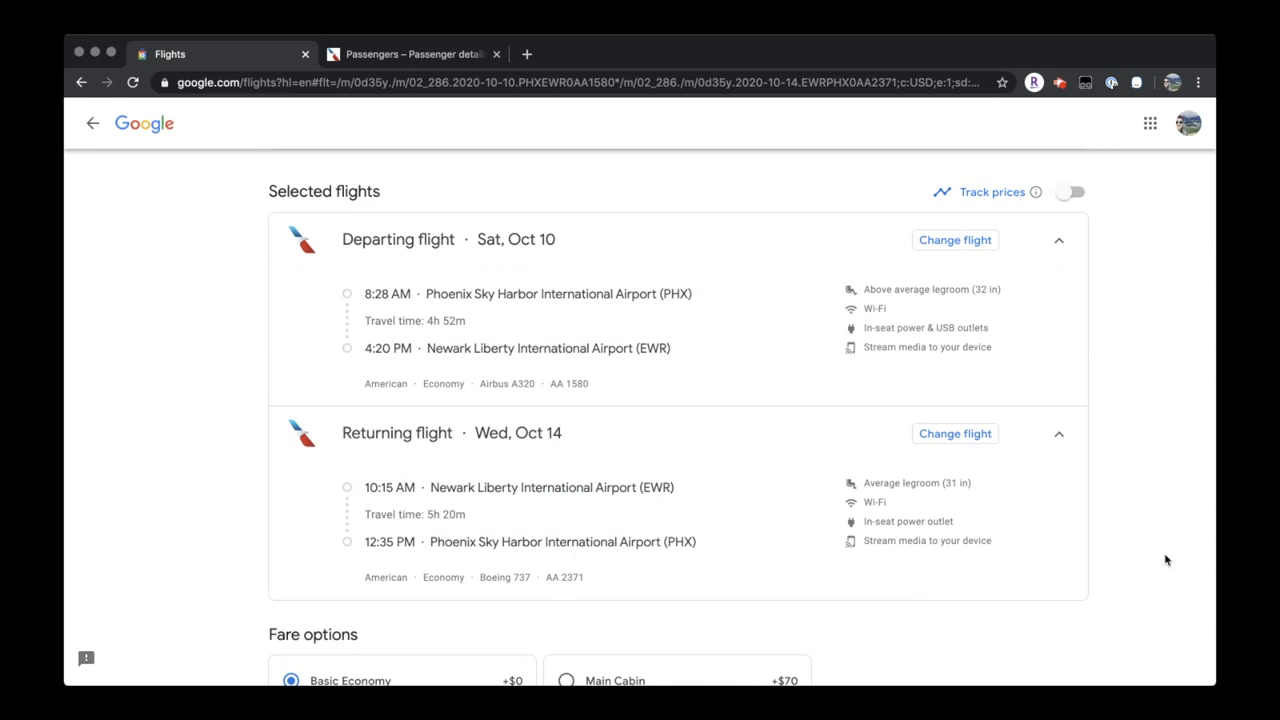
pyautogui.scroll(-3)
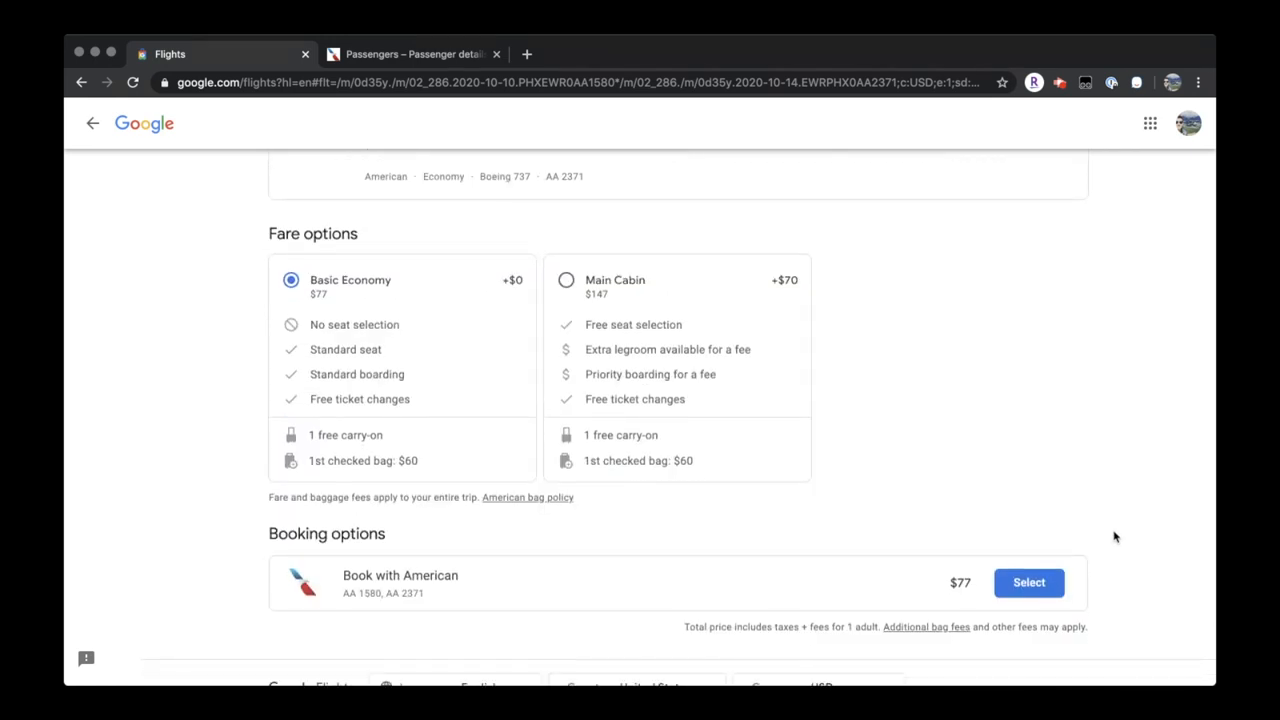
pyautogui.scroll(-3)
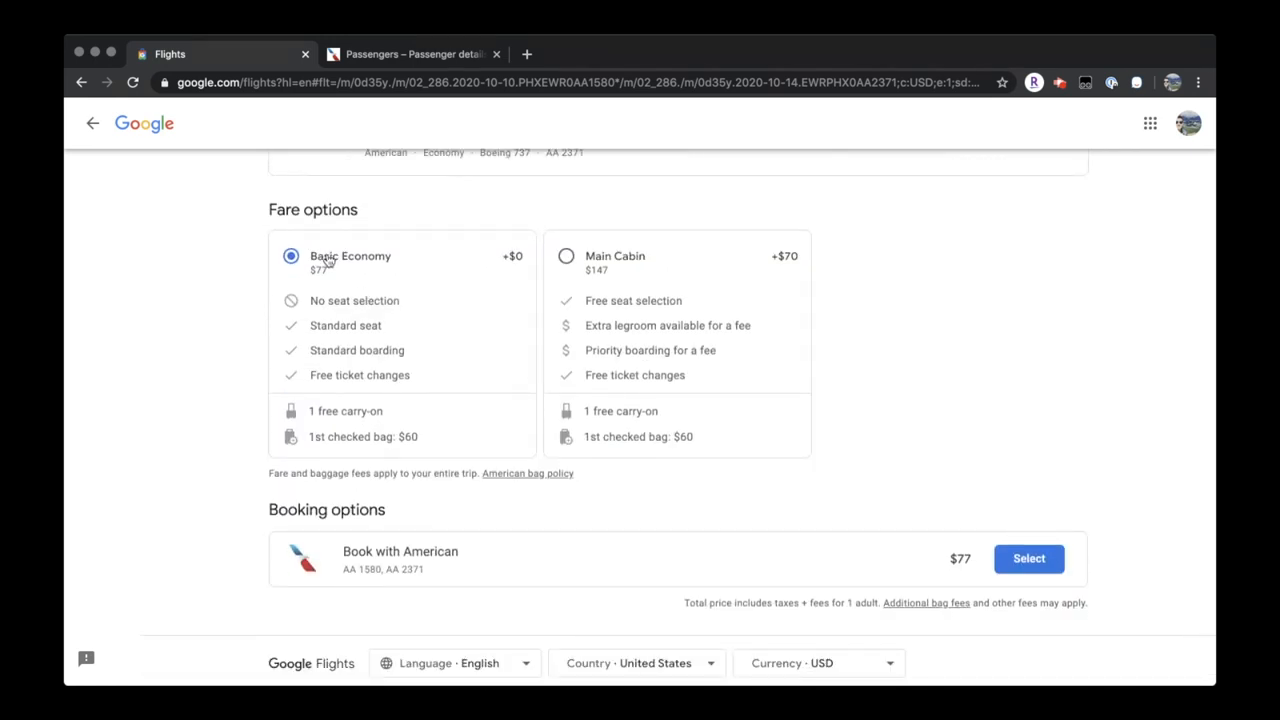
pyautogui.click(90, 124)
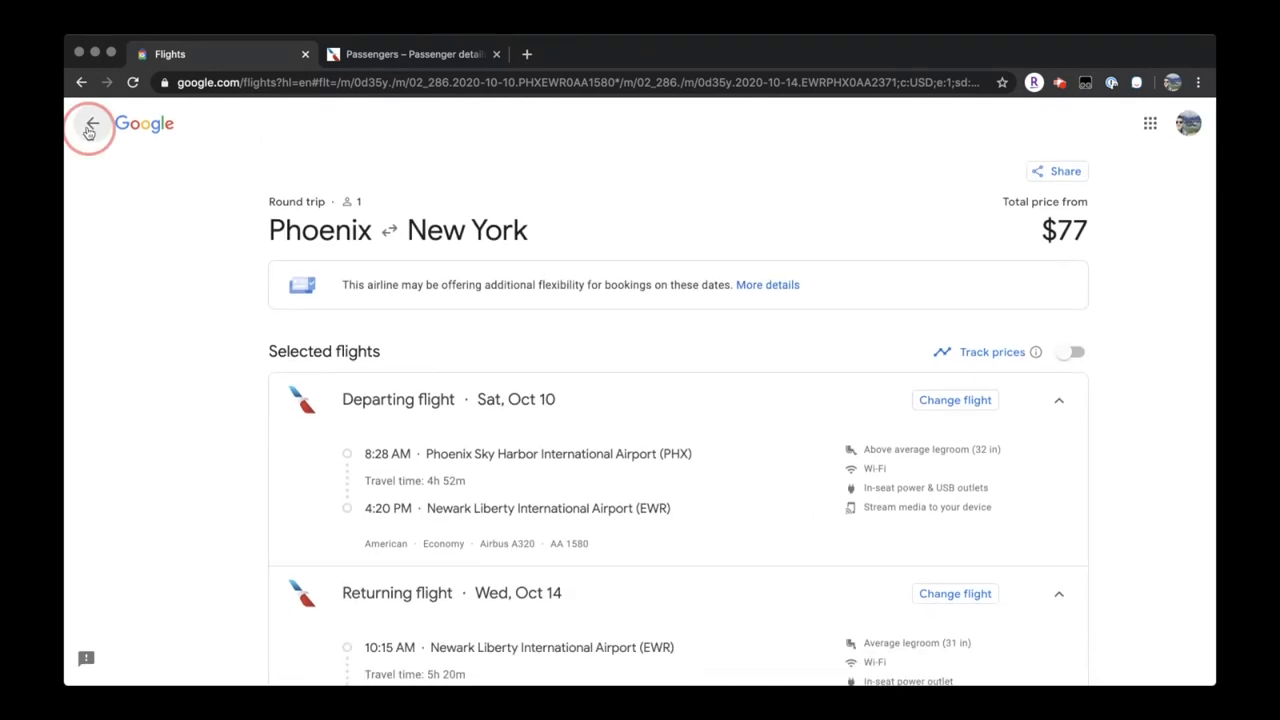
# Pick the 8:28 AM PHX–EWR and 10:50 AM IAD–PHX flights for the $206 trip
pyautogui.click(88, 127)
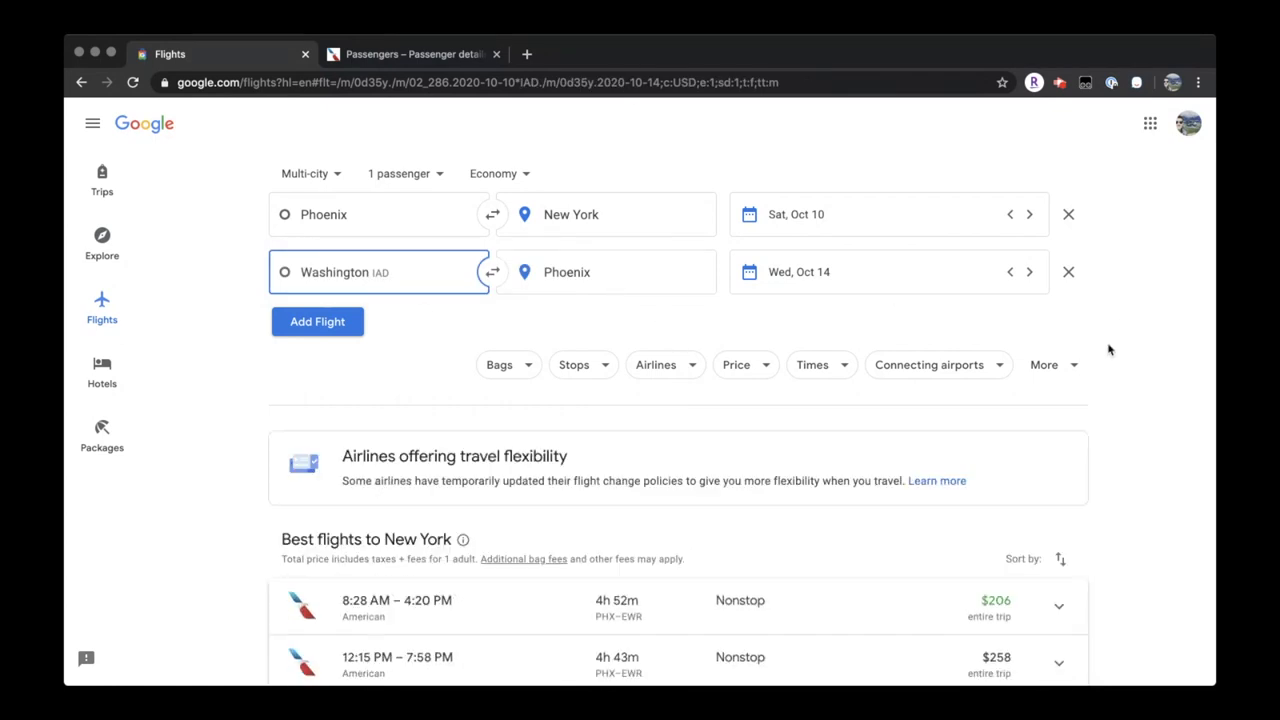
pyautogui.scroll(-3)
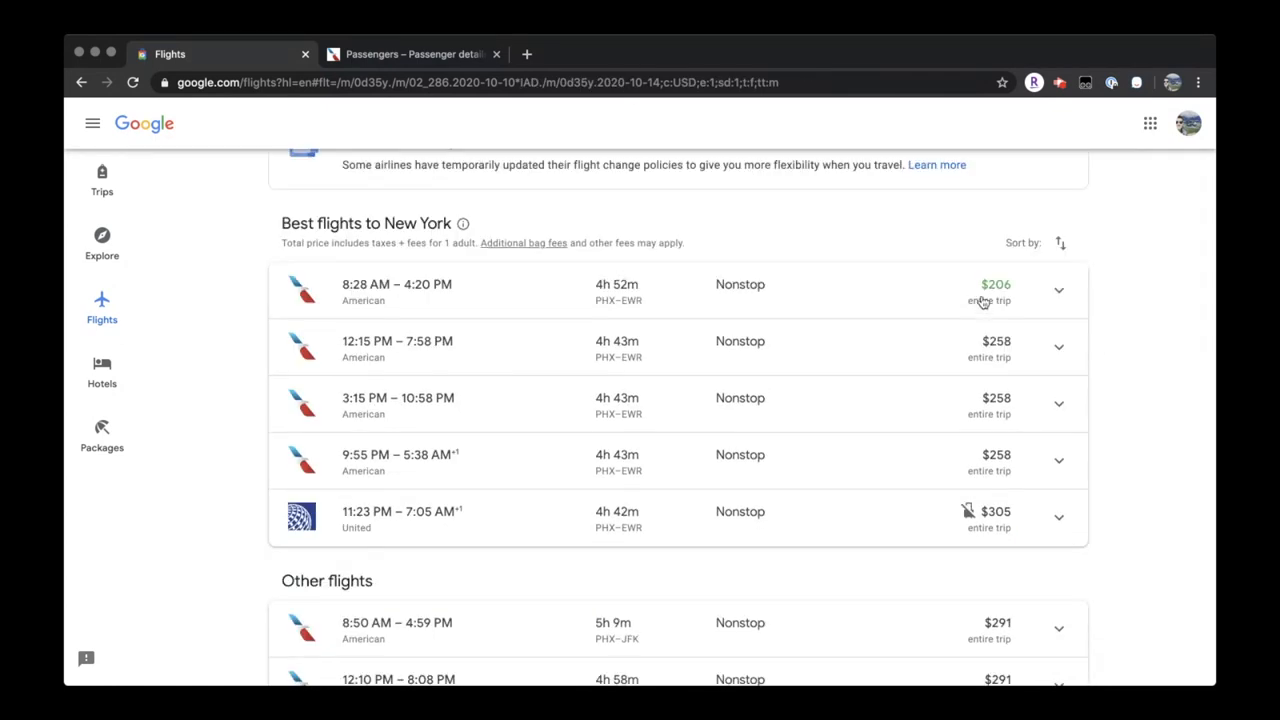
pyautogui.moveTo(803, 303)
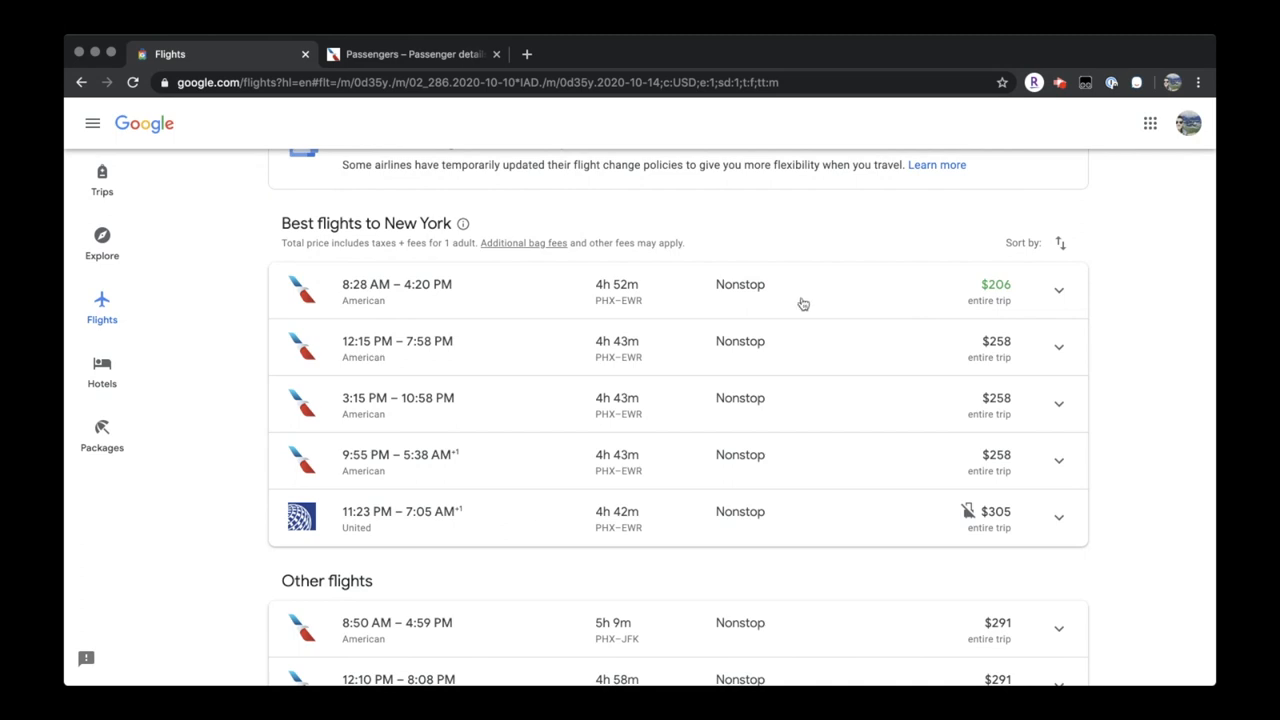
pyautogui.moveTo(663, 298)
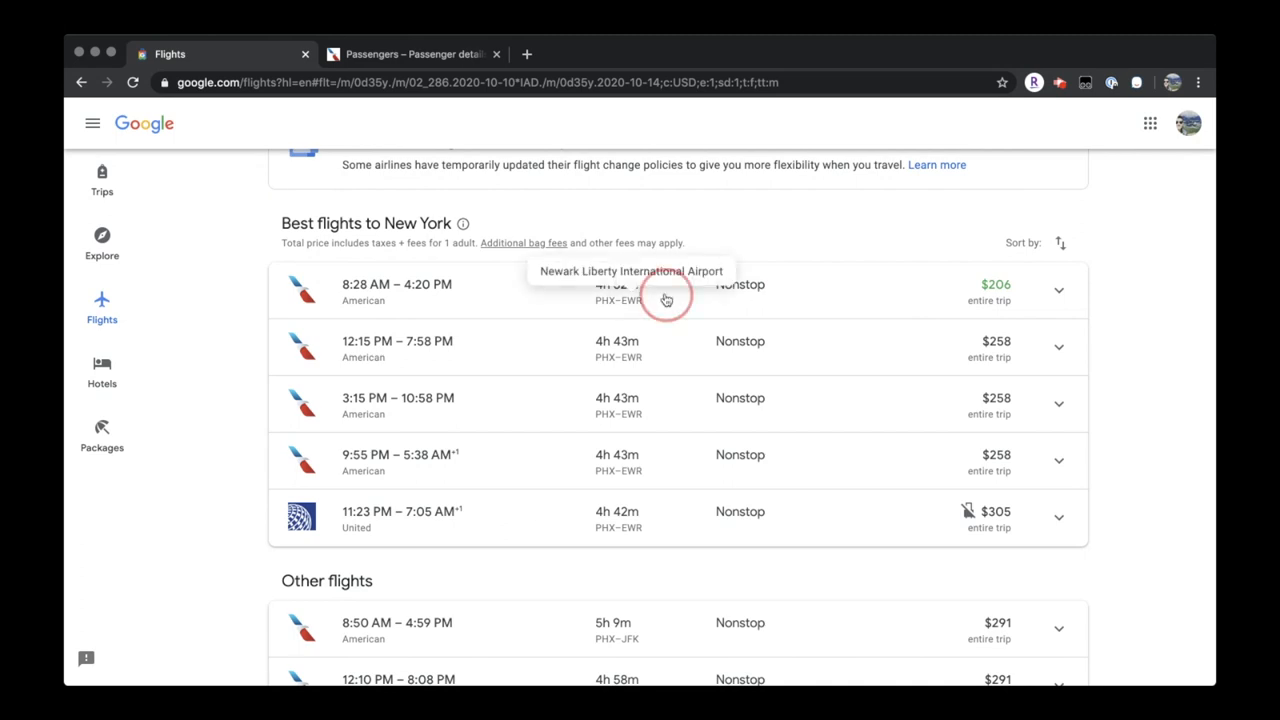
pyautogui.click(666, 299)
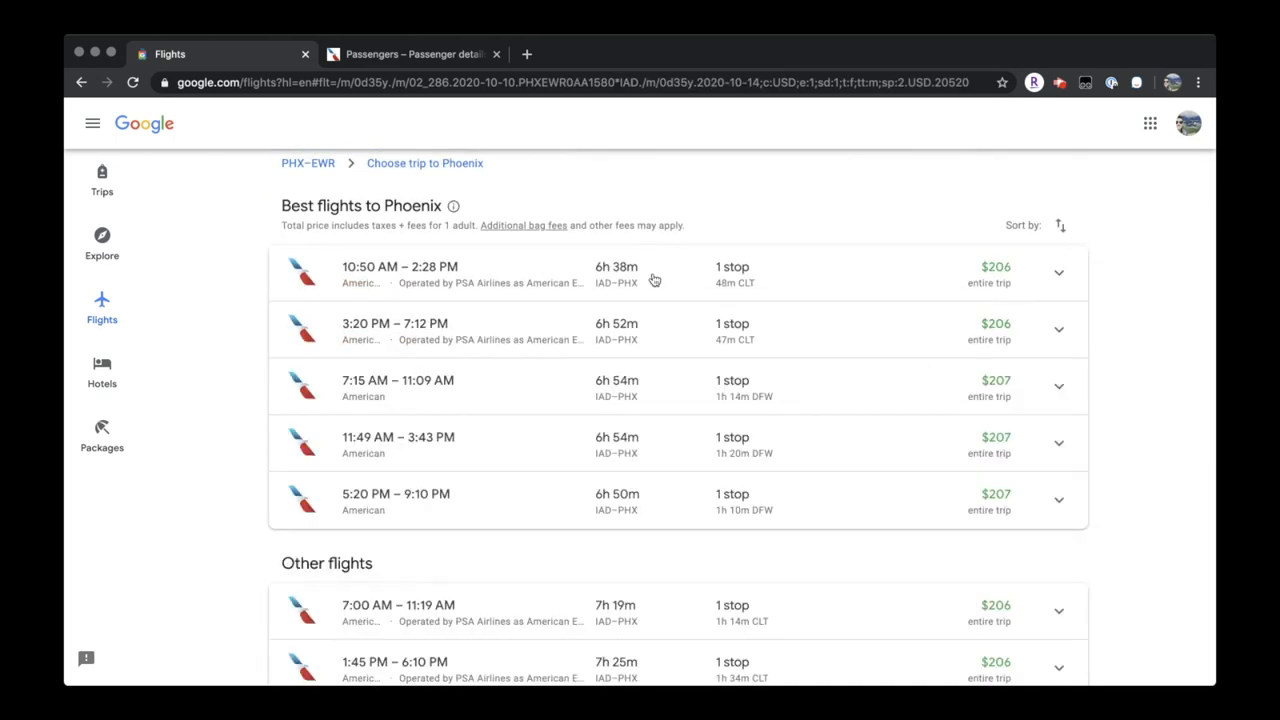
pyautogui.moveTo(598, 398)
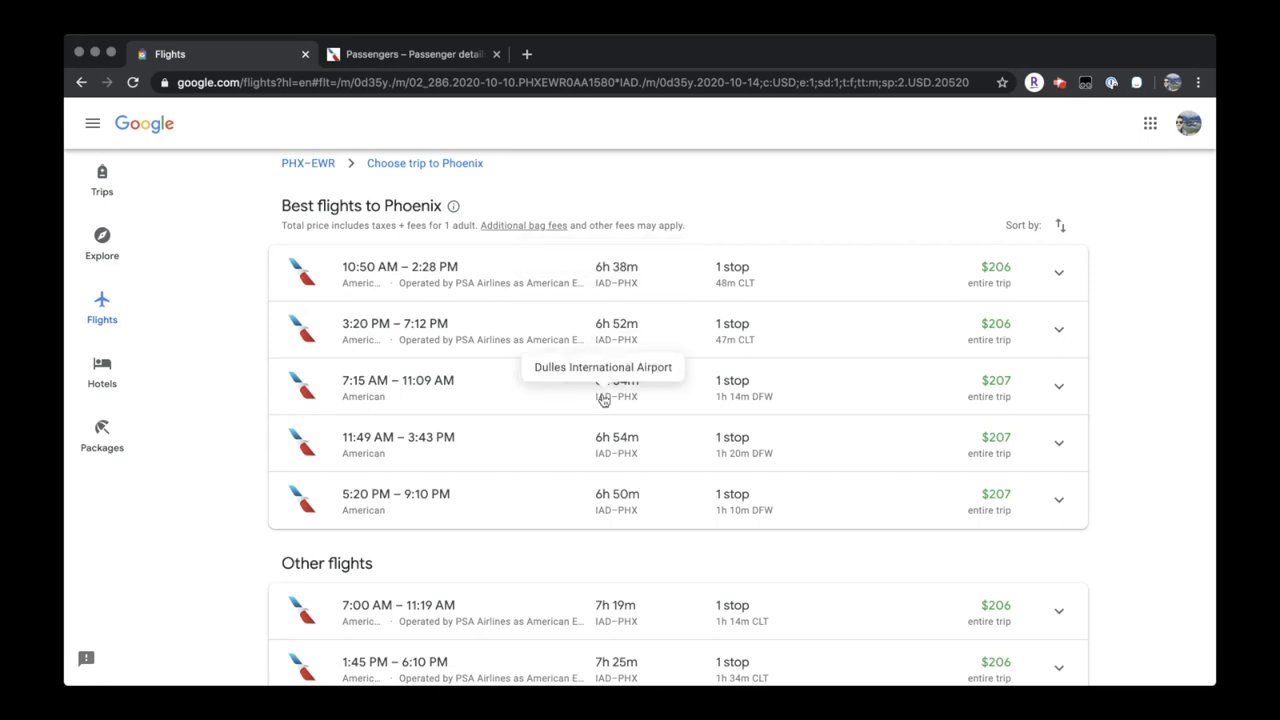
pyautogui.moveTo(813, 276)
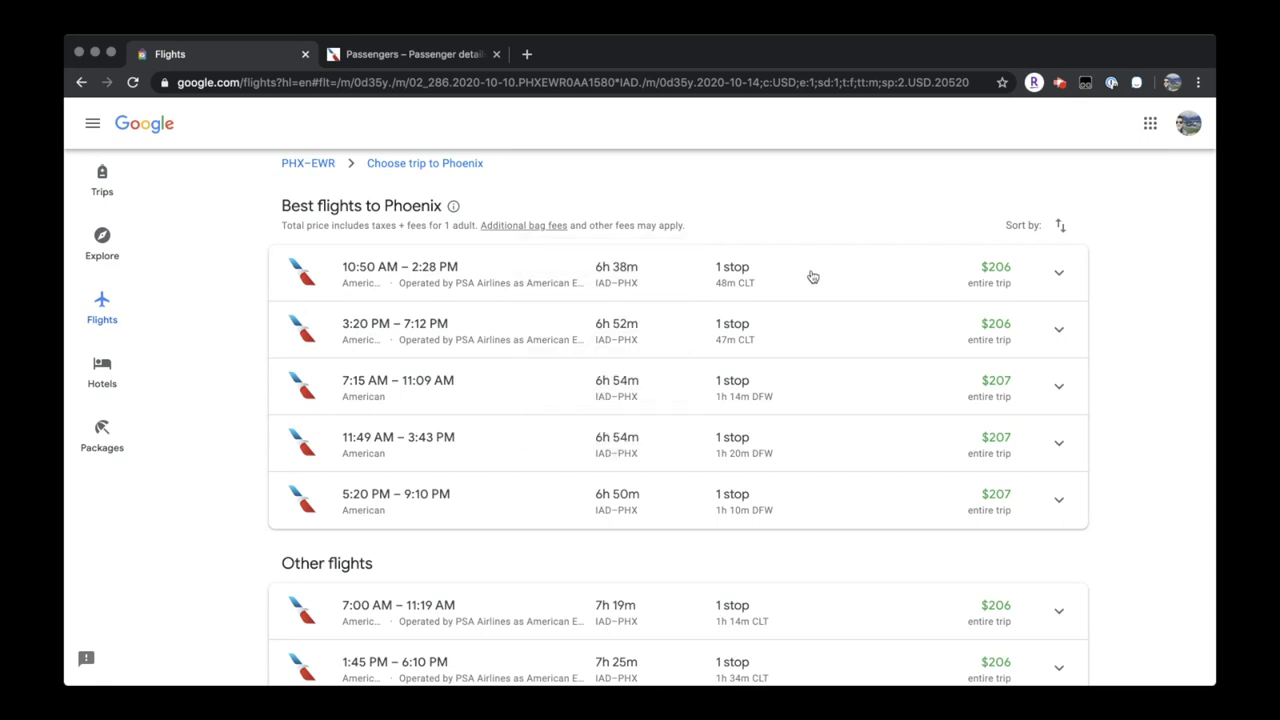
pyautogui.click(810, 273)
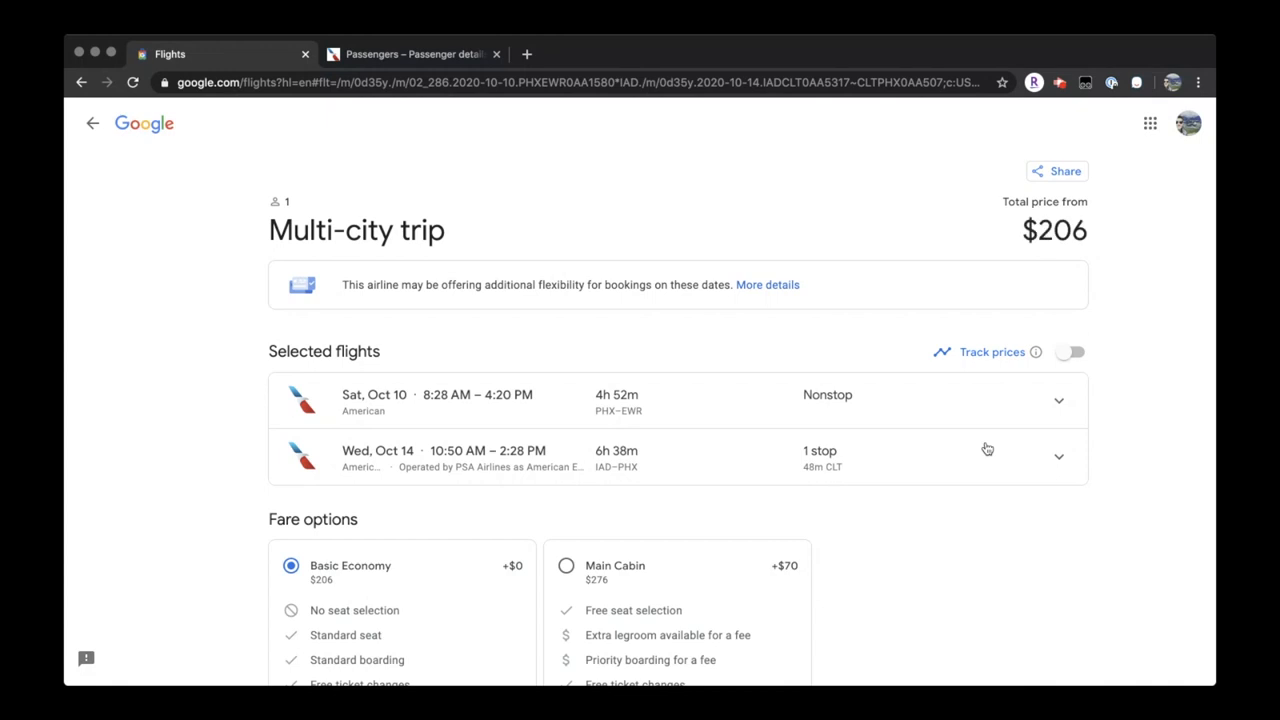
pyautogui.scroll(-3)
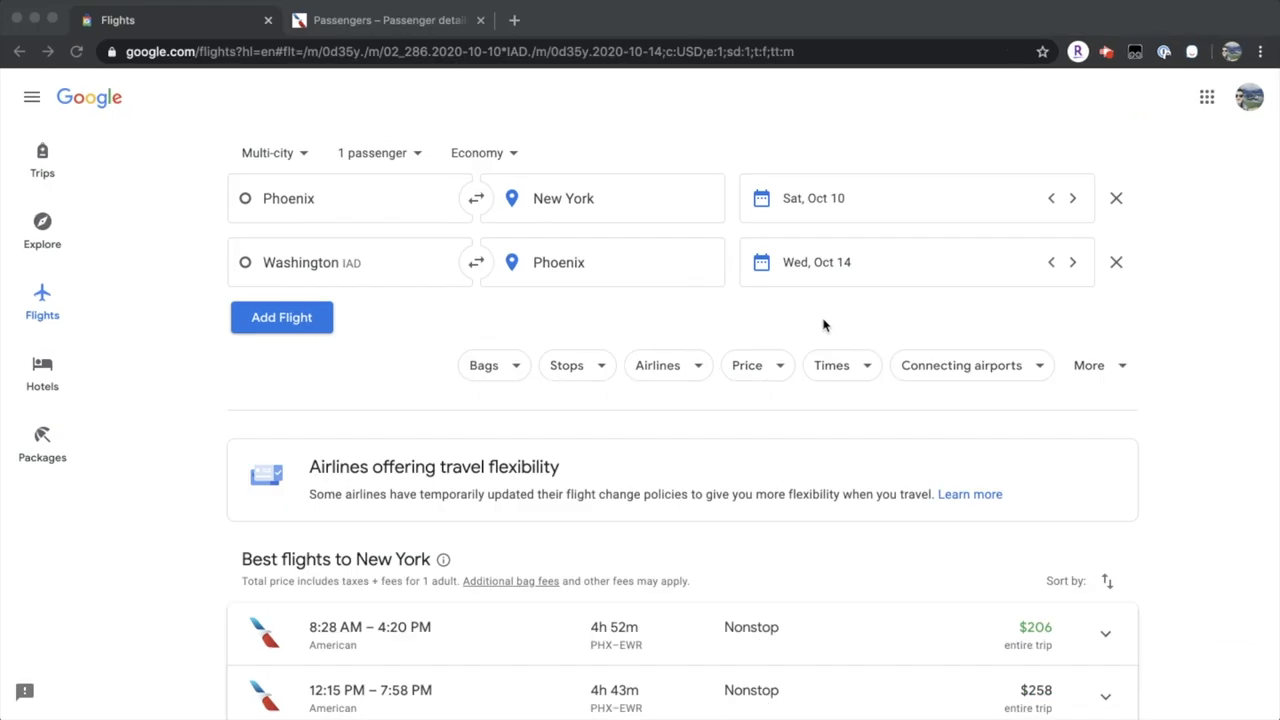
pyautogui.moveTo(855, 201)
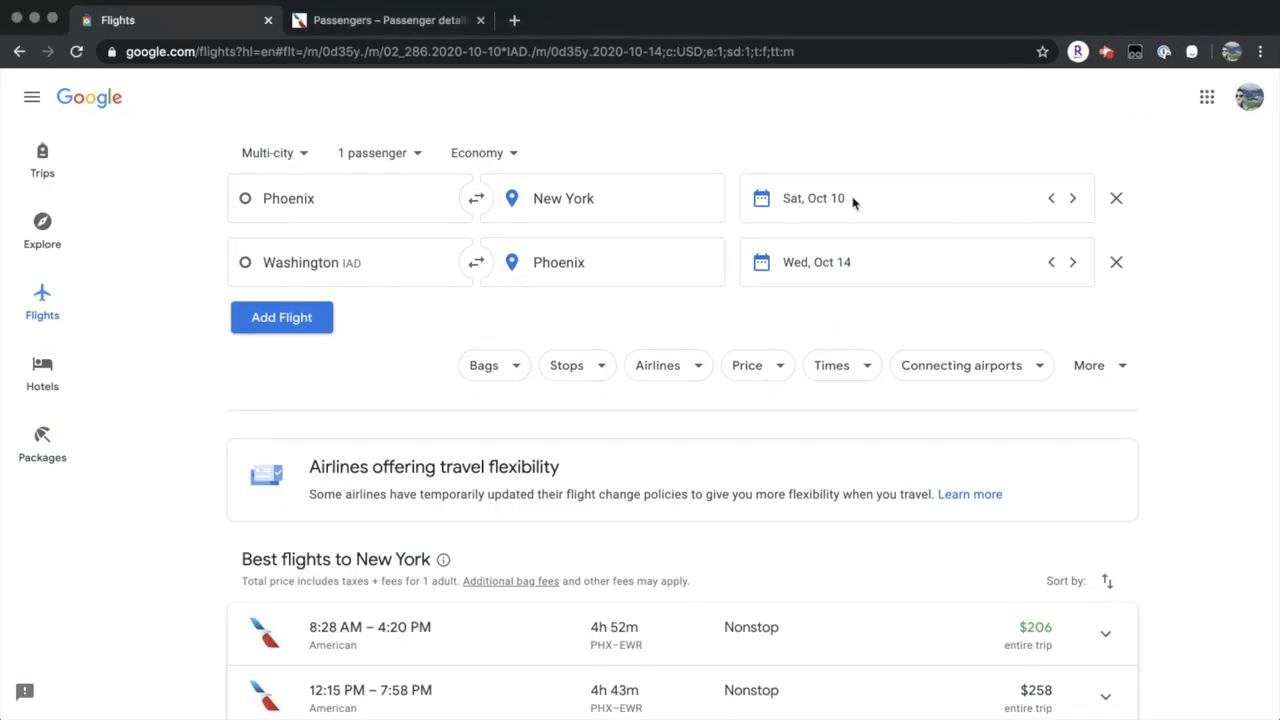
# Move the first leg to Sun, Oct 11 and the second leg to Thu, Oct 15
pyautogui.click(812, 198)
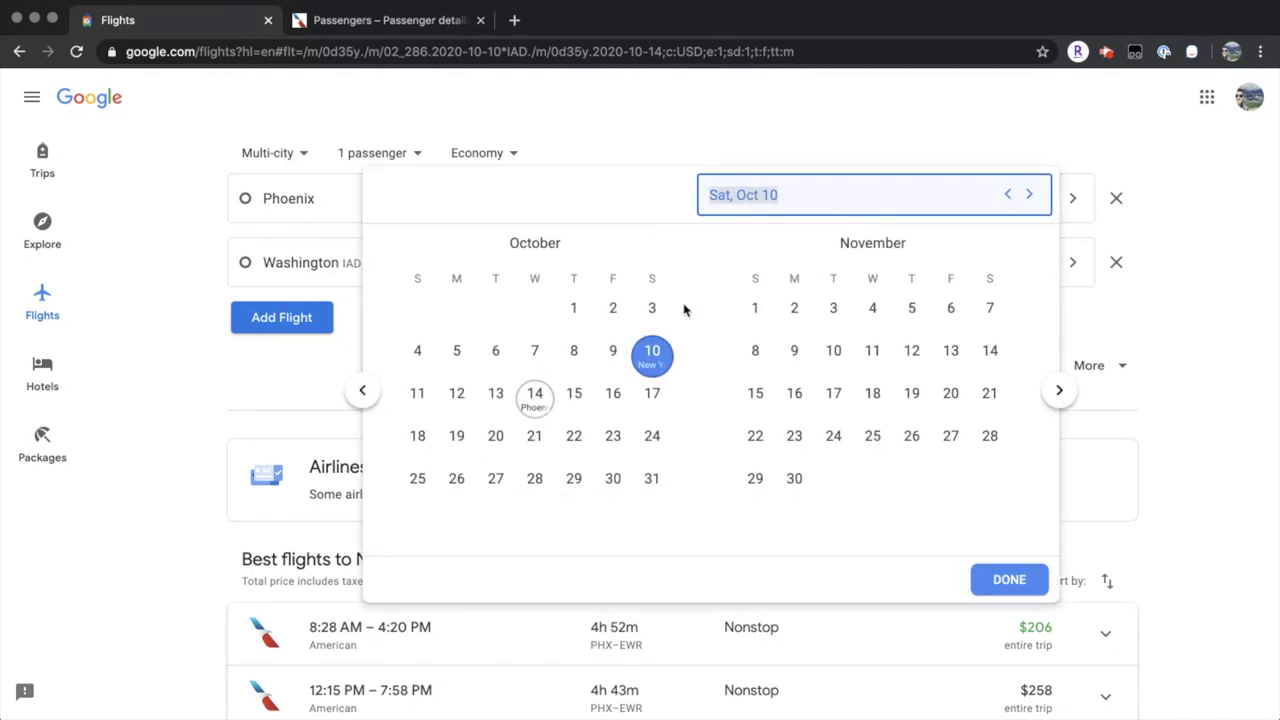
pyautogui.moveTo(534, 351)
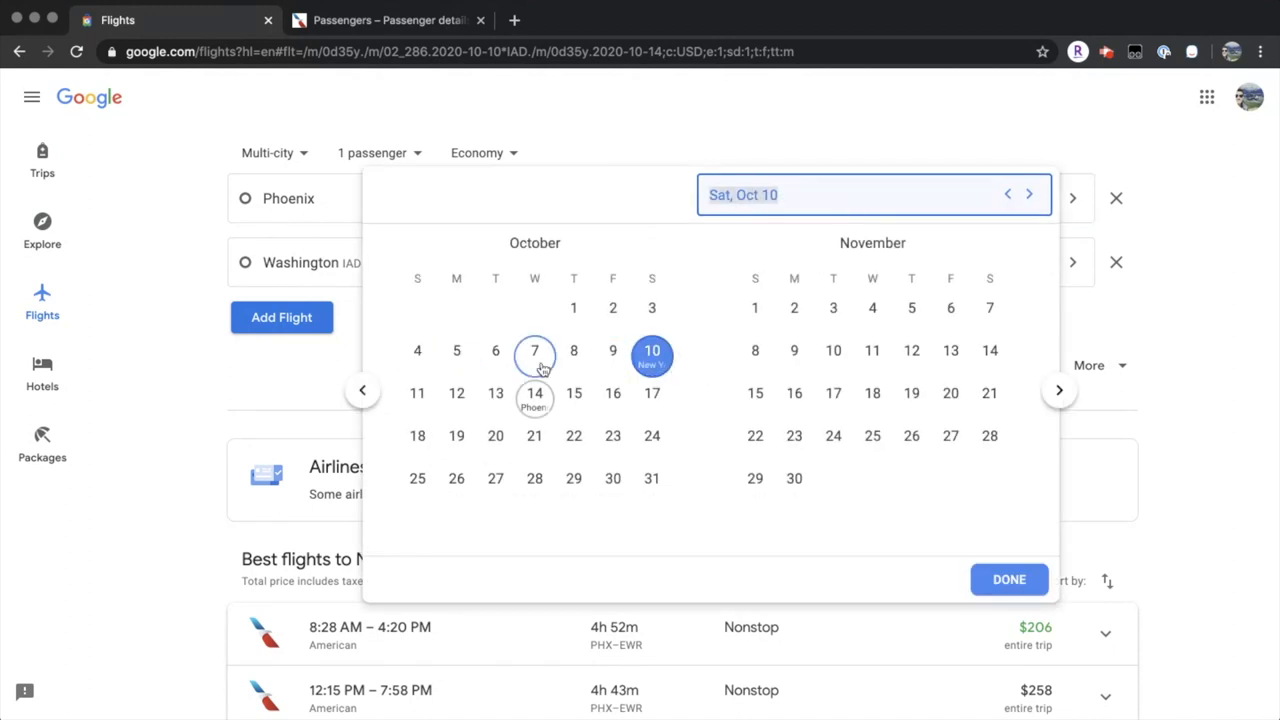
pyautogui.moveTo(612, 351)
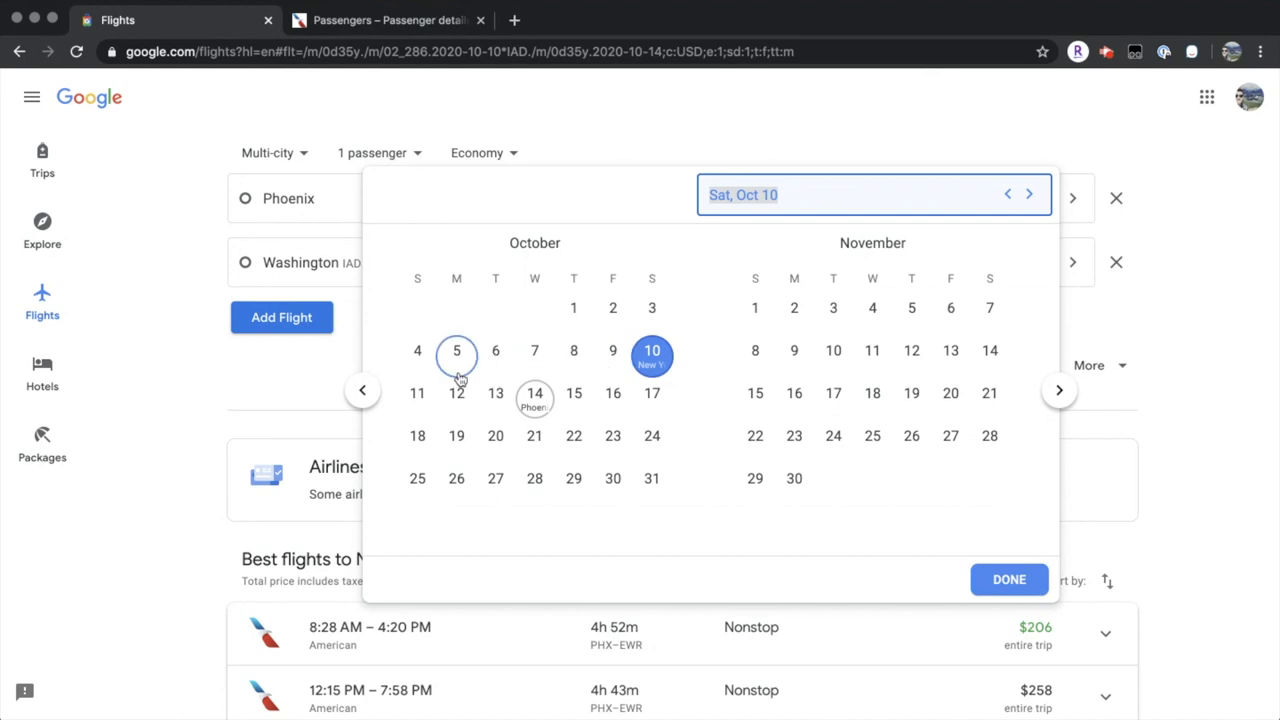
pyautogui.moveTo(722, 393)
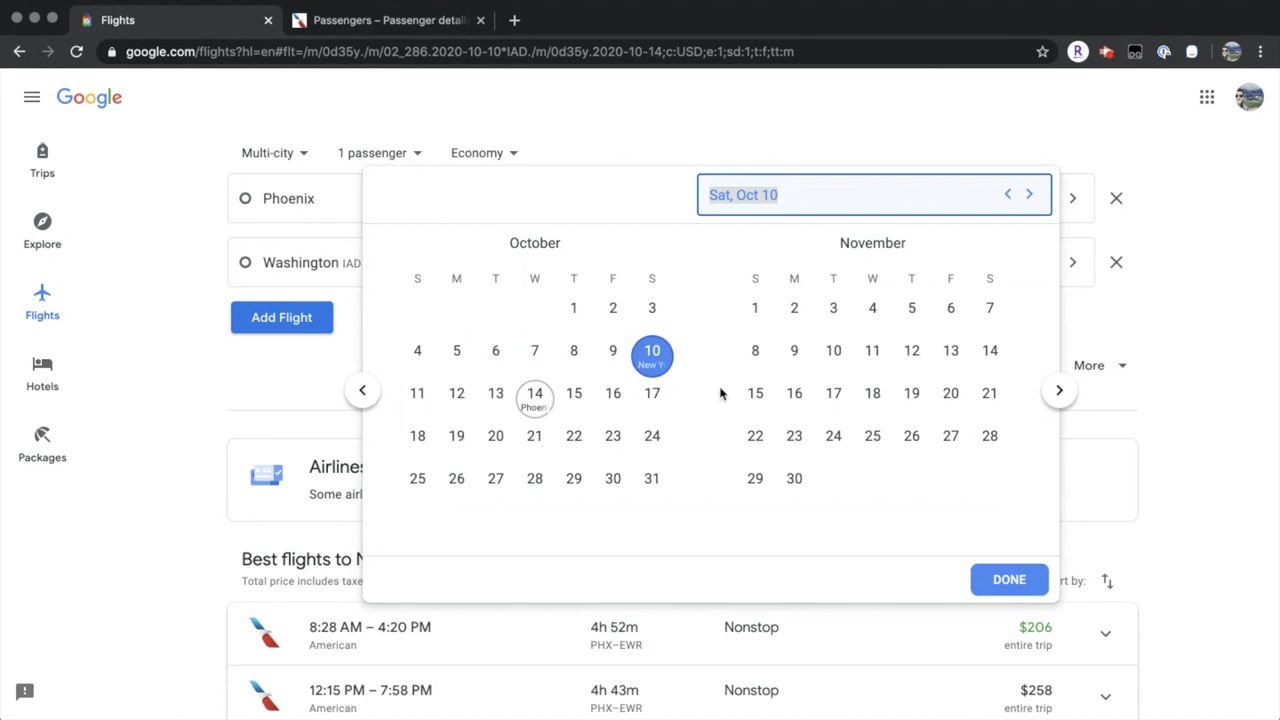
pyautogui.click(417, 393)
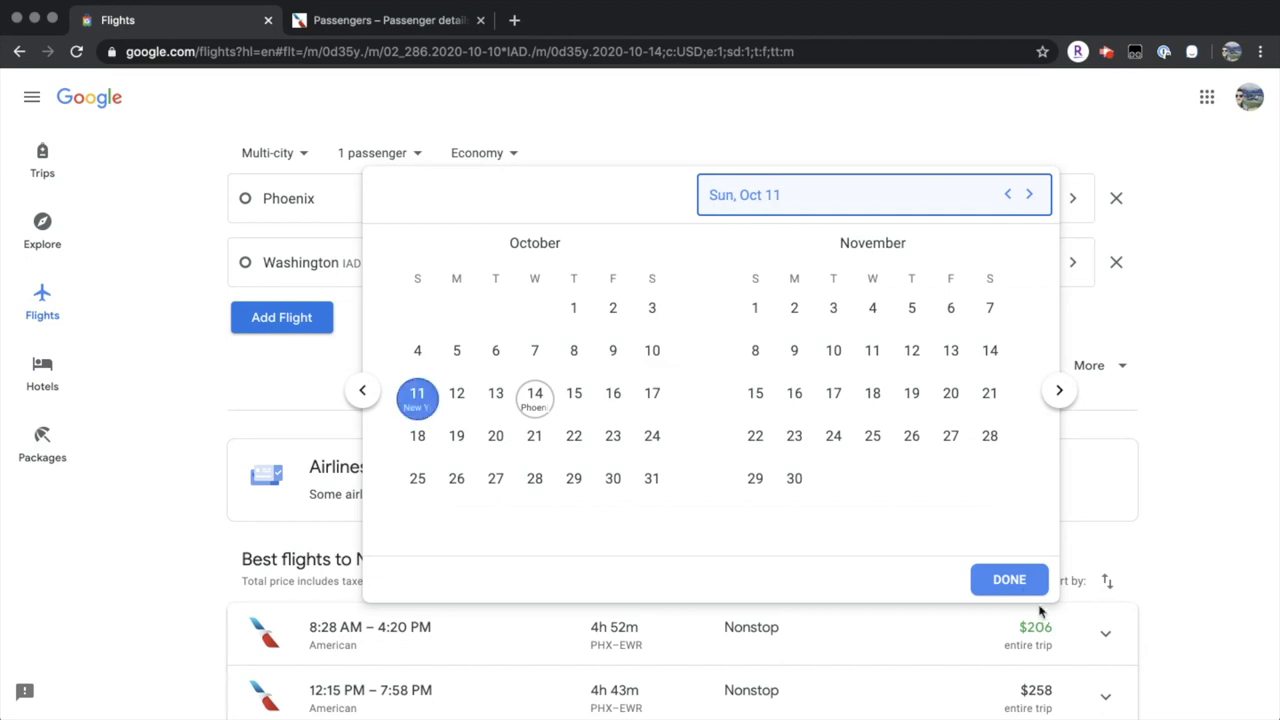
pyautogui.click(1009, 578)
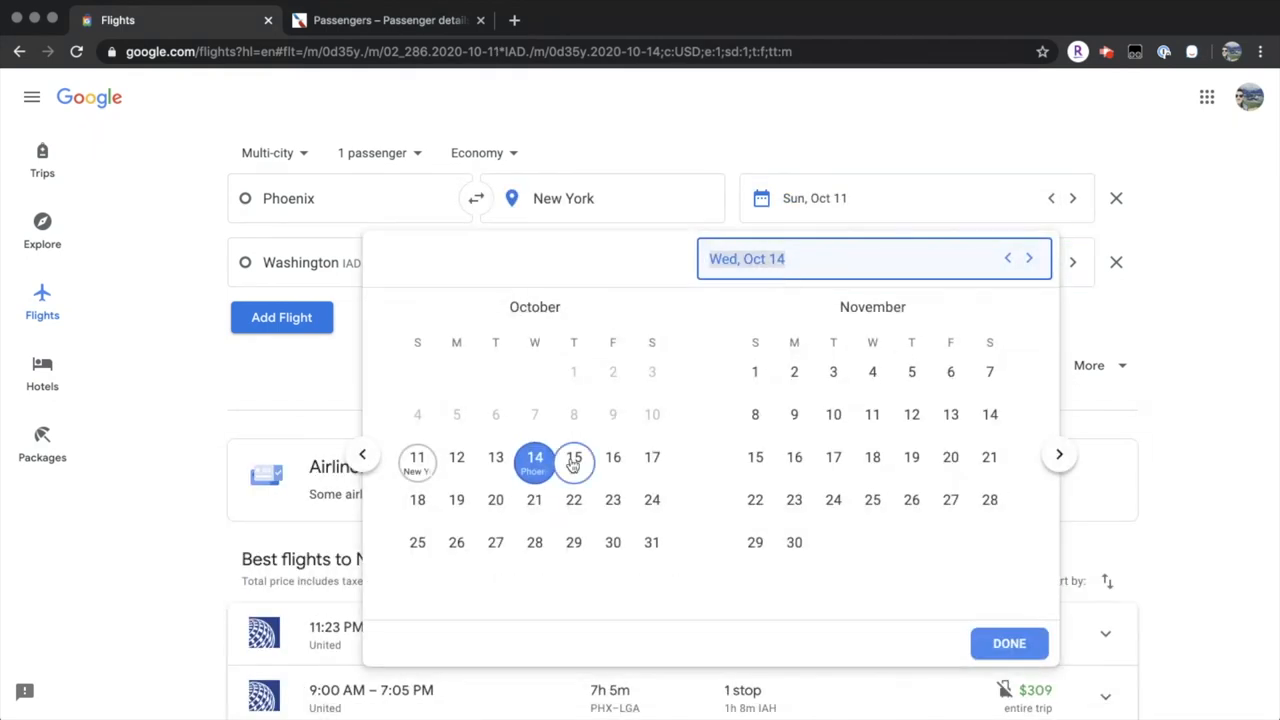
pyautogui.click(573, 458)
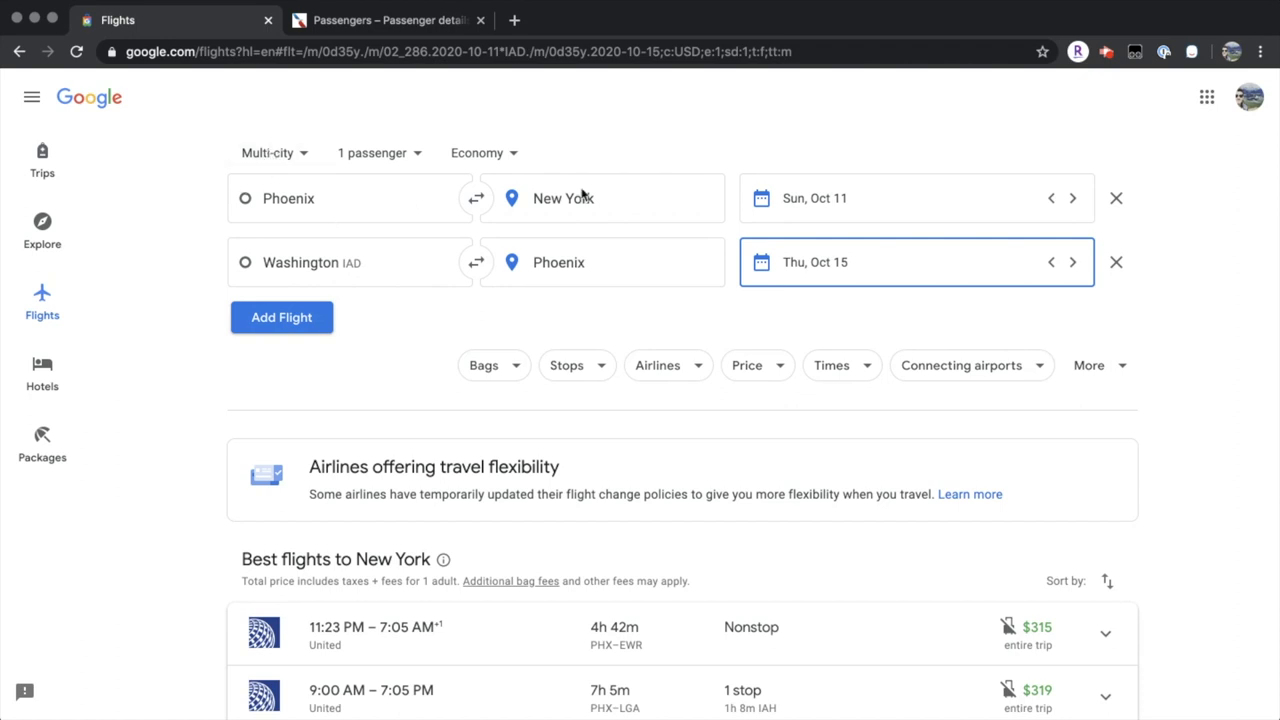
pyautogui.click(268, 152)
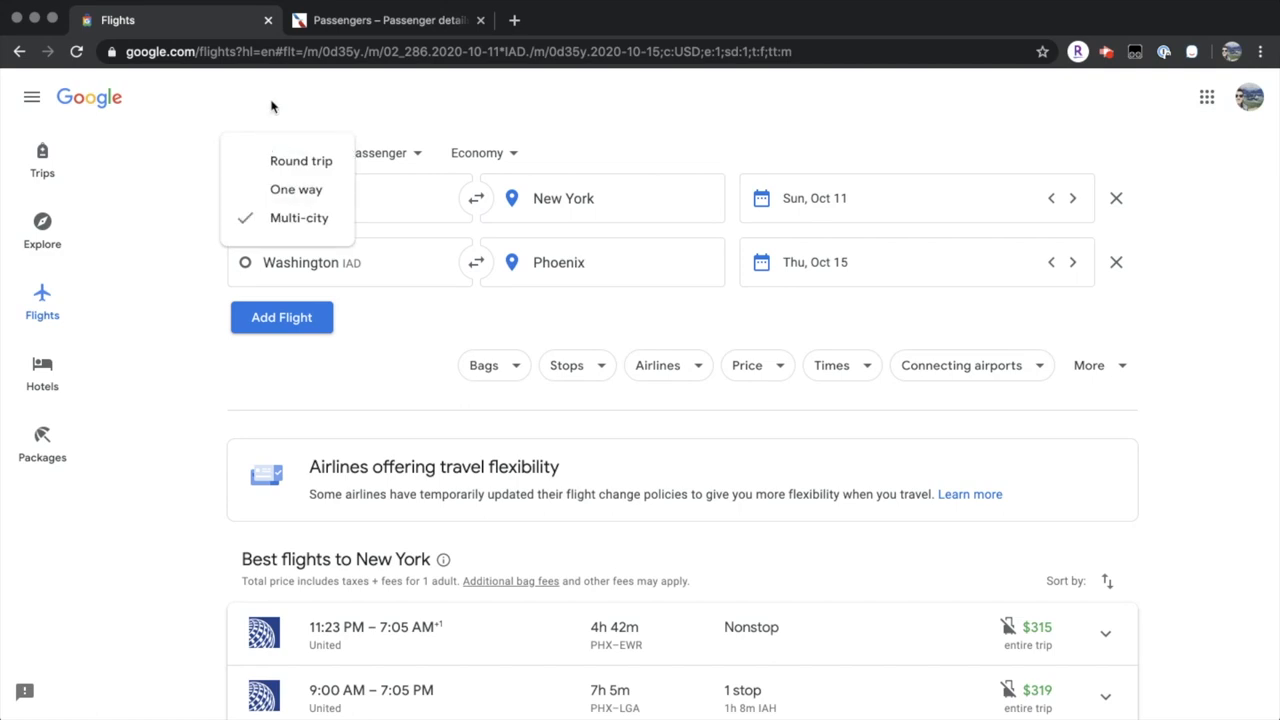
pyautogui.moveTo(612, 276)
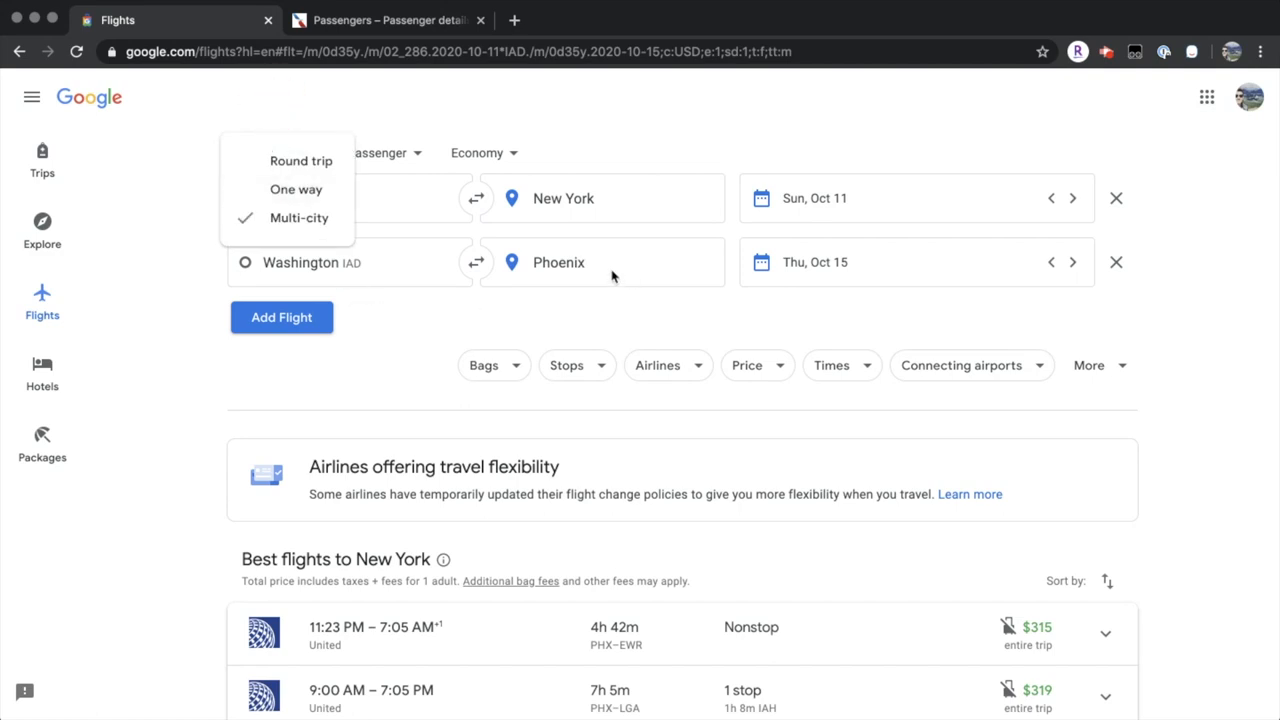
pyautogui.click(298, 218)
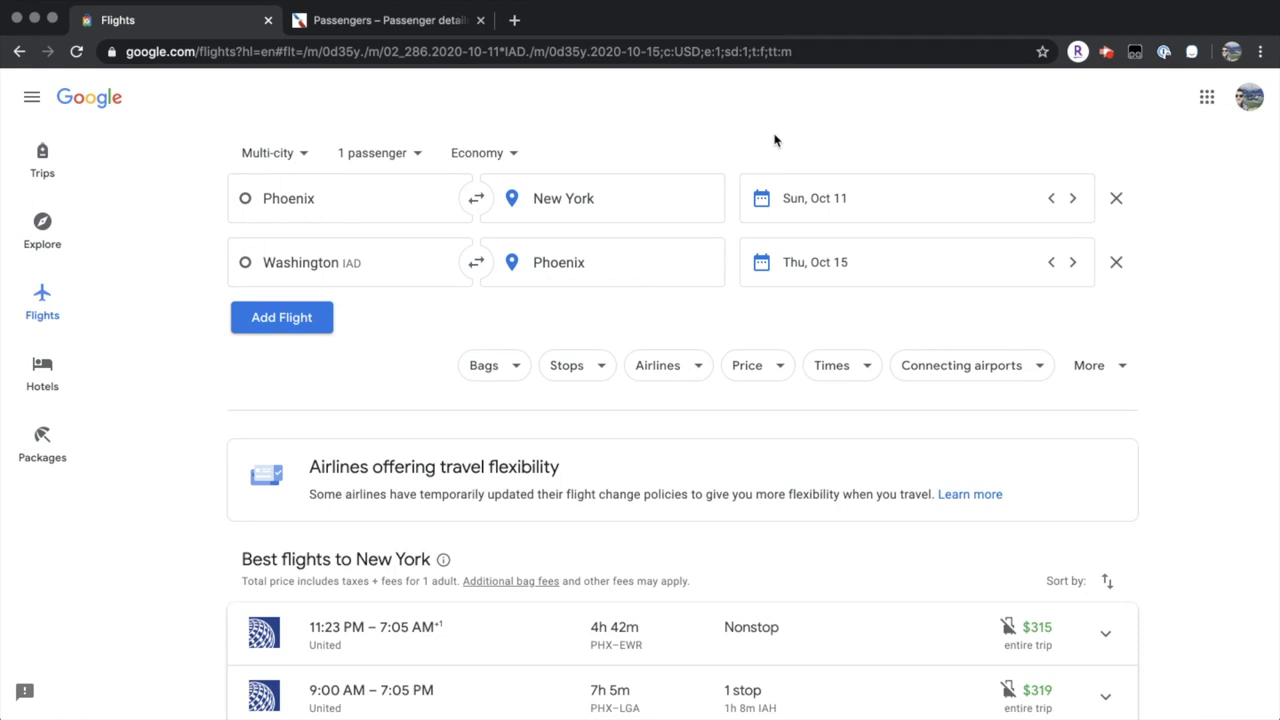
pyautogui.moveTo(816, 200)
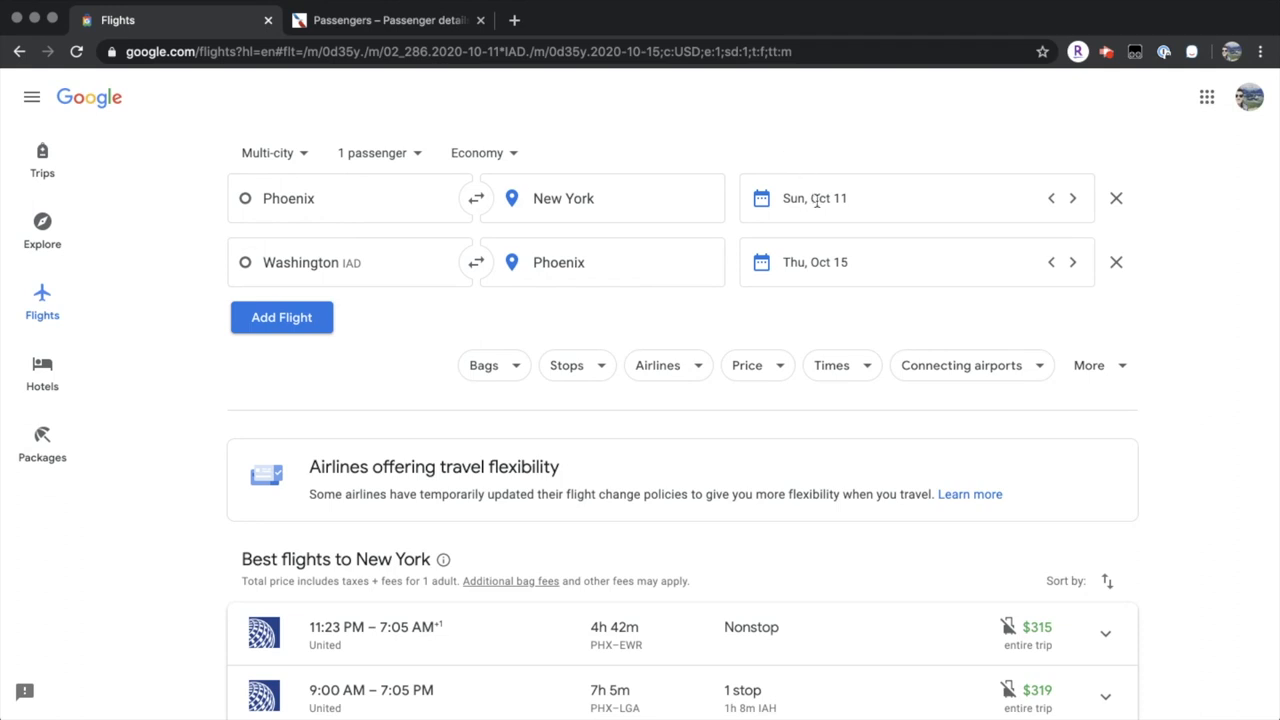
pyautogui.moveTo(813, 600)
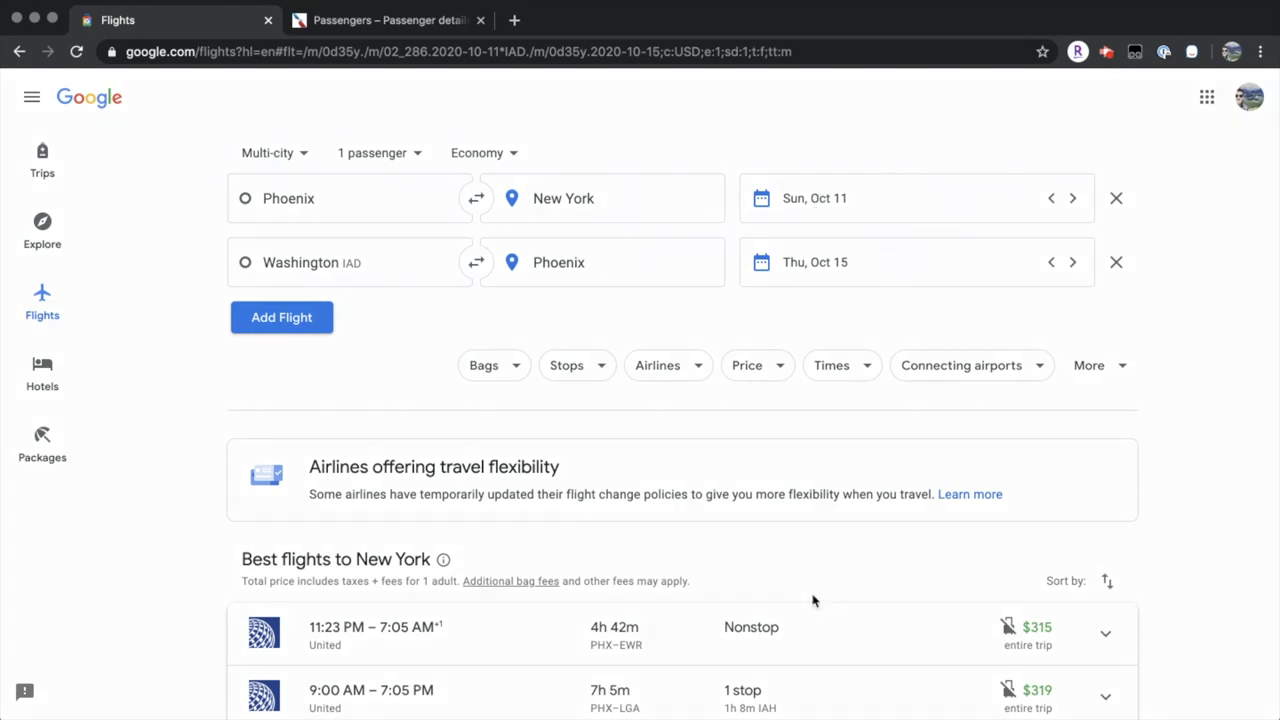